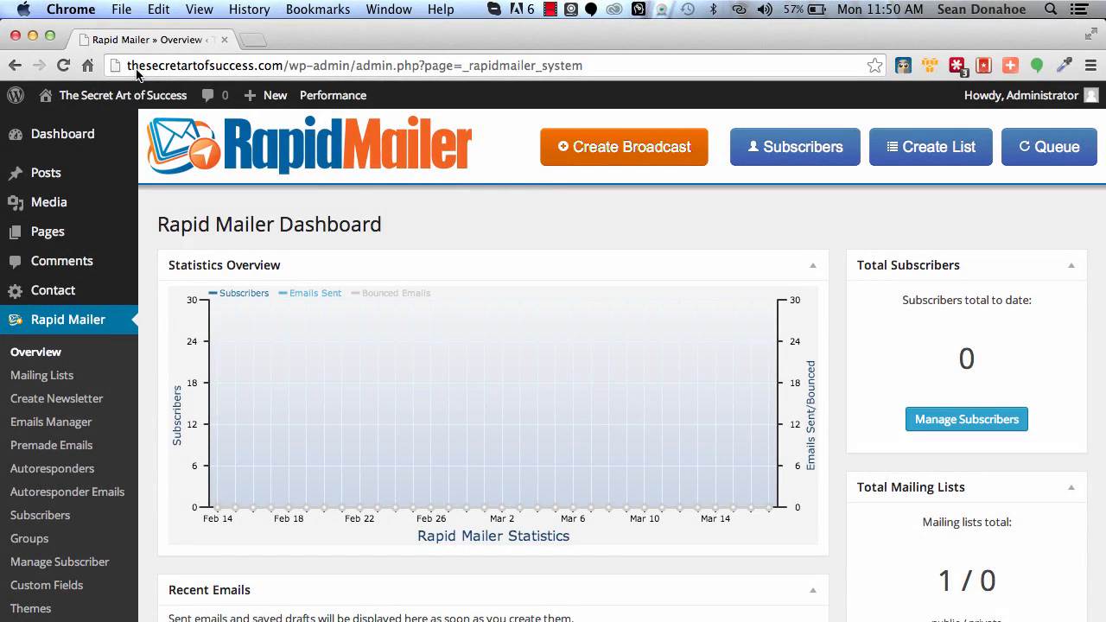
mouse_move(300, 69)
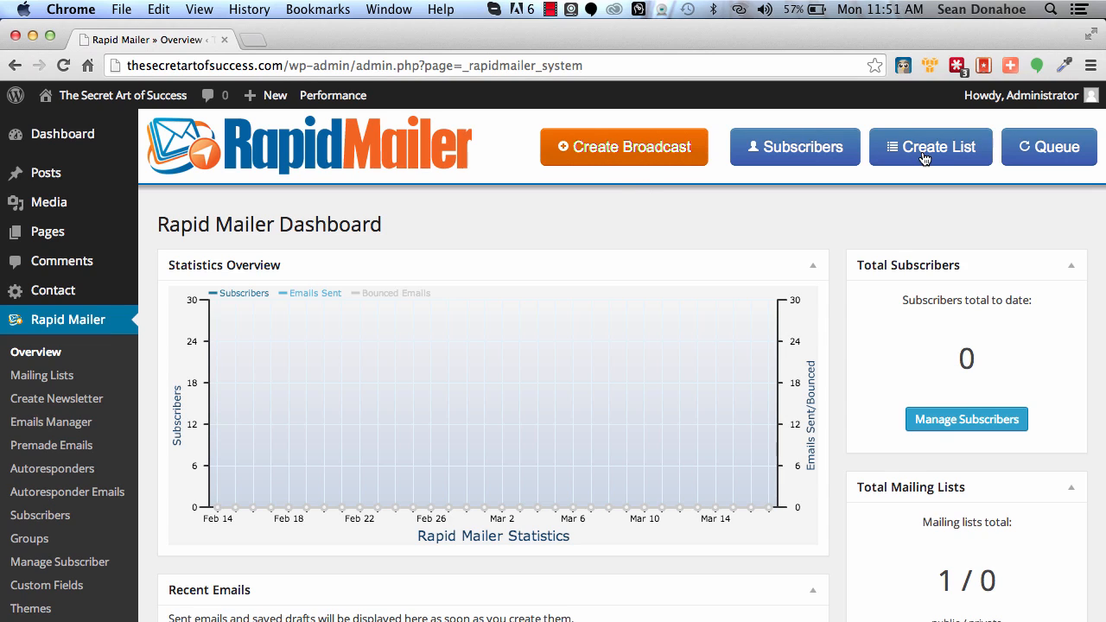
mouse_move(838, 164)
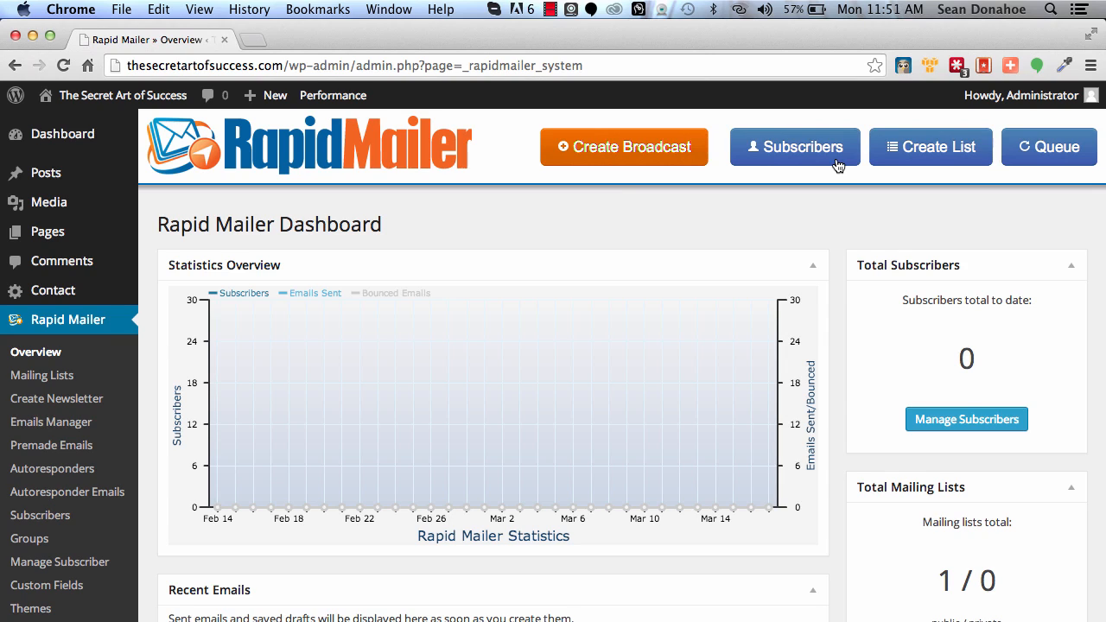
mouse_move(808, 157)
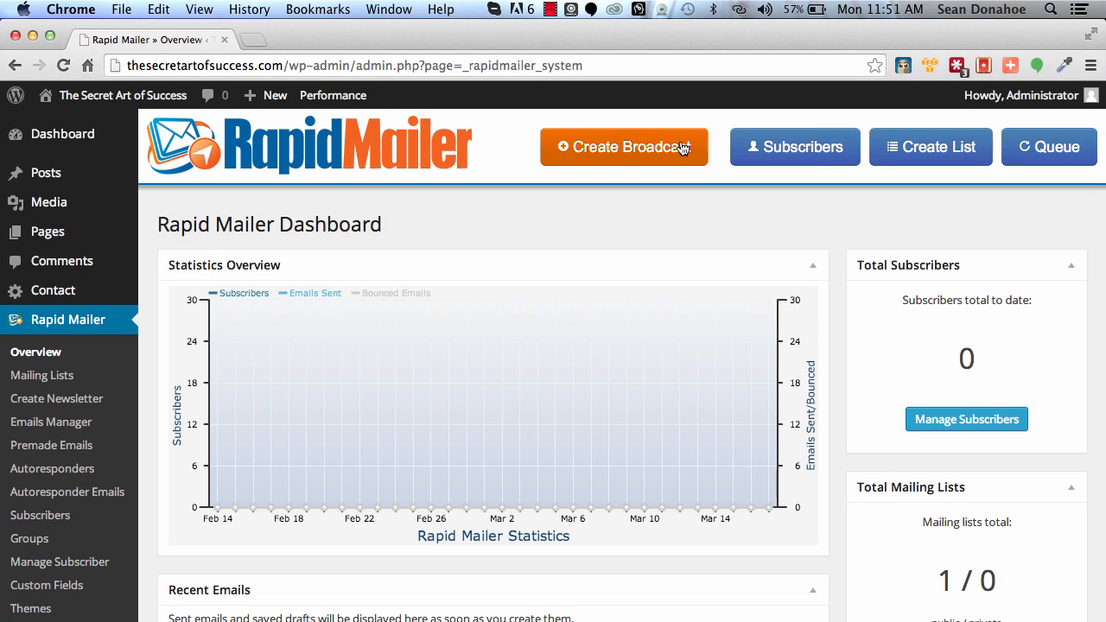
mouse_move(919, 213)
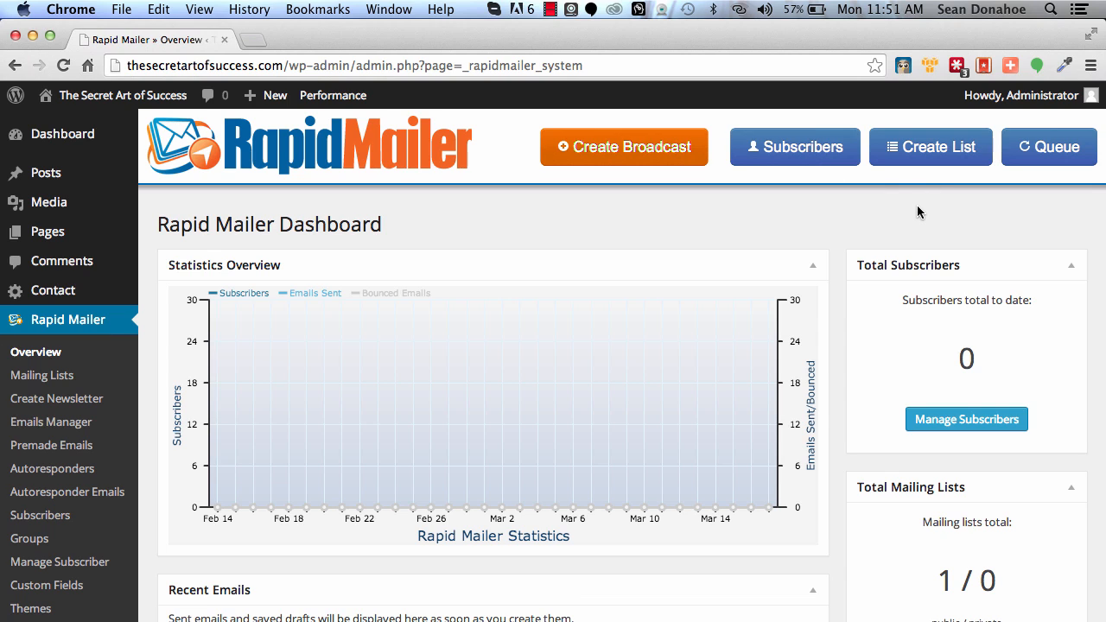
mouse_move(871, 363)
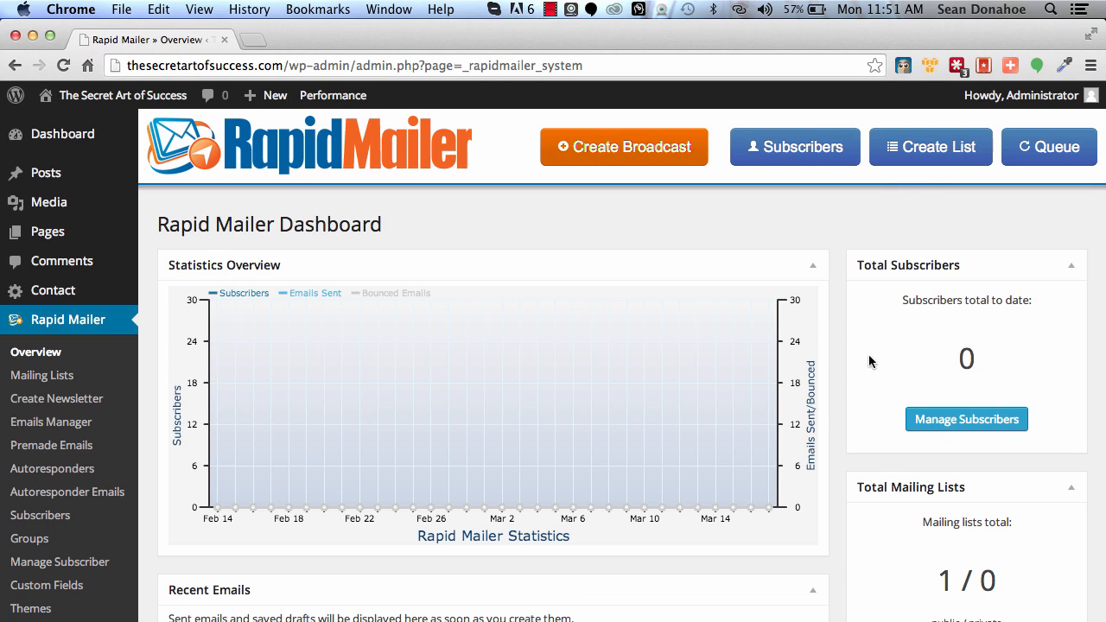
mouse_move(520, 251)
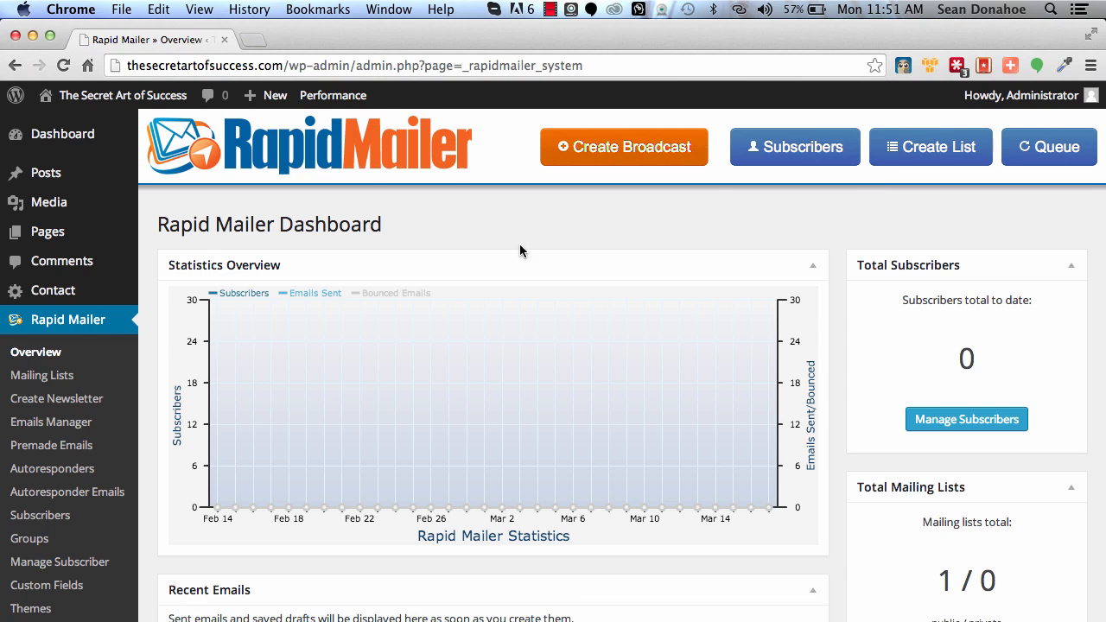
mouse_move(41, 375)
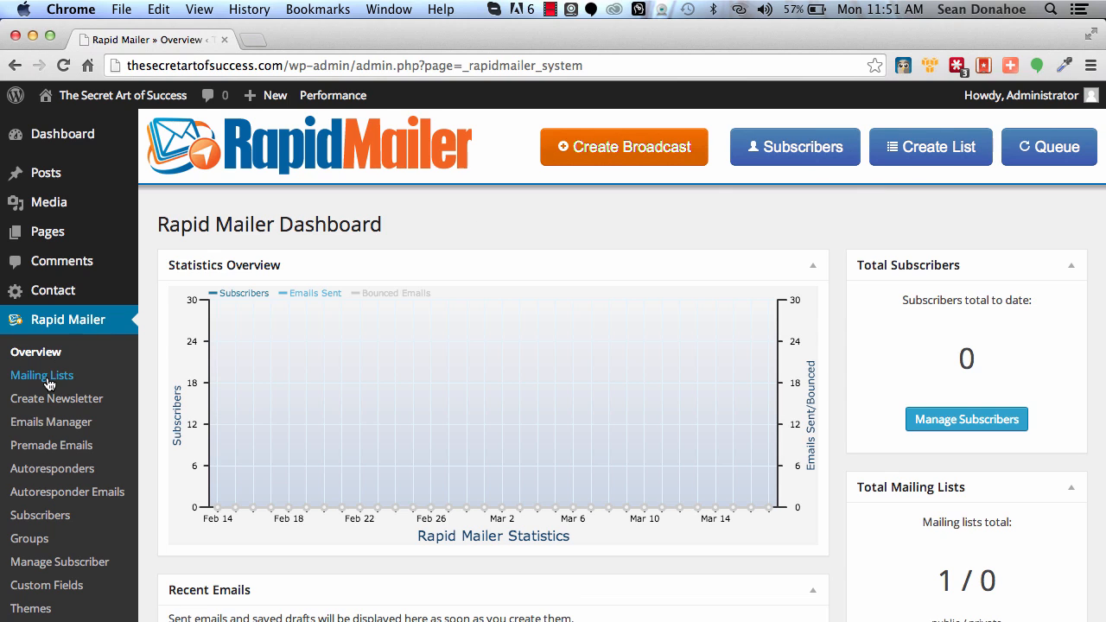
Show the Manage Lists page, which lists only the Default List.
click(45, 375)
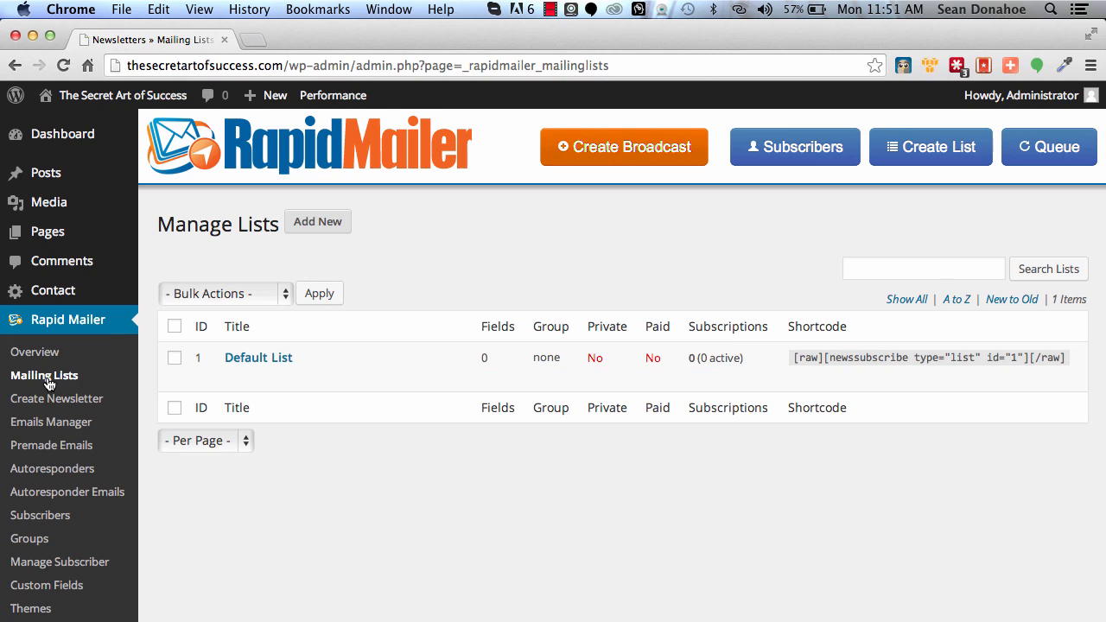
mouse_move(260, 356)
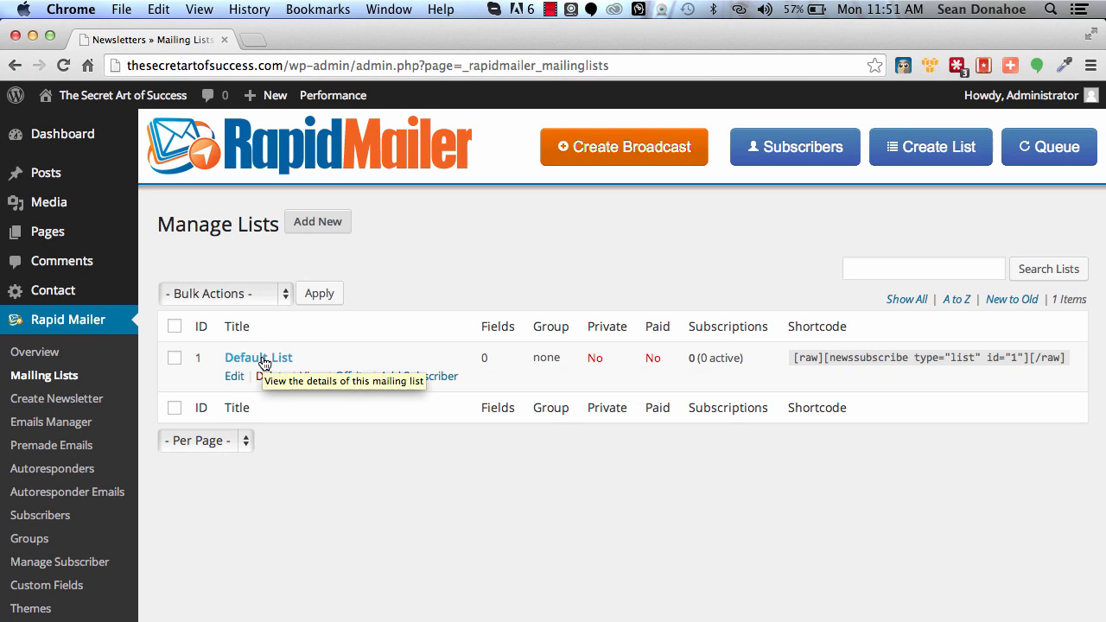
mouse_move(423, 420)
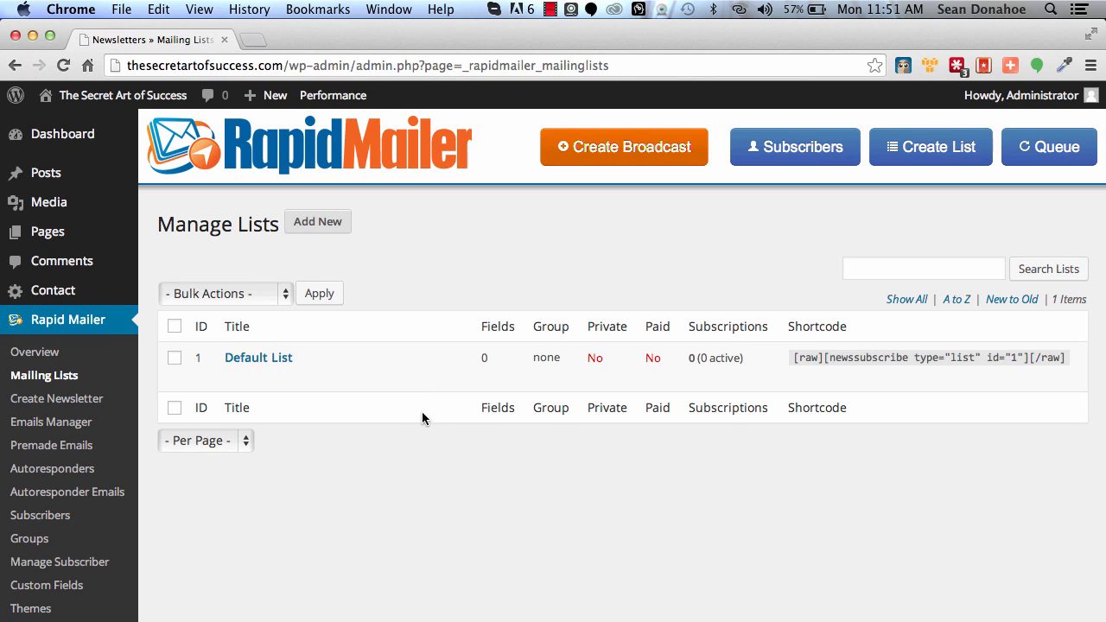
mouse_move(480, 415)
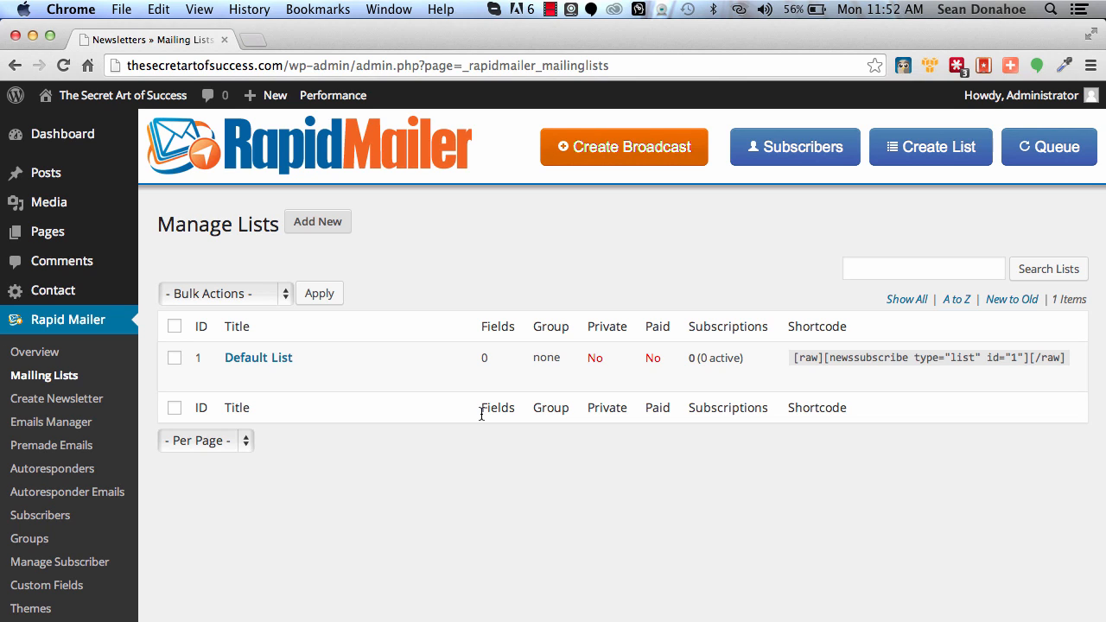
mouse_move(259, 356)
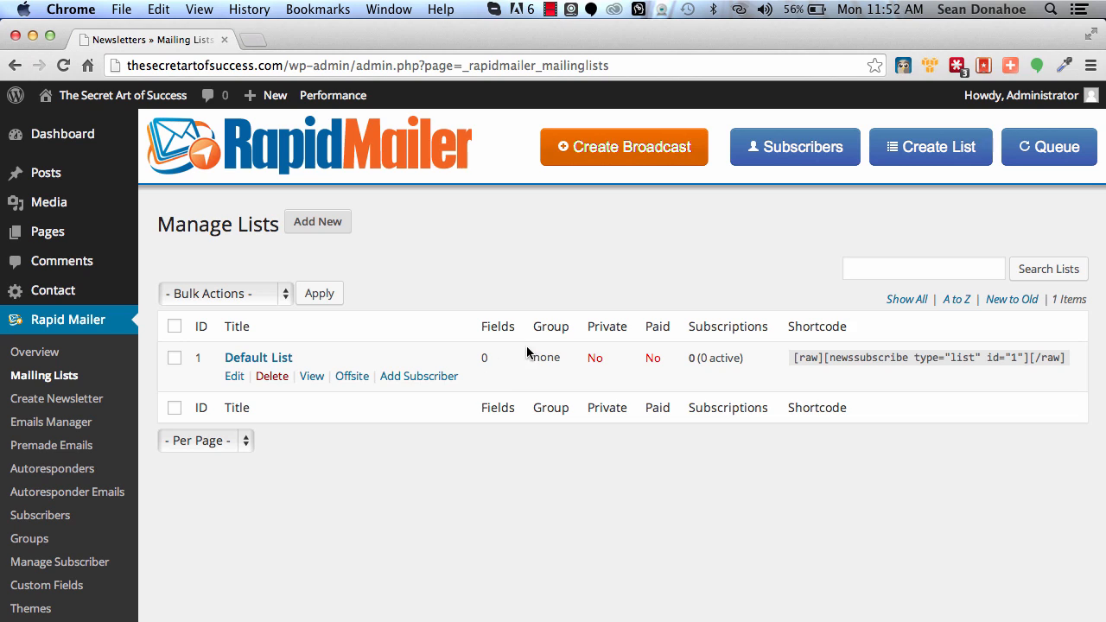
mouse_move(553, 356)
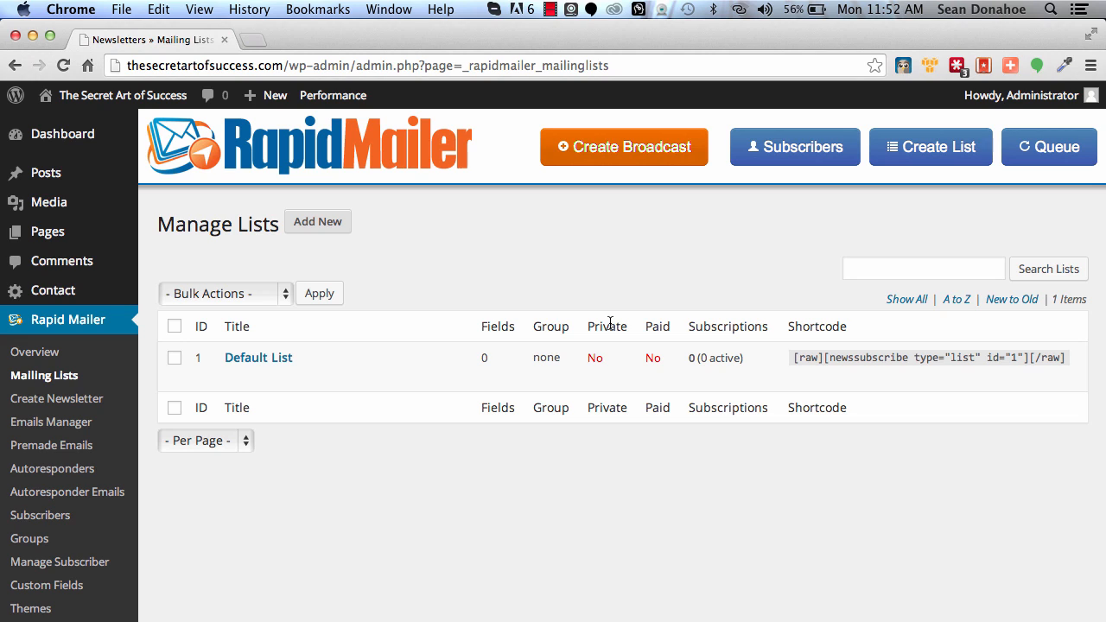
mouse_move(669, 332)
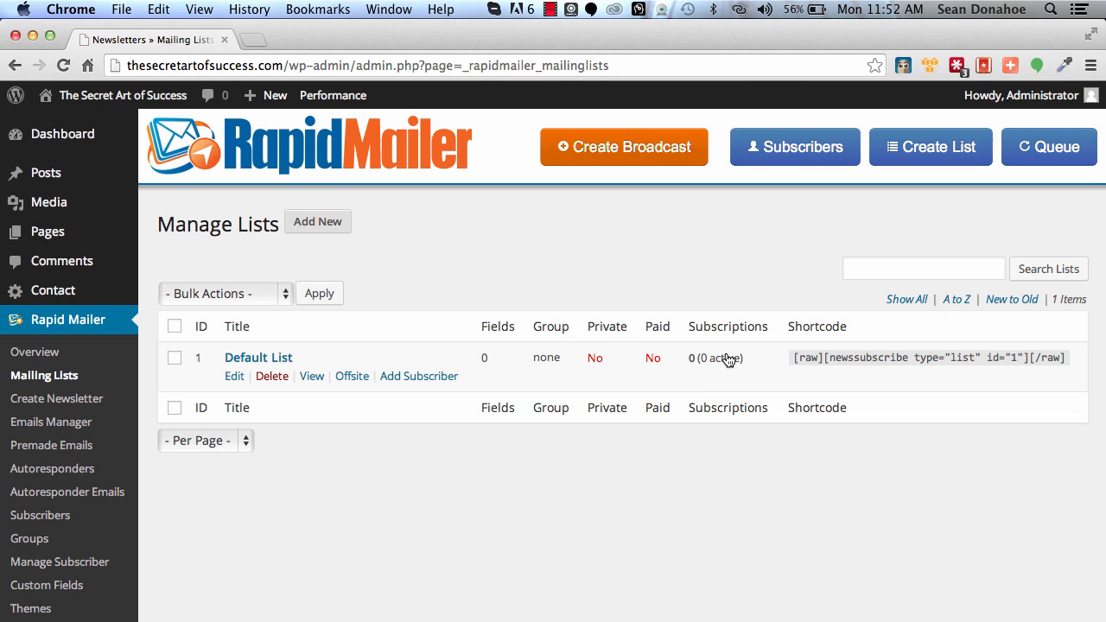
mouse_move(996, 371)
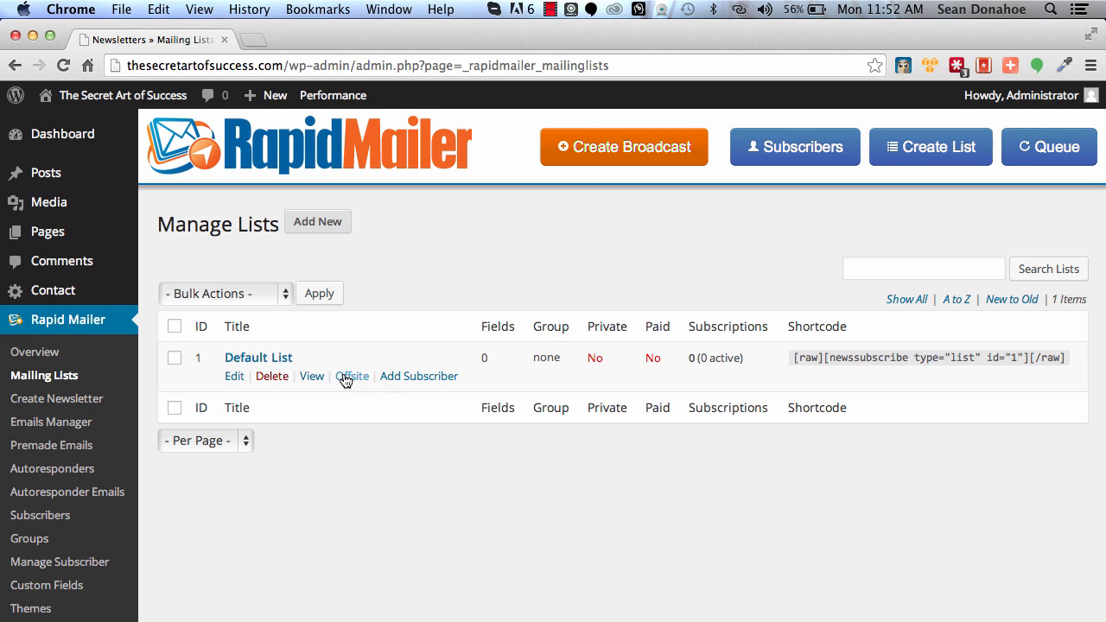
mouse_move(347, 389)
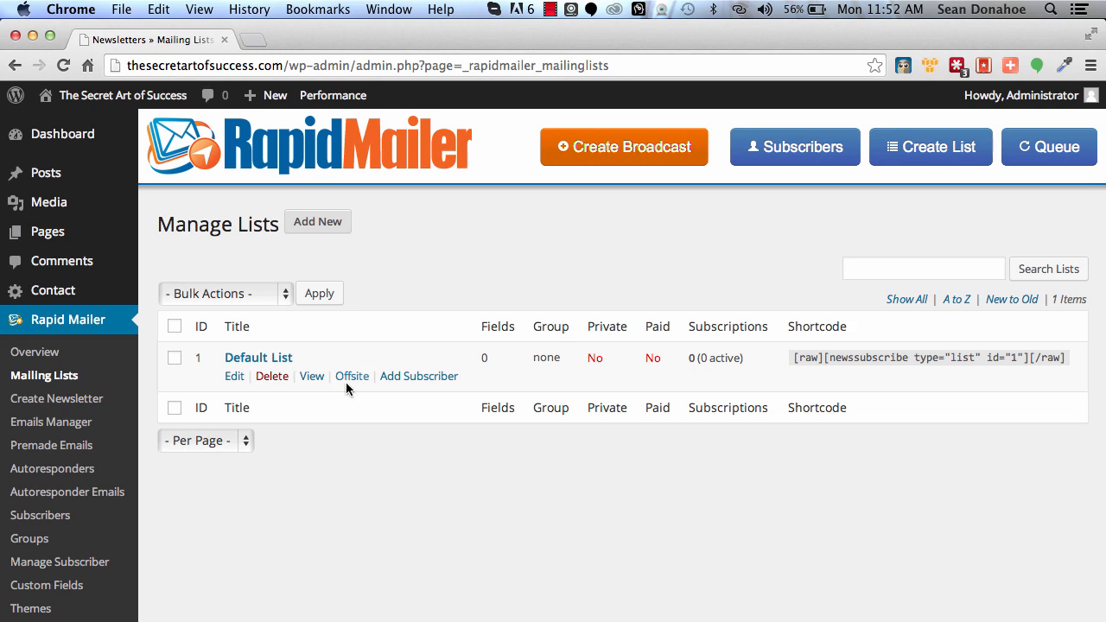
mouse_move(352, 377)
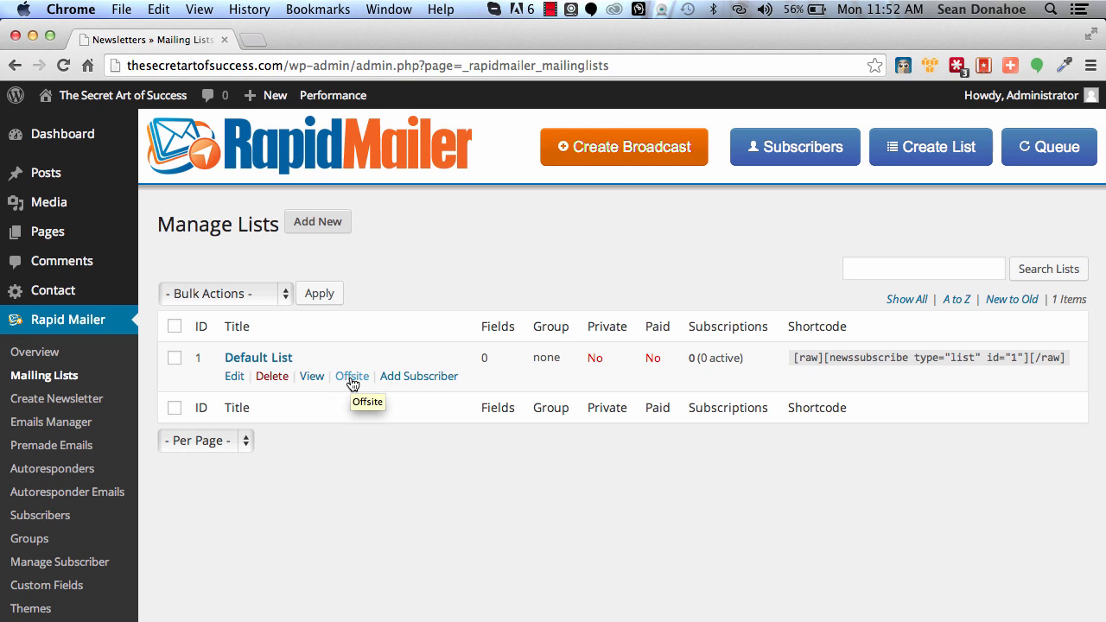
click(352, 377)
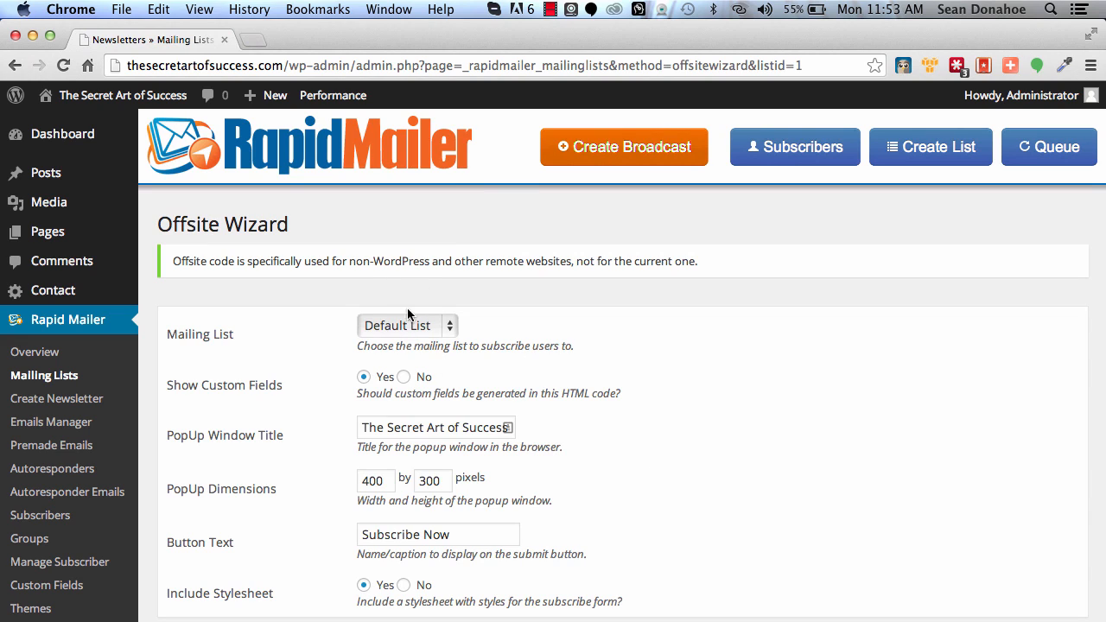
mouse_move(509, 577)
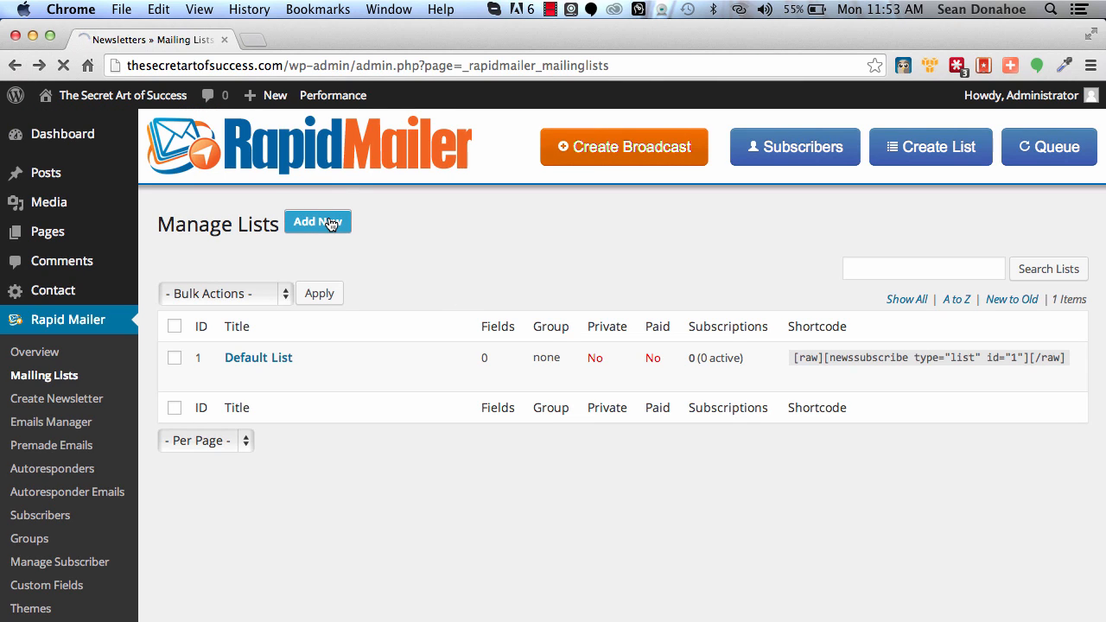
Start a new mailing list titled TestList, not private, with the administrator notification email filled in.
click(318, 221)
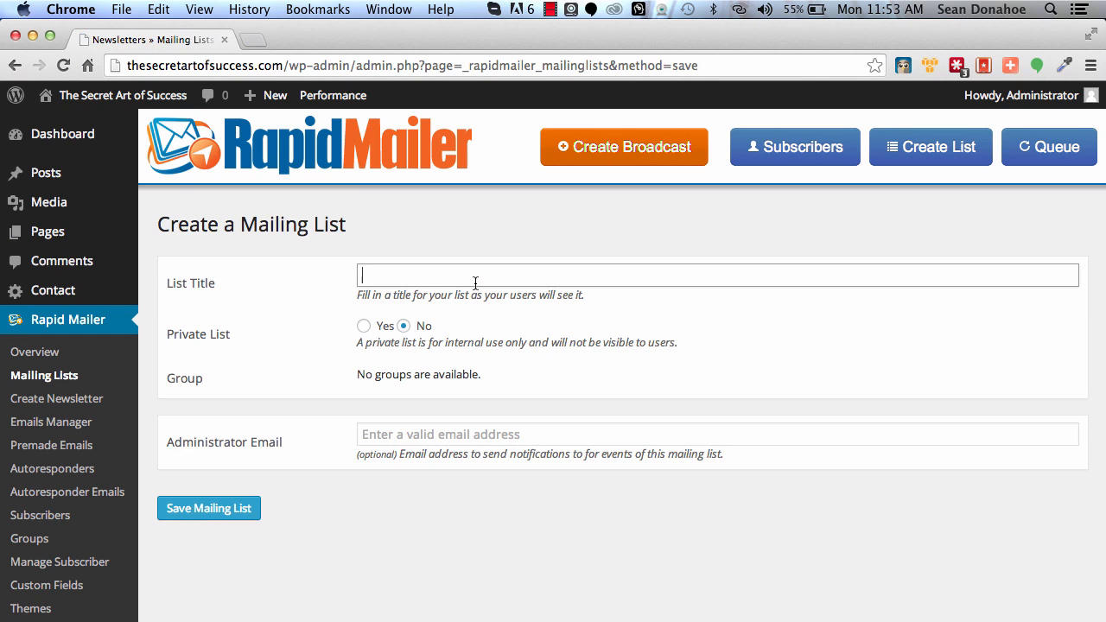
text(TestList)
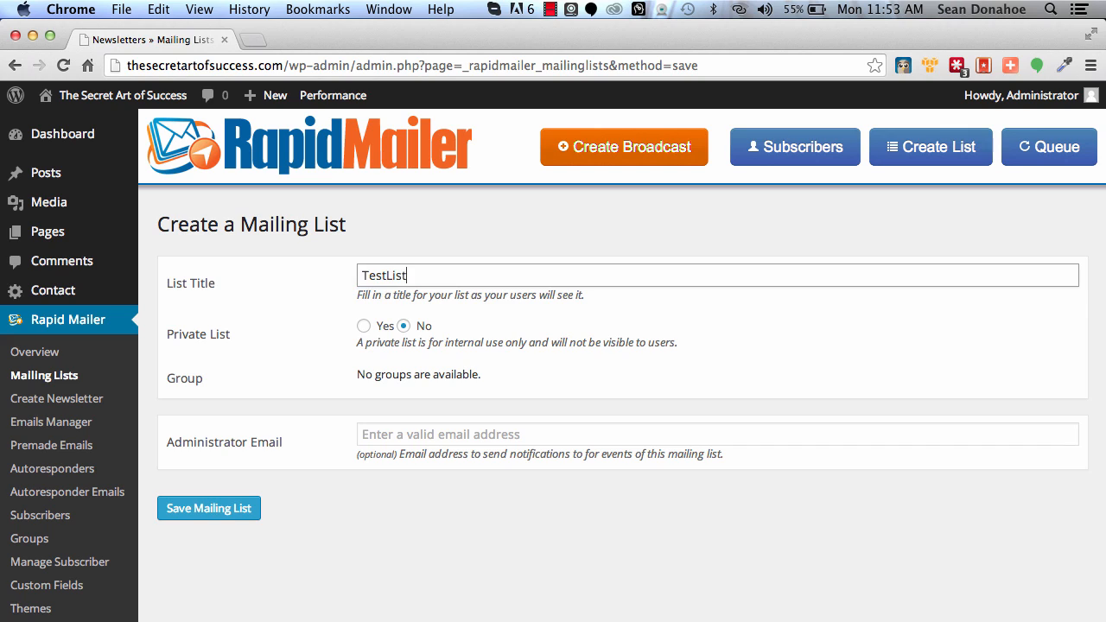
mouse_move(415, 315)
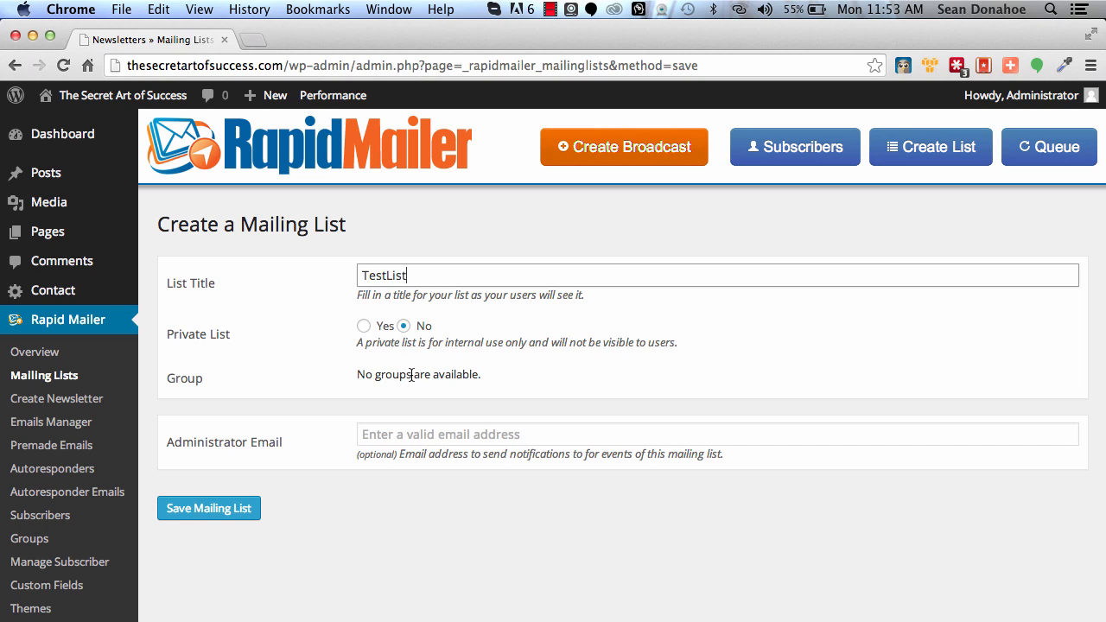
mouse_move(39, 515)
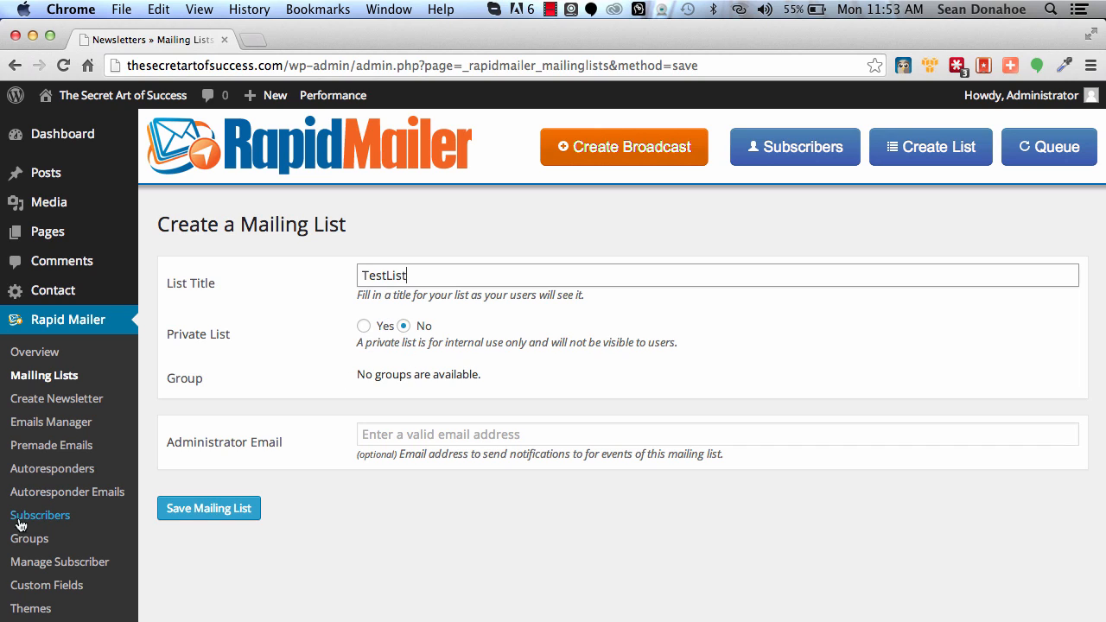
mouse_move(390, 423)
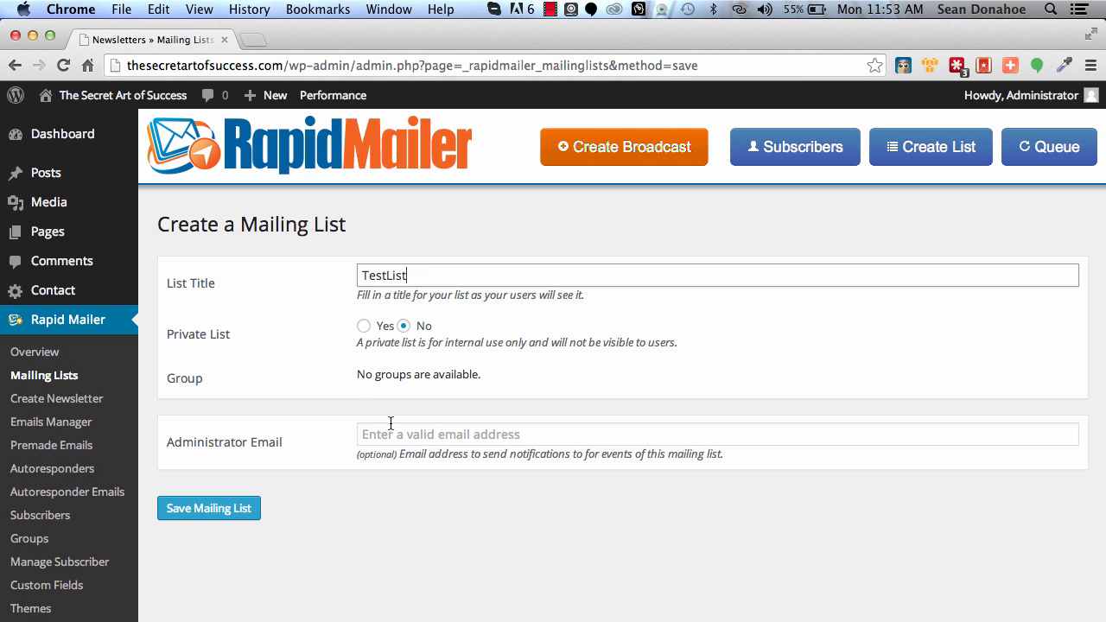
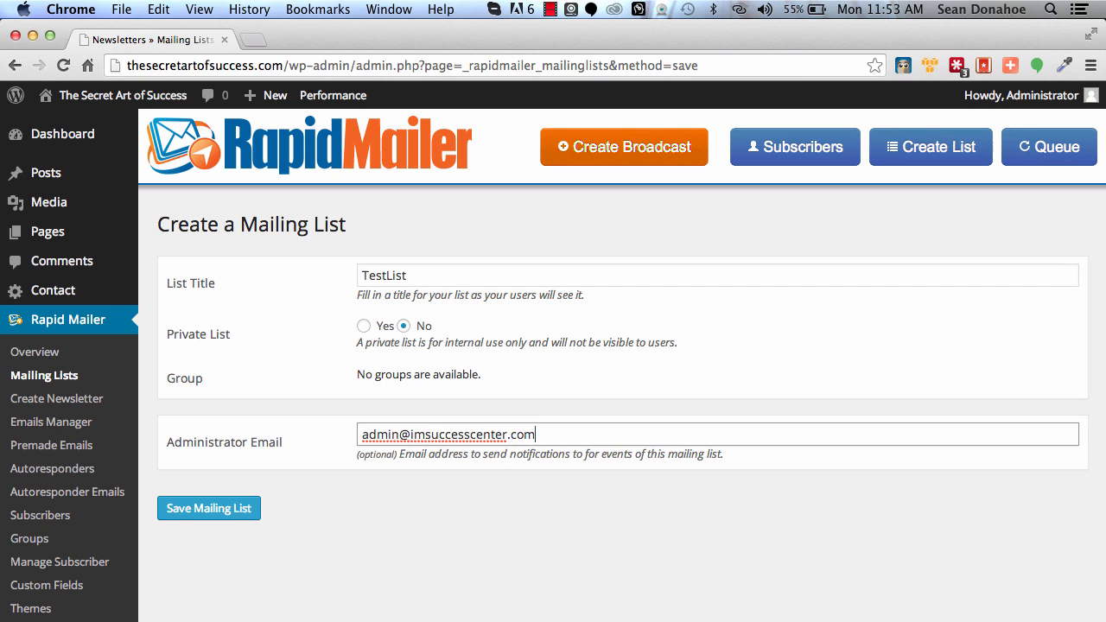
click(207, 508)
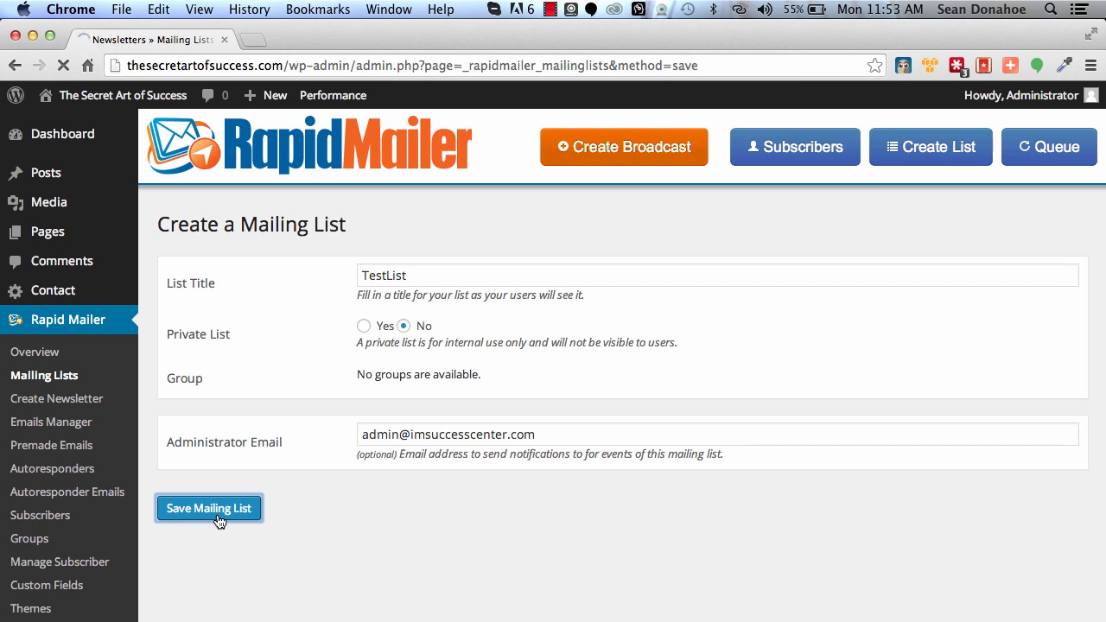
click(207, 508)
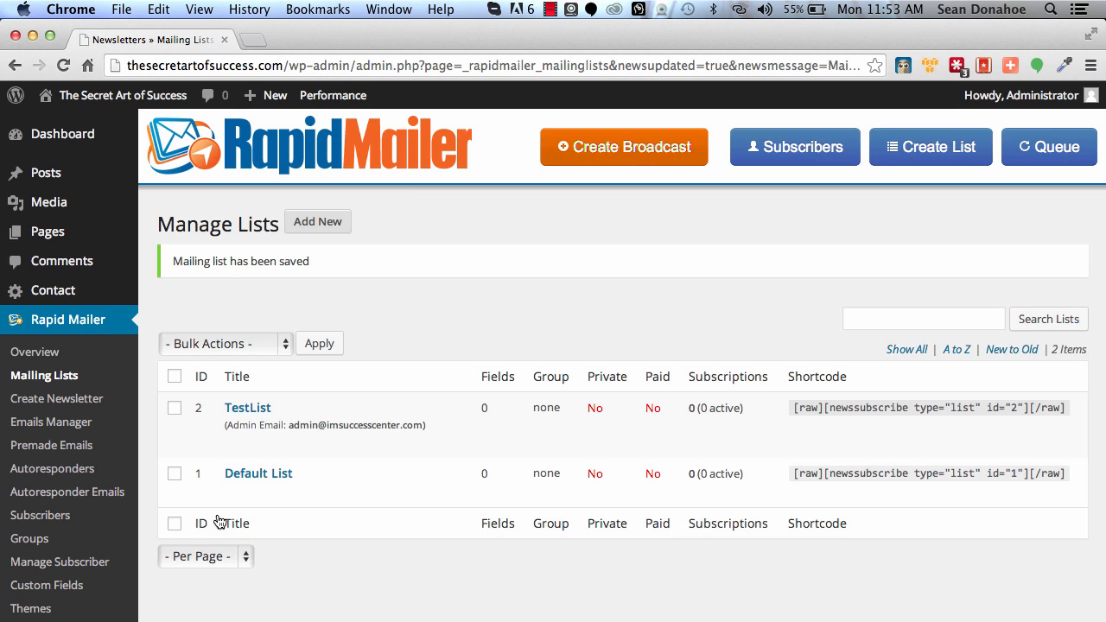
mouse_move(337, 447)
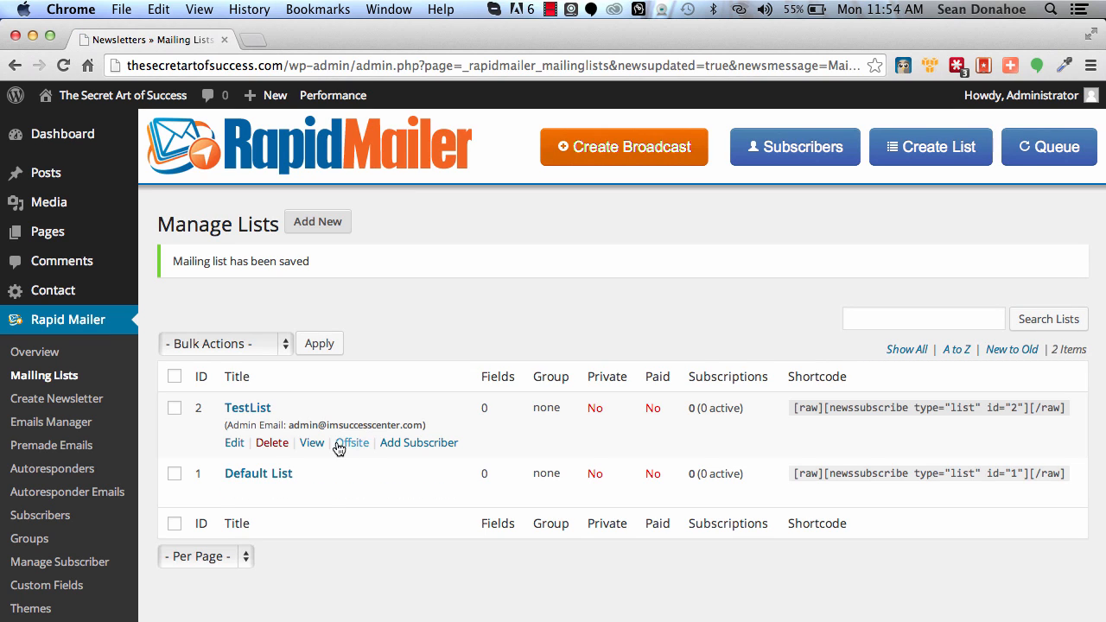
mouse_move(353, 443)
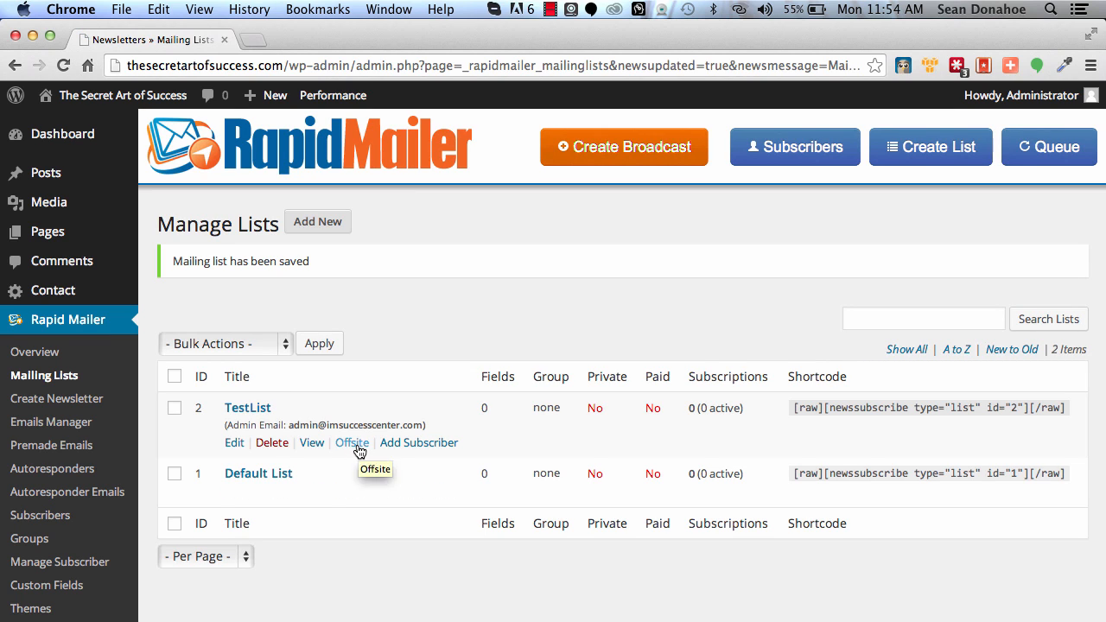
mouse_move(401, 451)
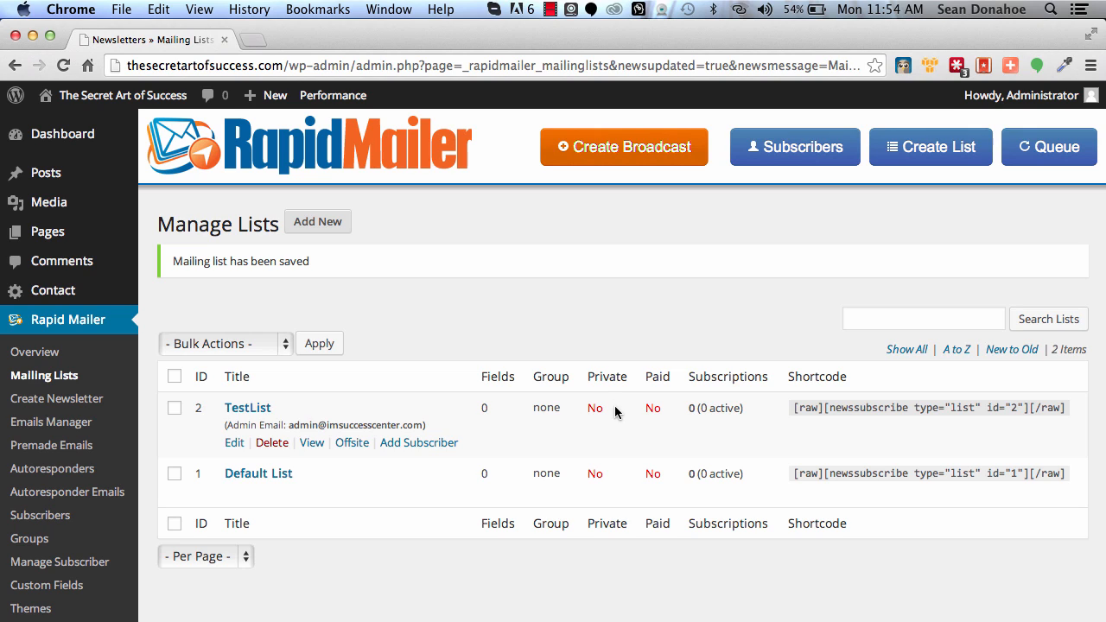
mouse_move(290, 408)
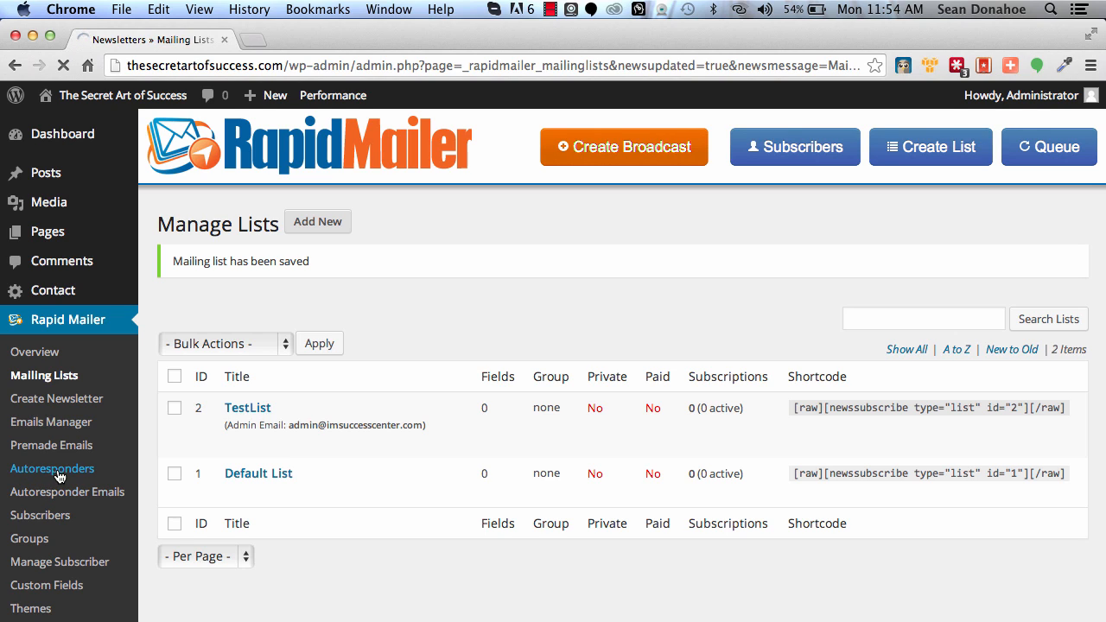
On the Autoresponders page, set the schedule interval to Every 2 Minutes (120 seconds) and save it.
click(52, 469)
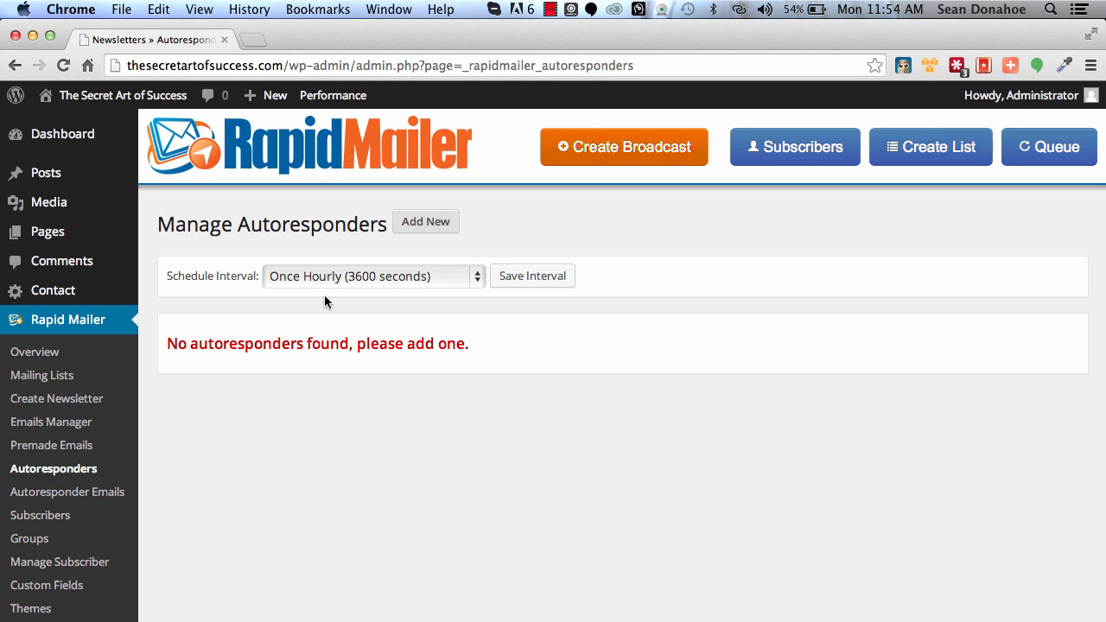
mouse_move(332, 290)
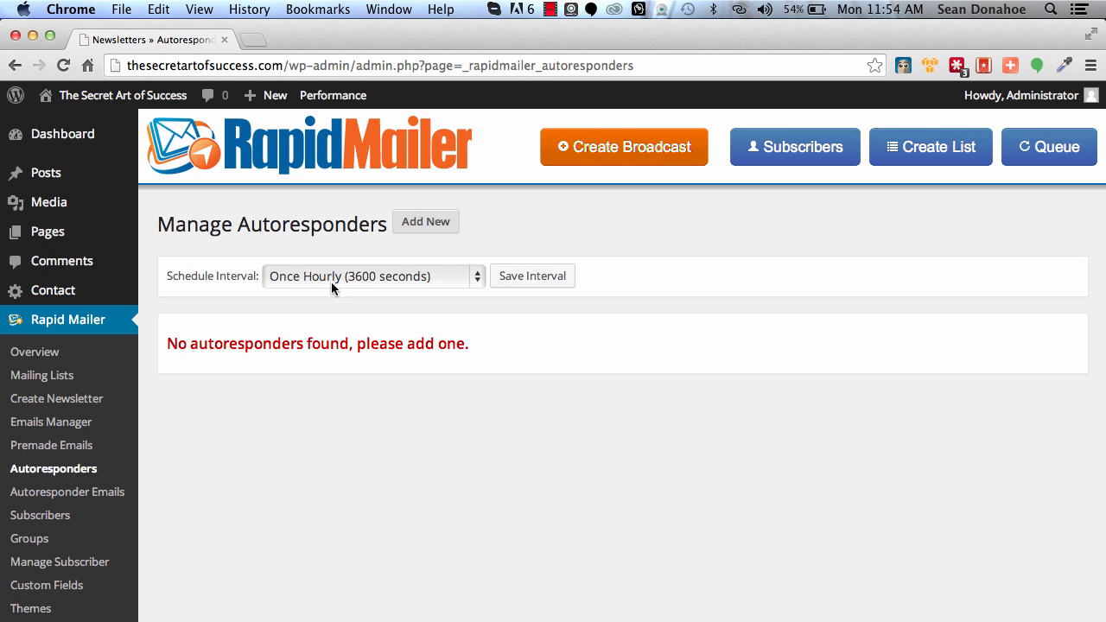
click(372, 276)
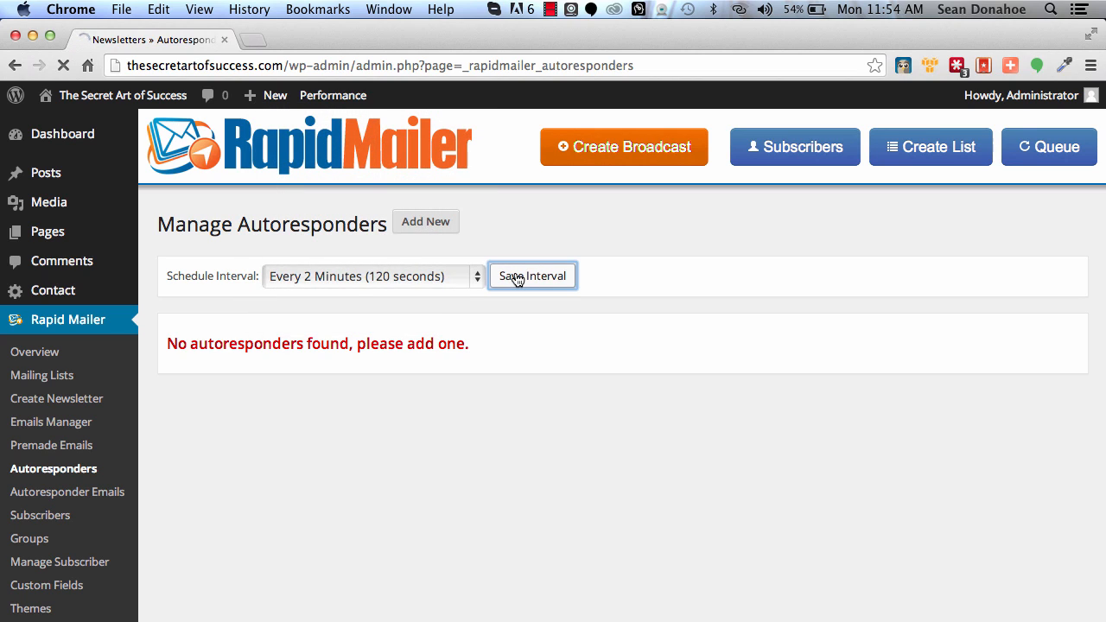
click(533, 277)
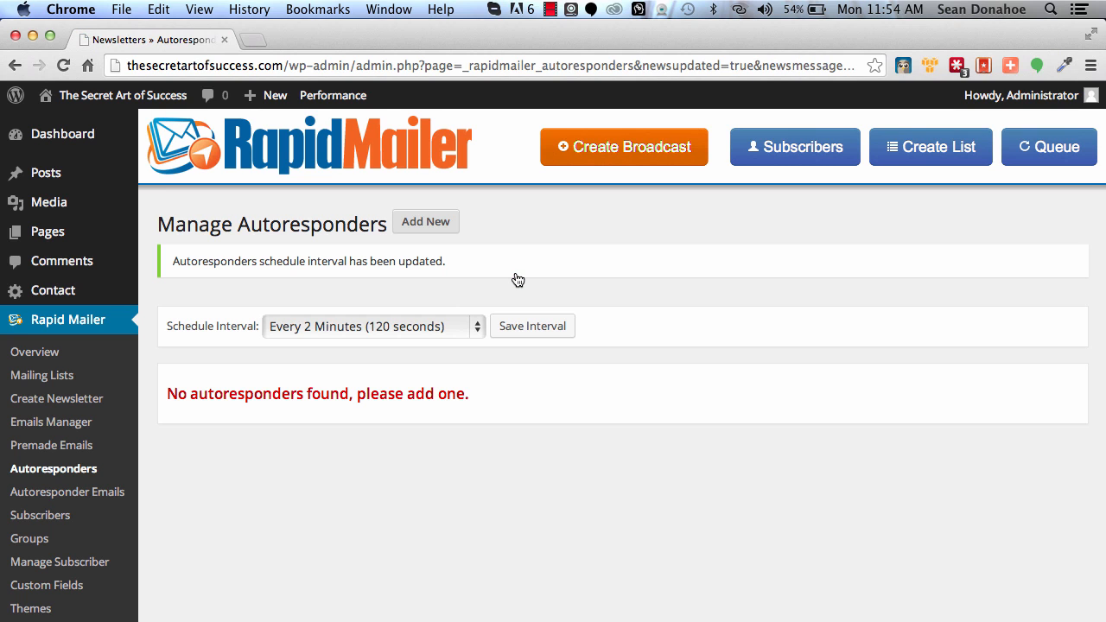
click(425, 221)
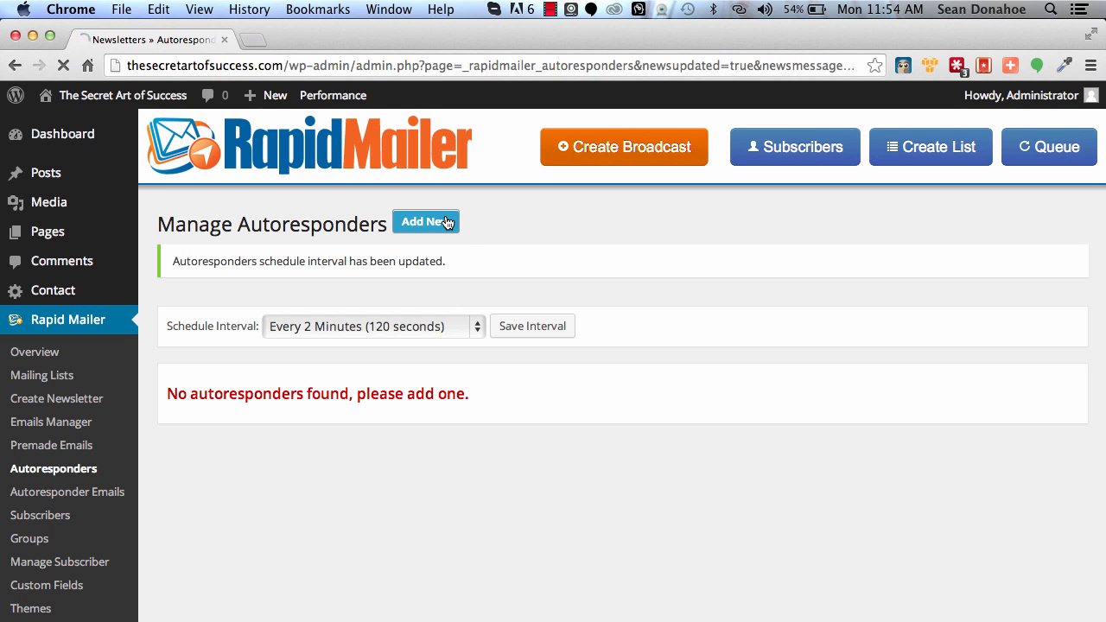
Start an autoresponder named Main Autoresponder for Default List and TestList, not applied to existing subscribers.
click(425, 221)
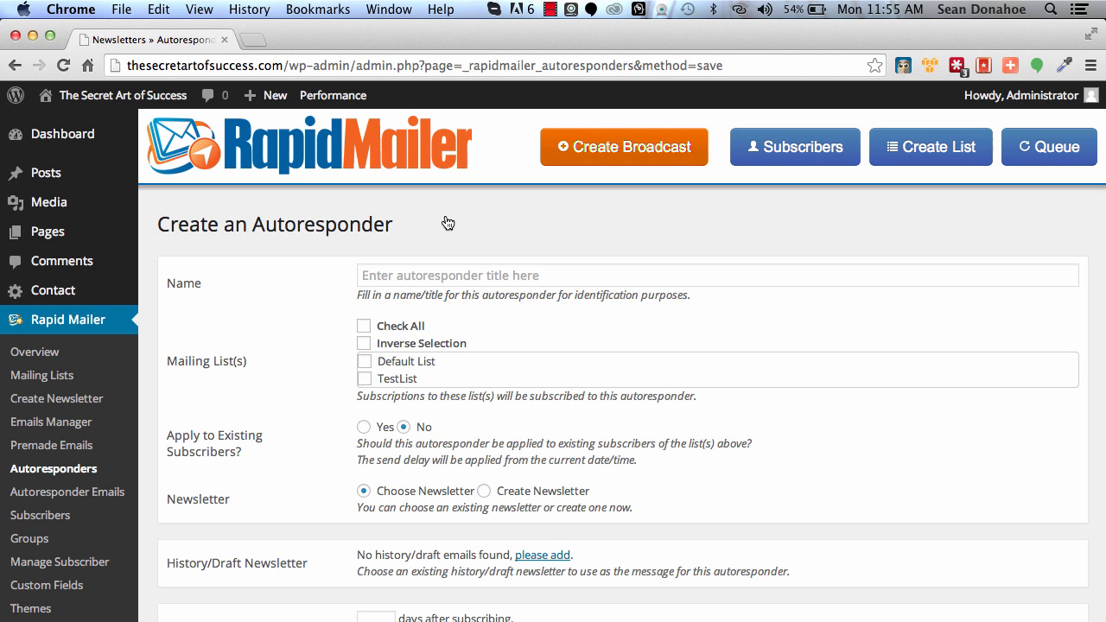
mouse_move(360, 387)
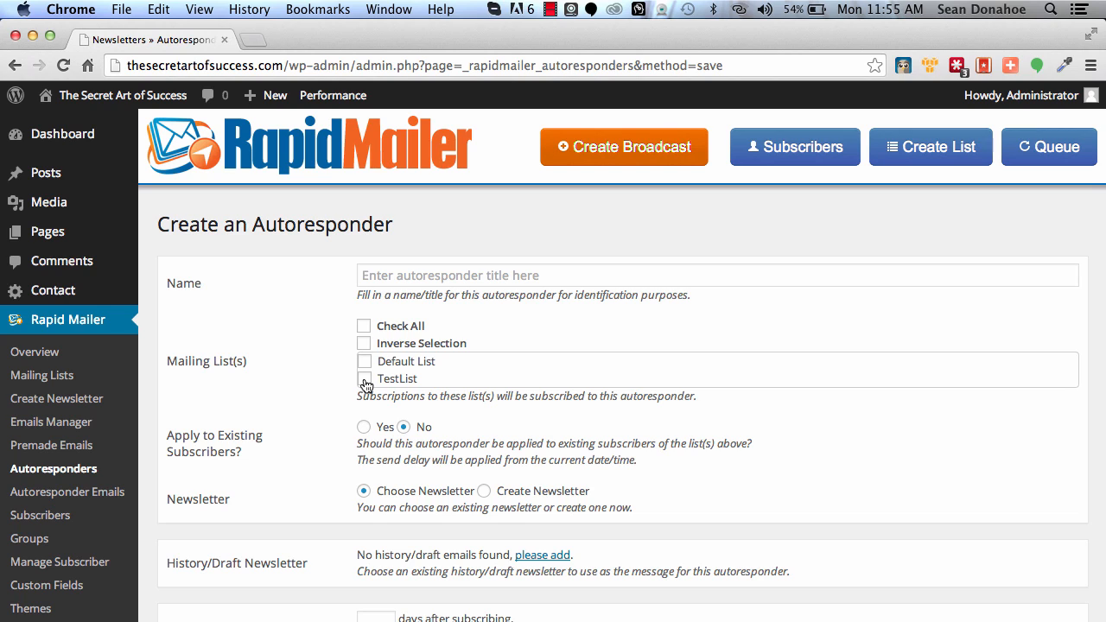
click(363, 361)
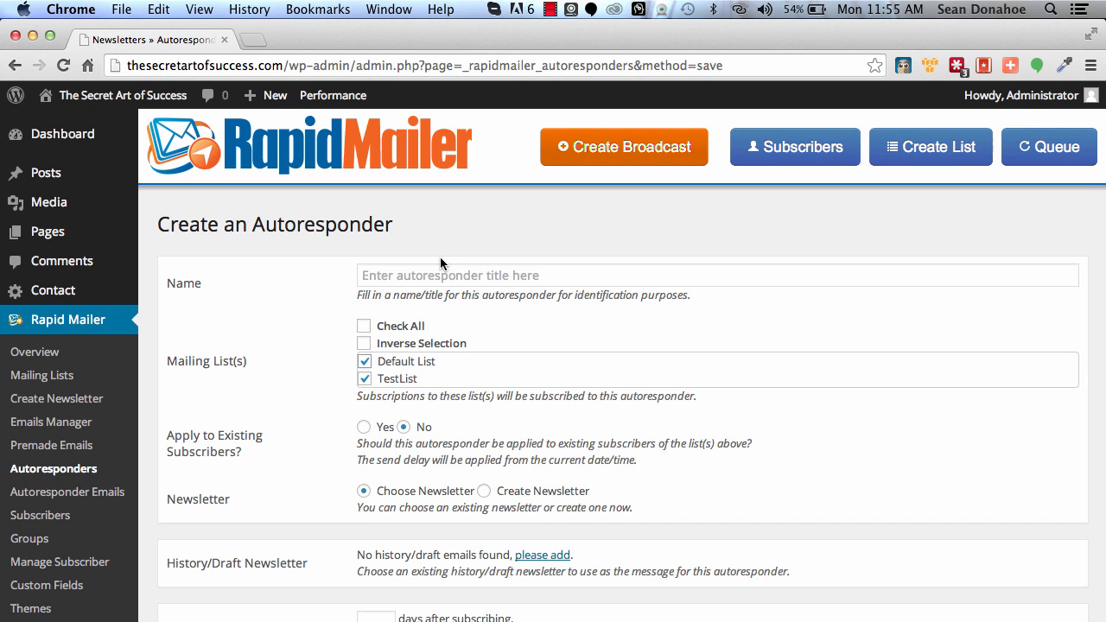
text(Main Autorespond)
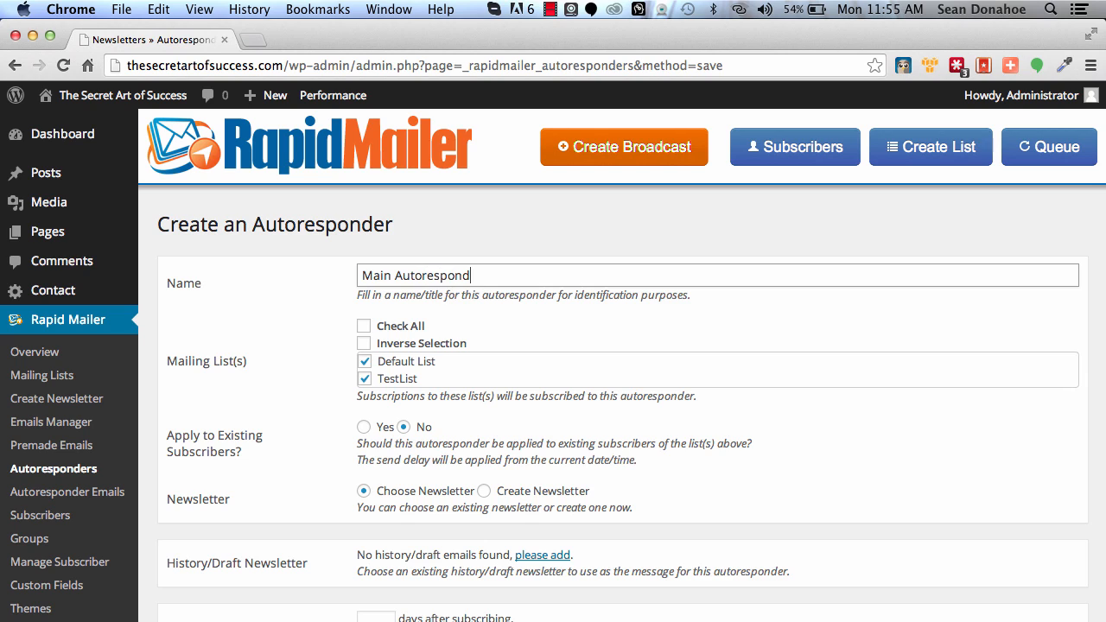
text(er)
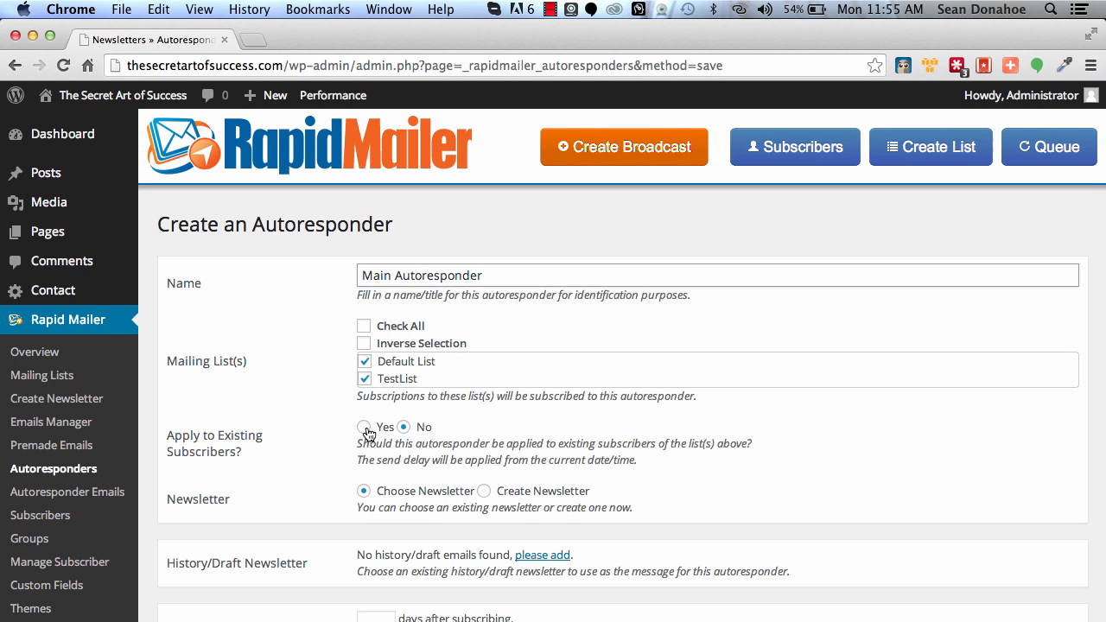
click(363, 427)
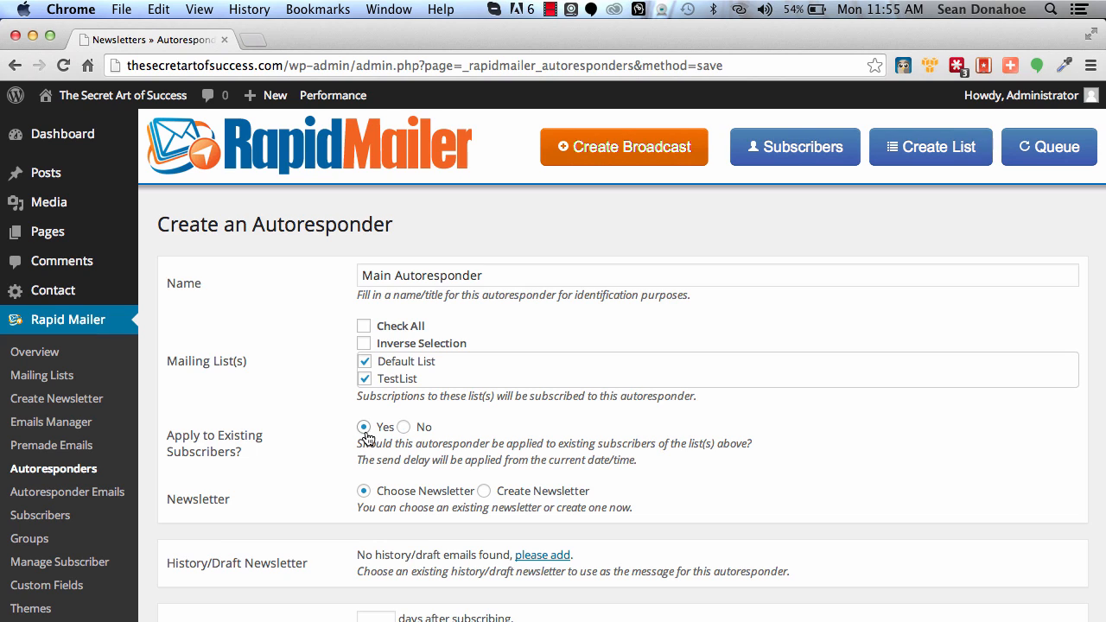
click(403, 427)
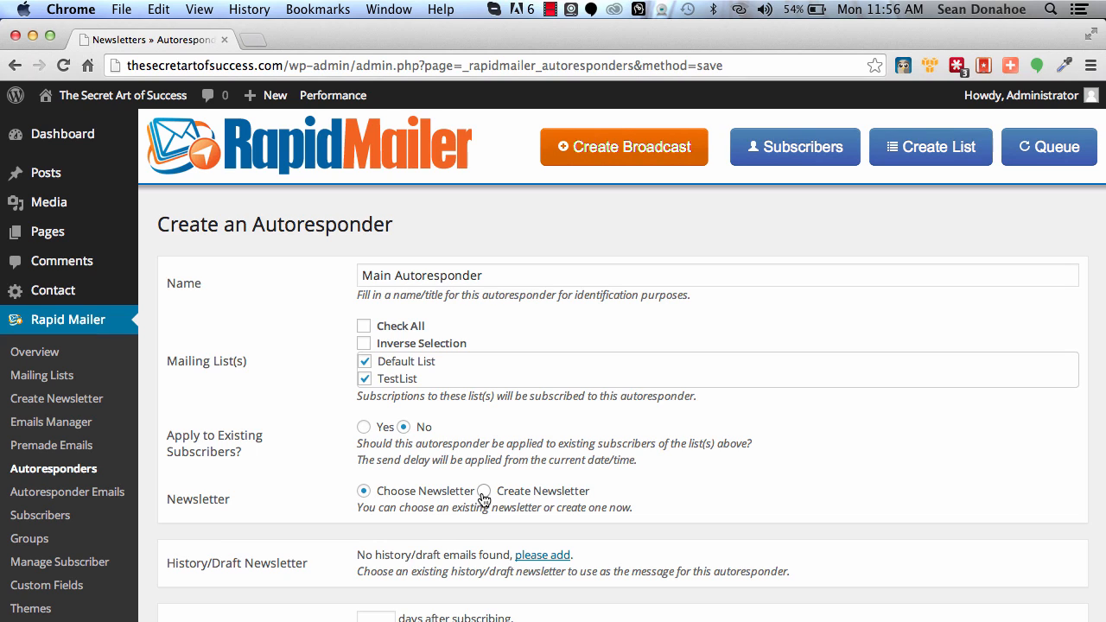
Choose Create Newsletter and give it the subject 'Welcome to the Secret Art of Success'.
click(484, 491)
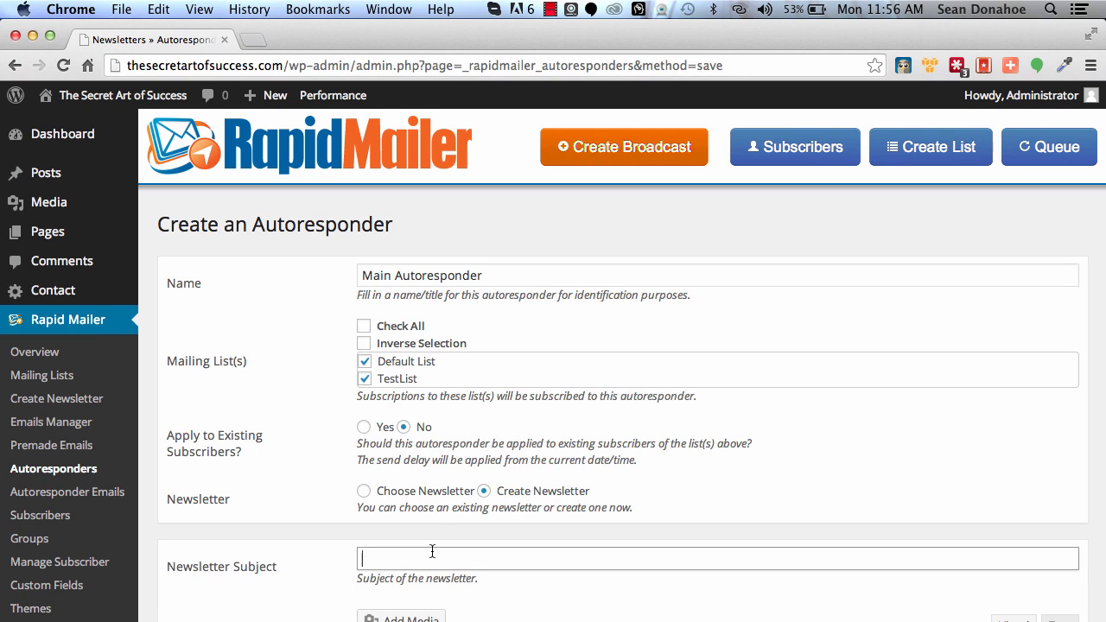
text(Welcome to t)
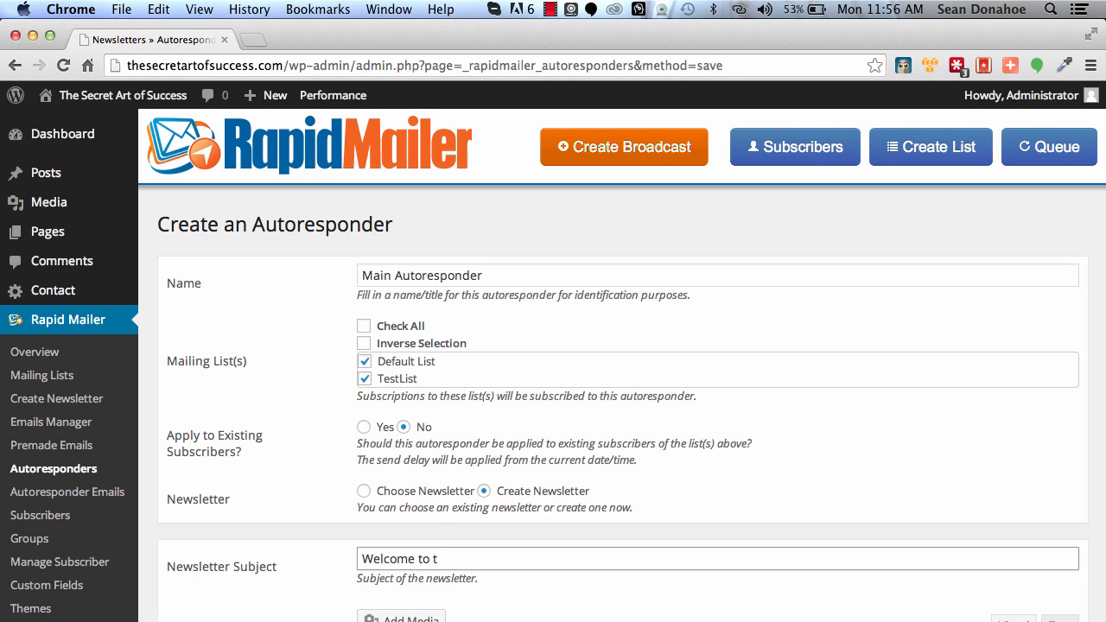
text(he)
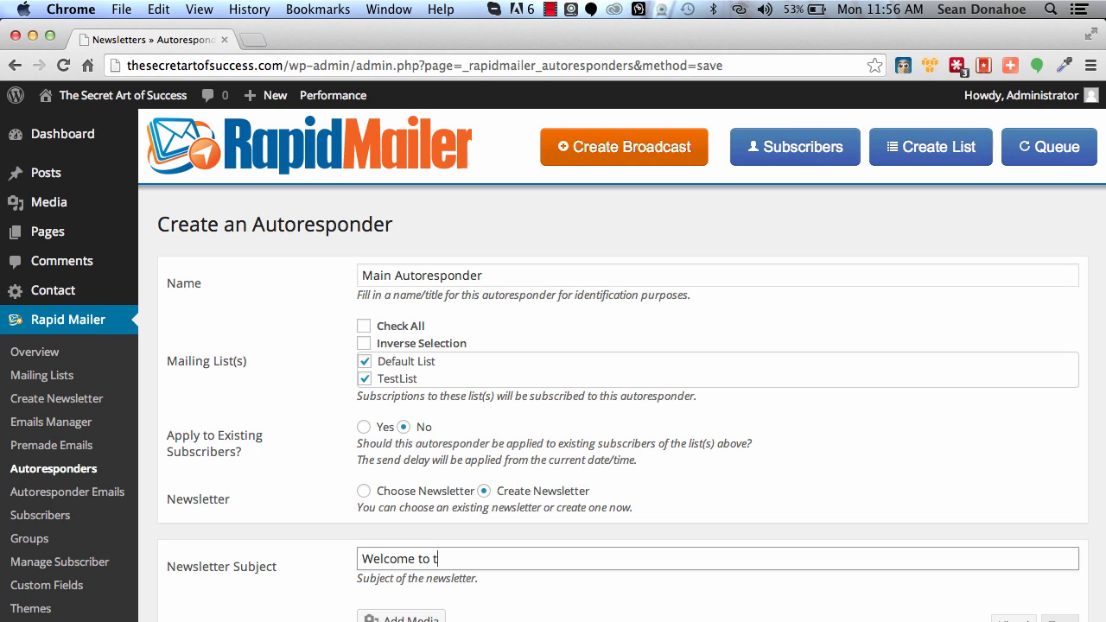
text(he sS)
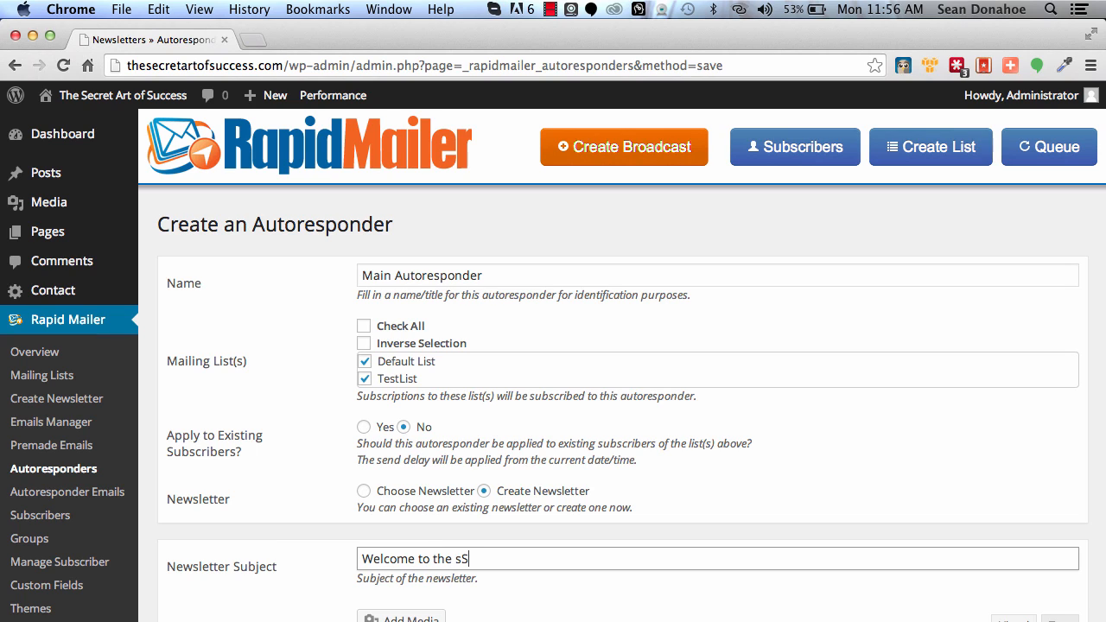
text(e)
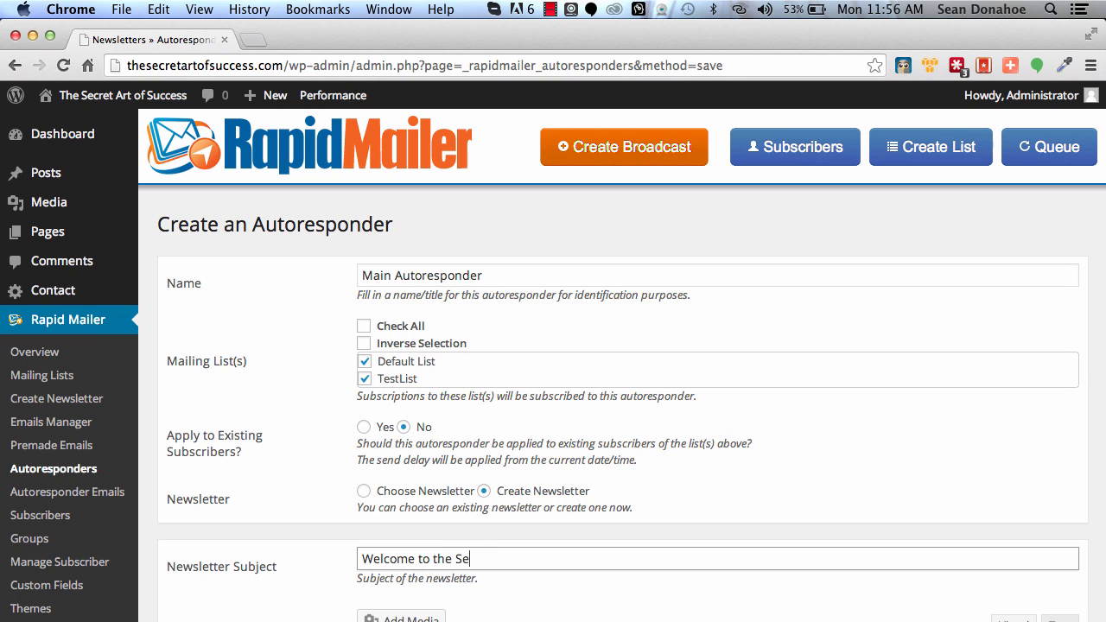
text(cret art)
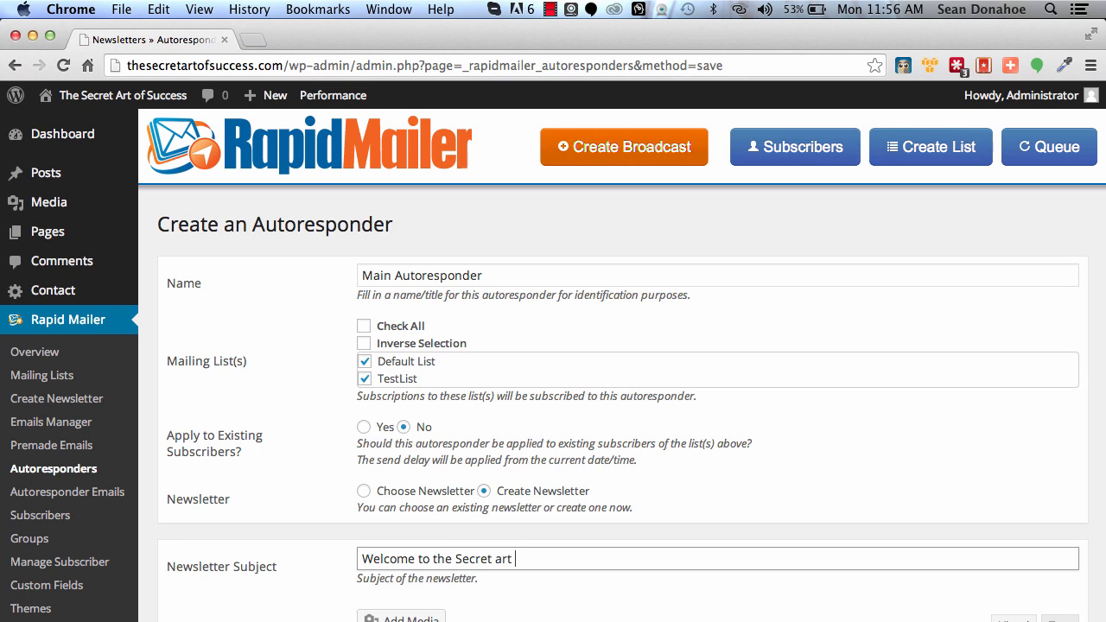
text(of Success)
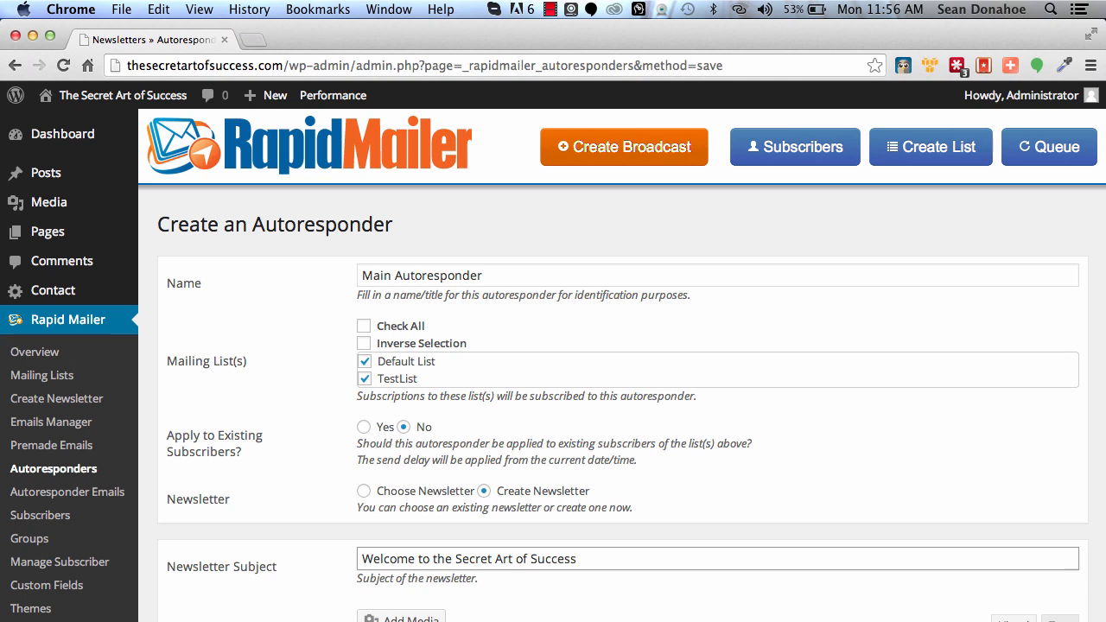
scroll(down, 3)
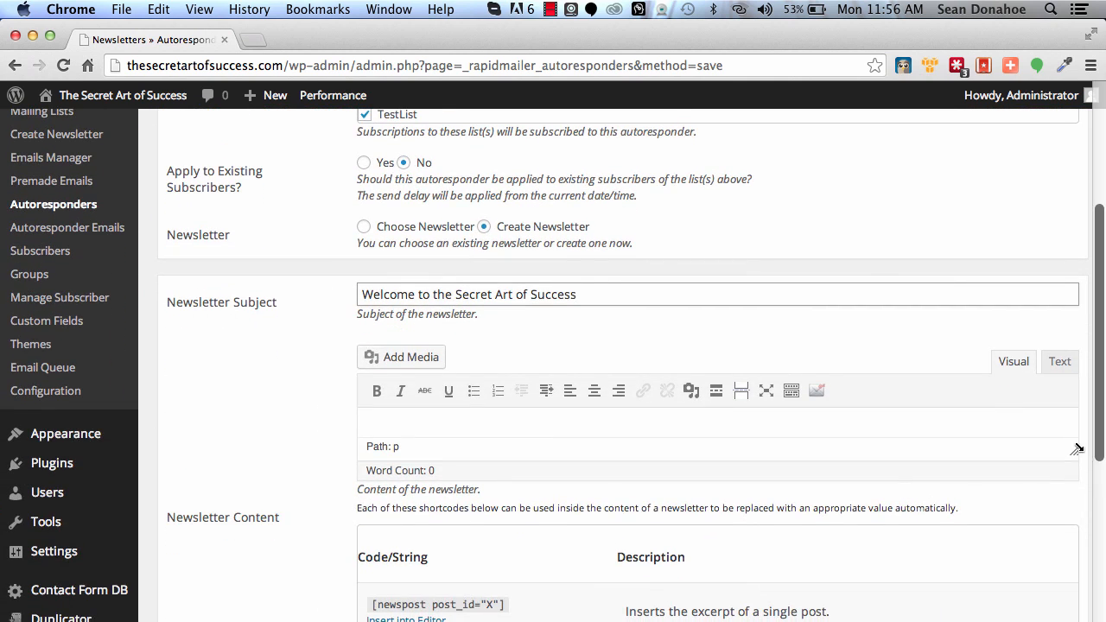
Begin the newsletter content with 'Hi,' and look through the available shortcodes.
click(575, 294)
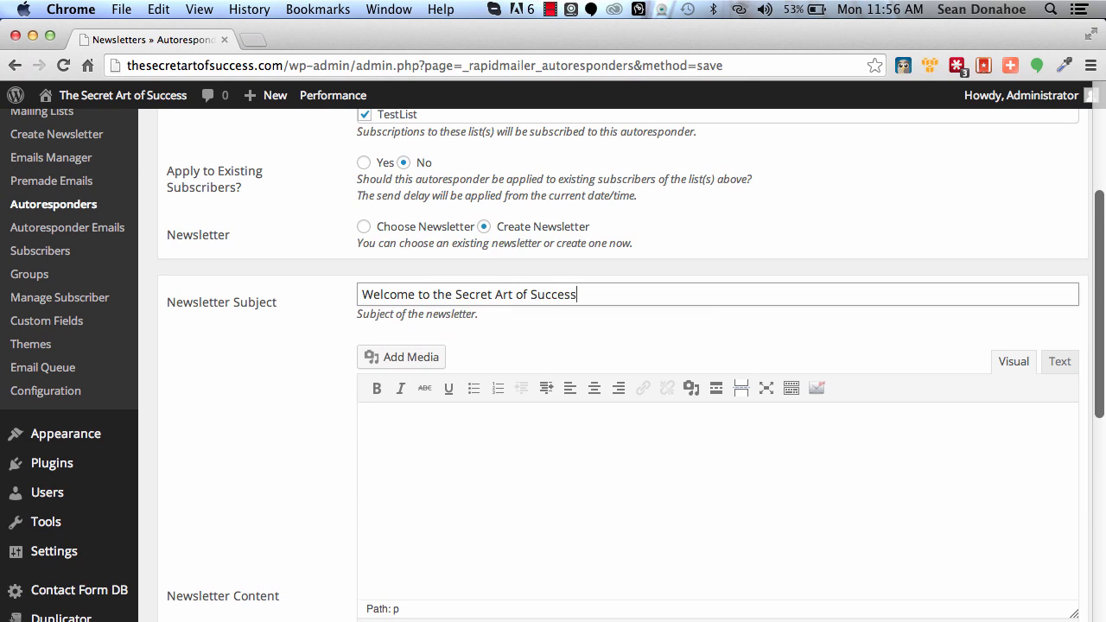
text(H)
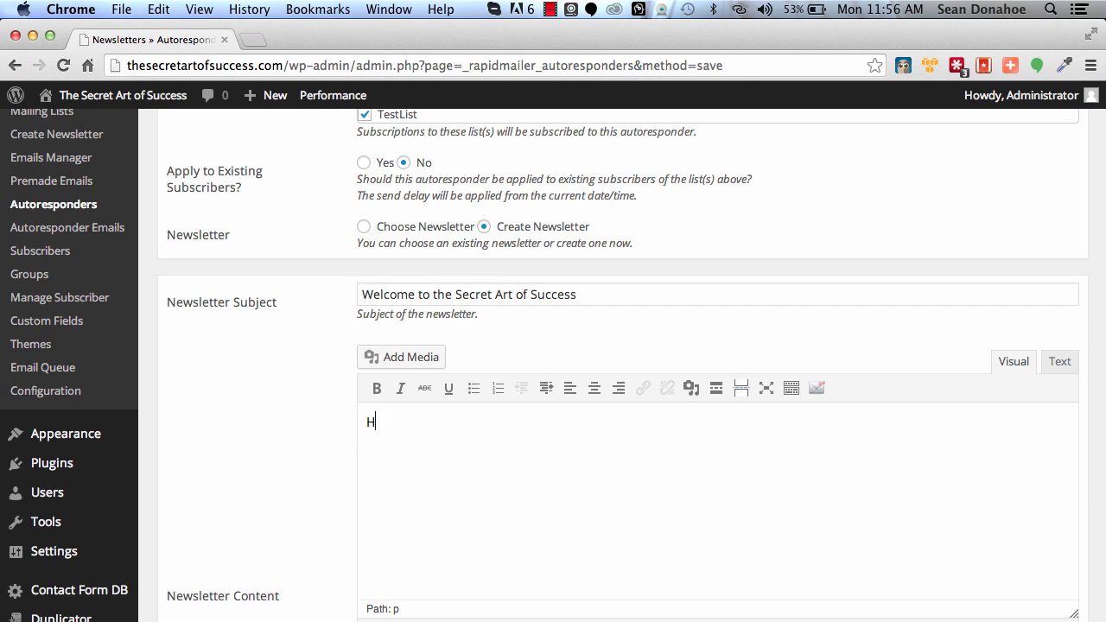
text(i)
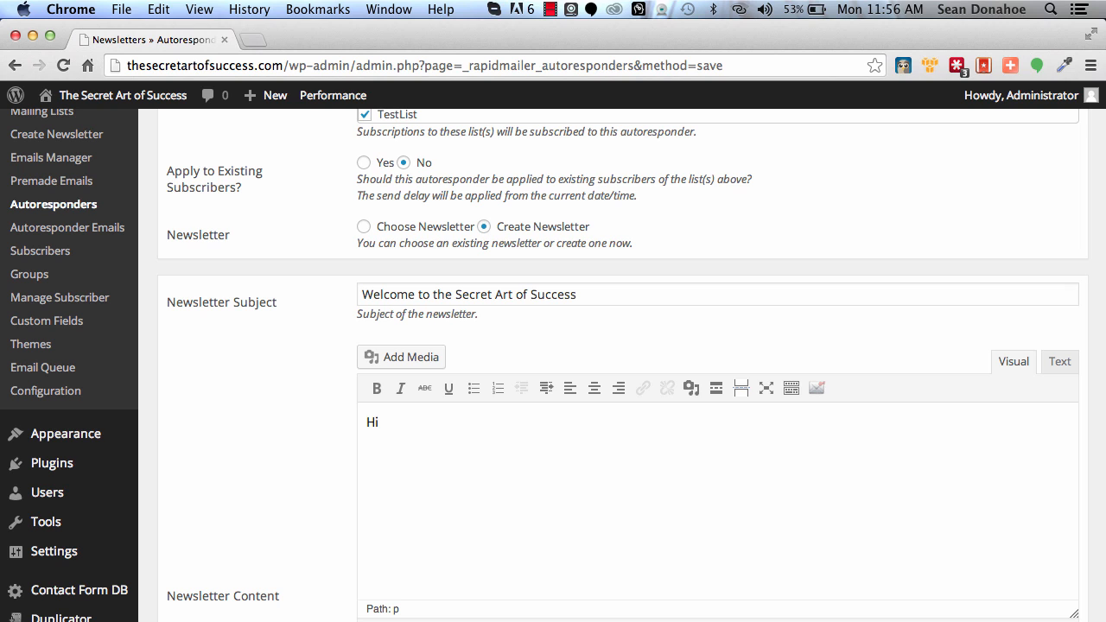
scroll(down, 3)
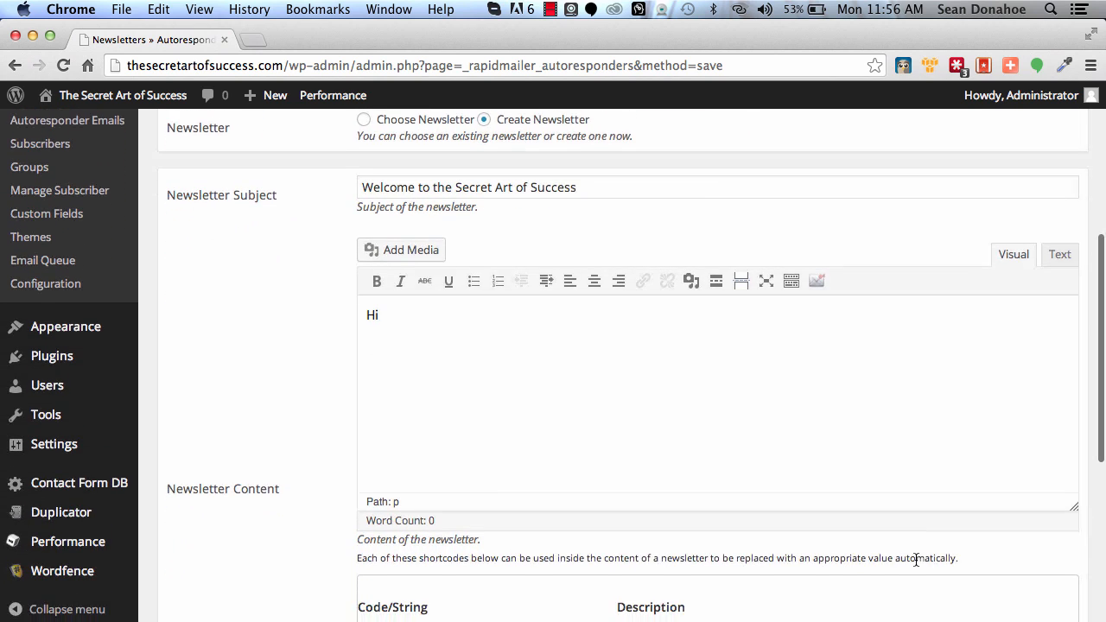
scroll(down, 3)
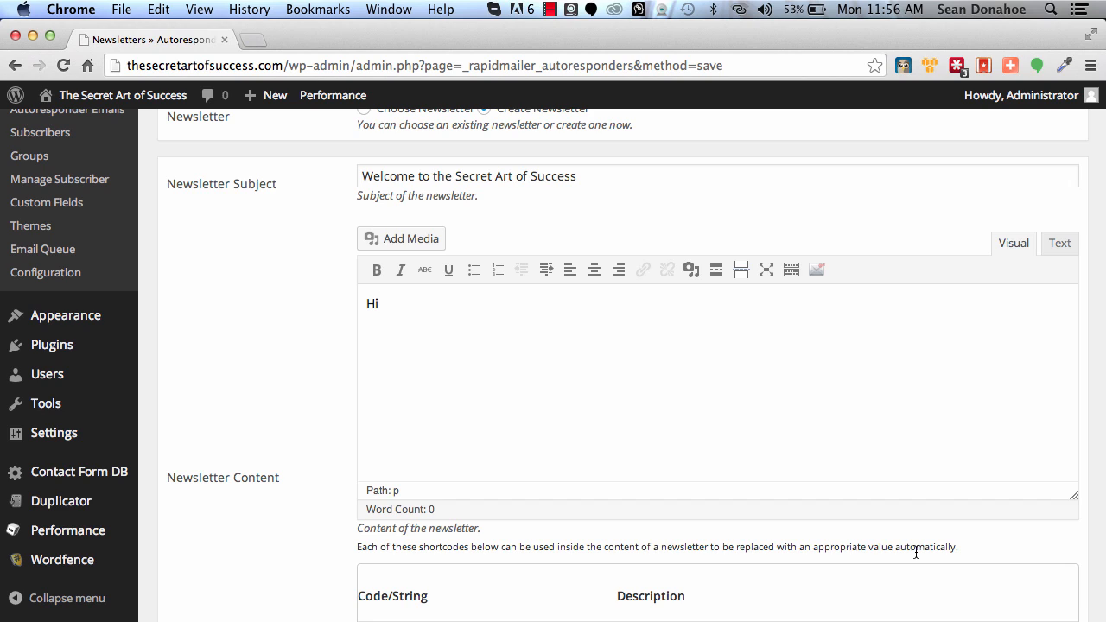
text(,)
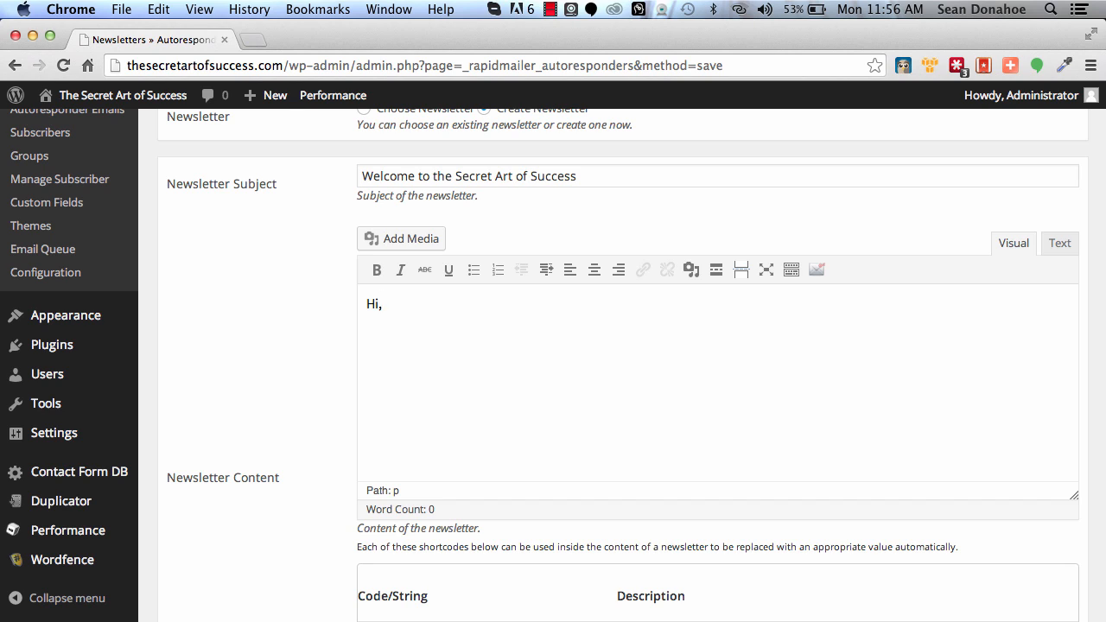
mouse_move(678, 390)
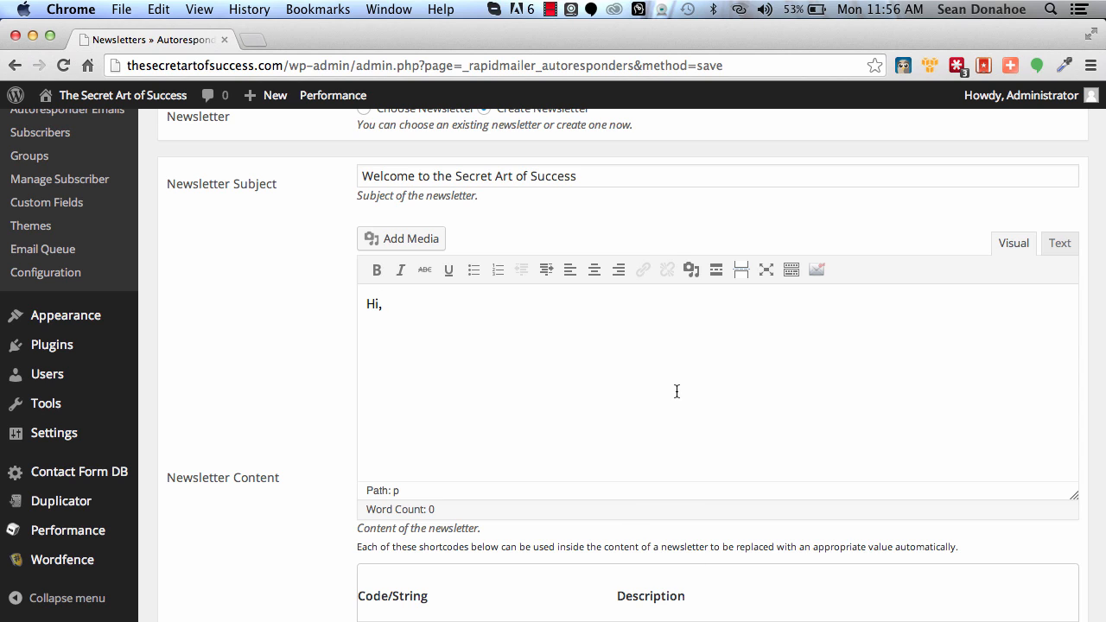
scroll(down, 3)
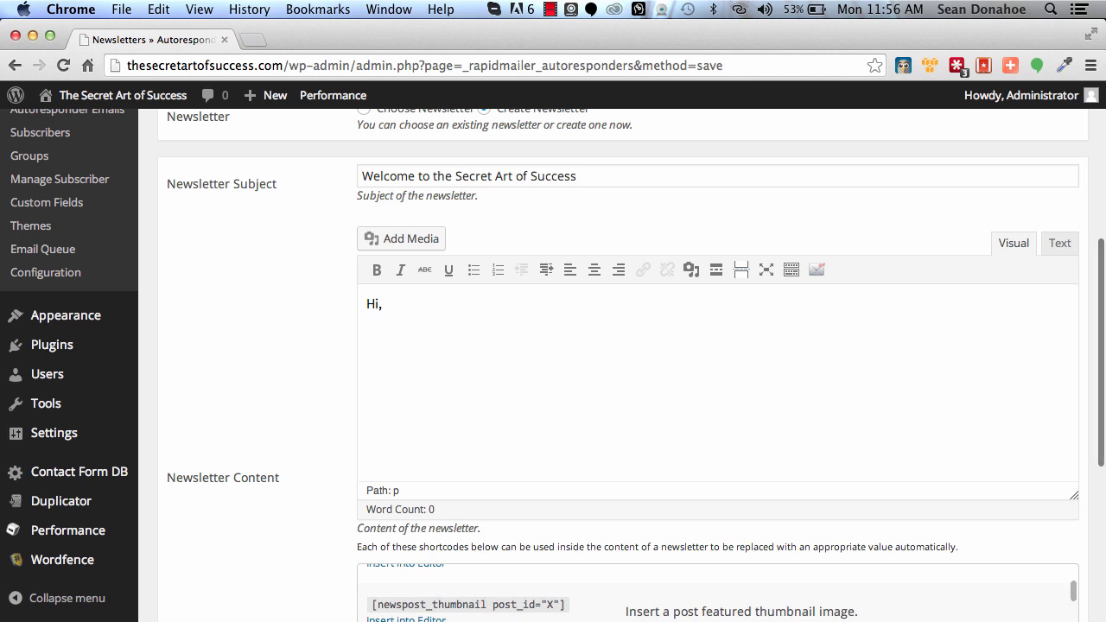
scroll(down, 3)
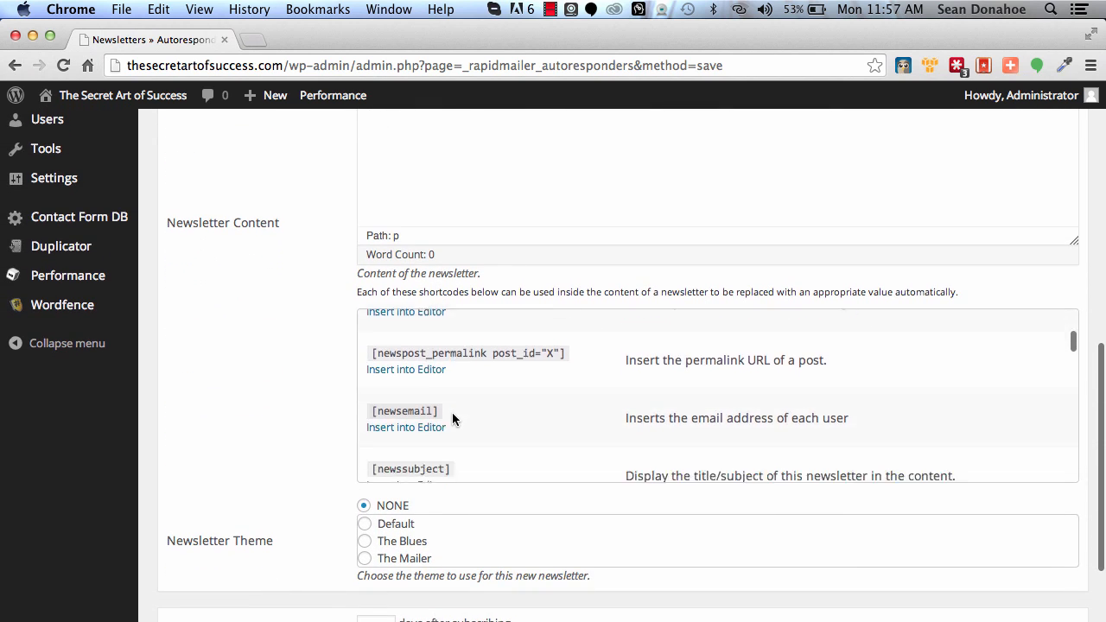
scroll(down, 3)
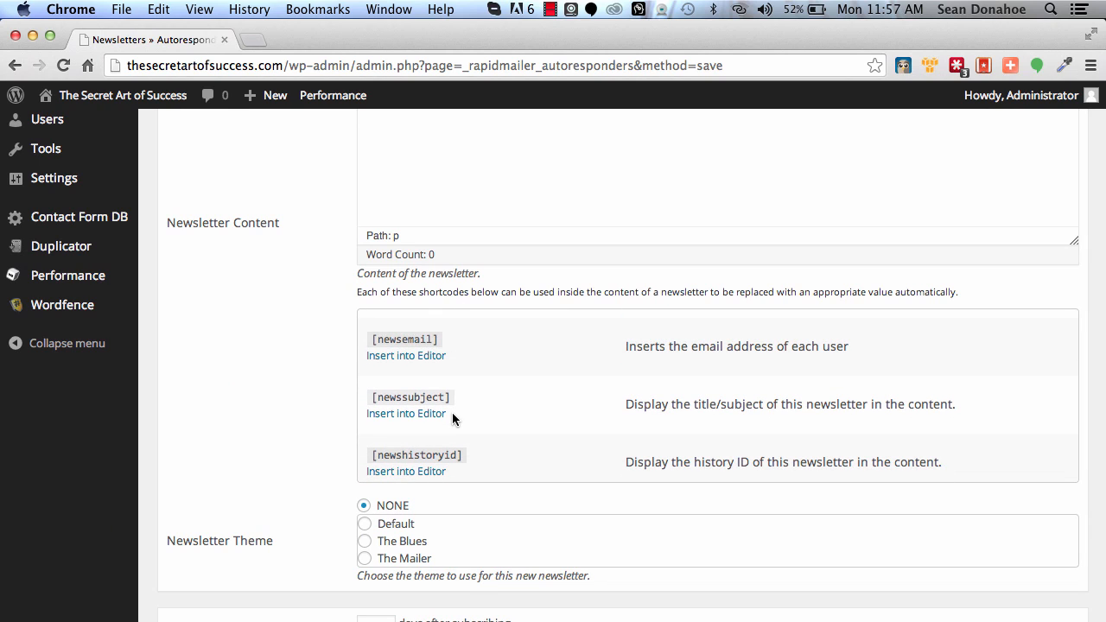
mouse_move(436, 358)
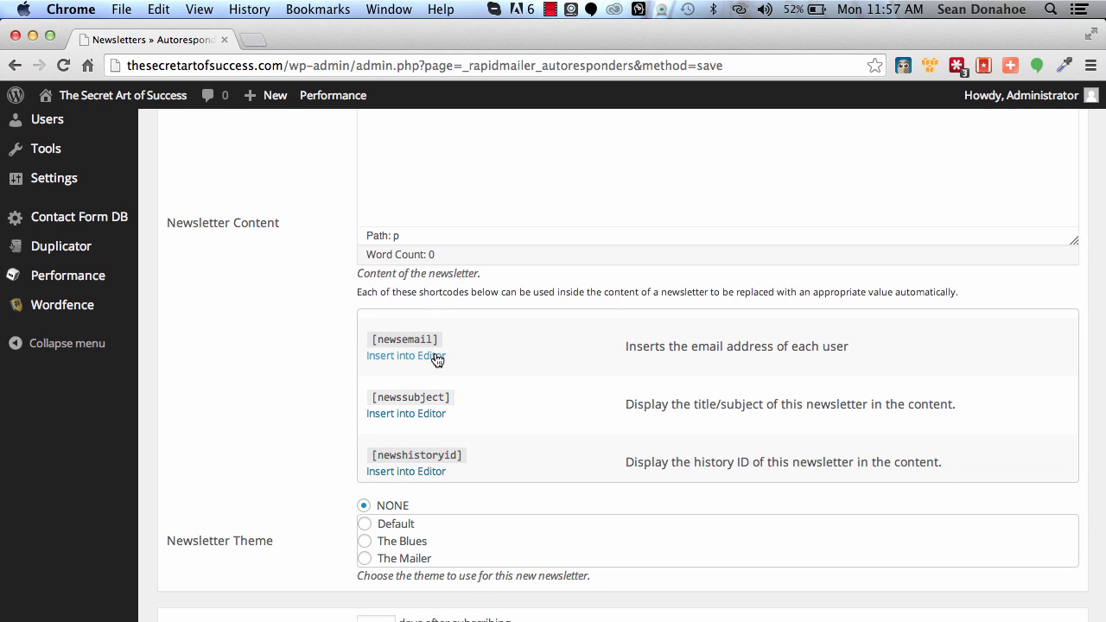
Insert the [newsemail] shortcode into the message, then remove it again.
click(406, 356)
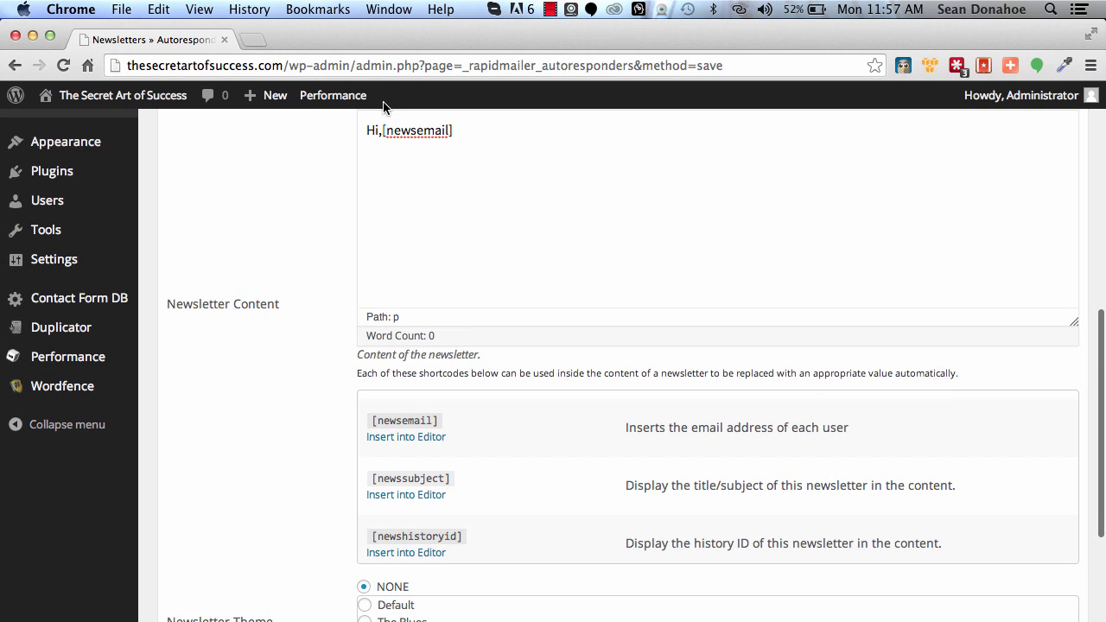
double_click(417, 129)
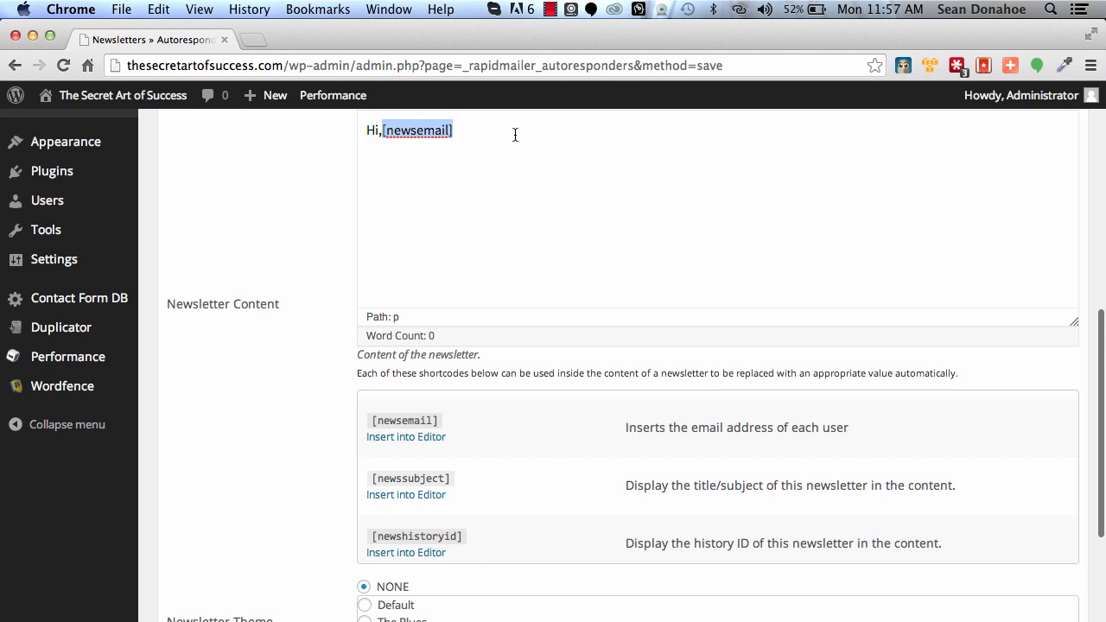
key(Delete)
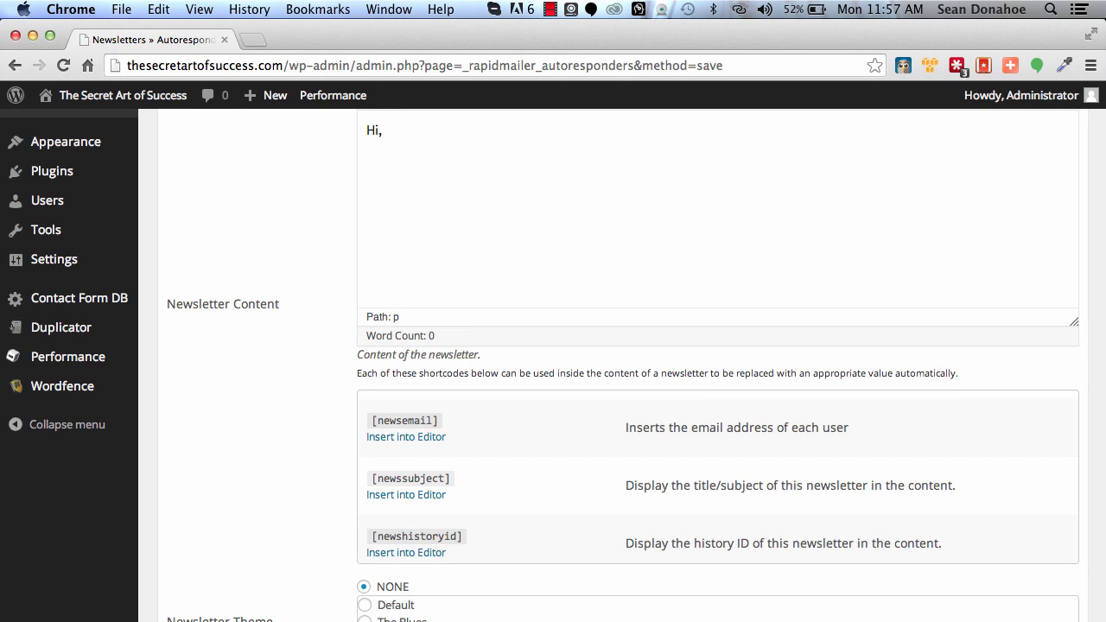
Write the body: 'This is Sean and I wanted to welcome you to the site...' signed off 'All the best, Sean'.
text(This i)
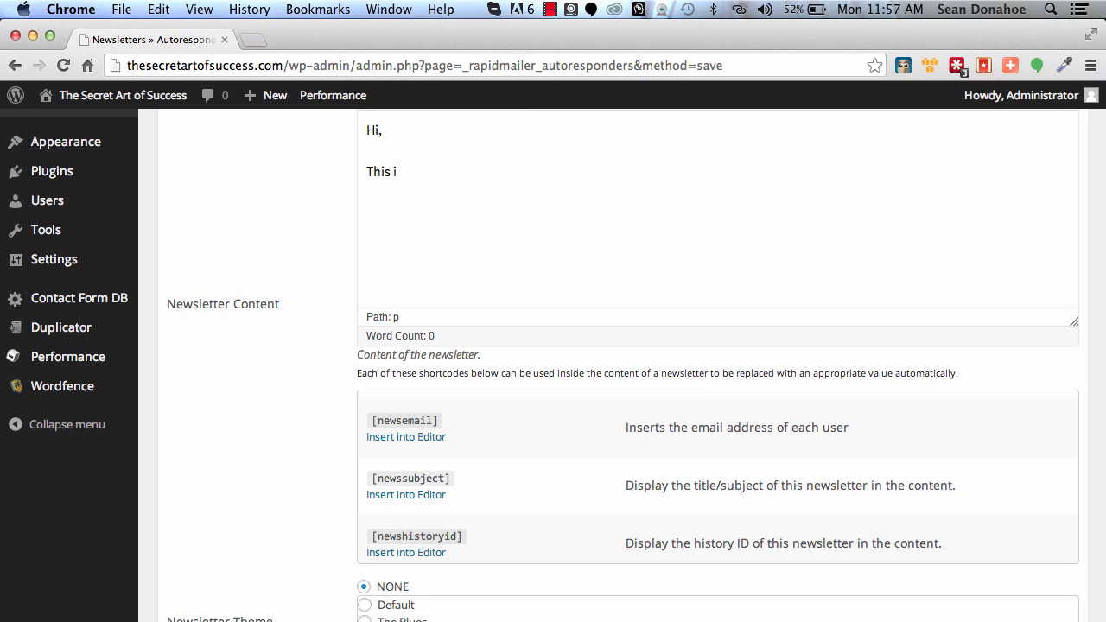
text(s Sean and)
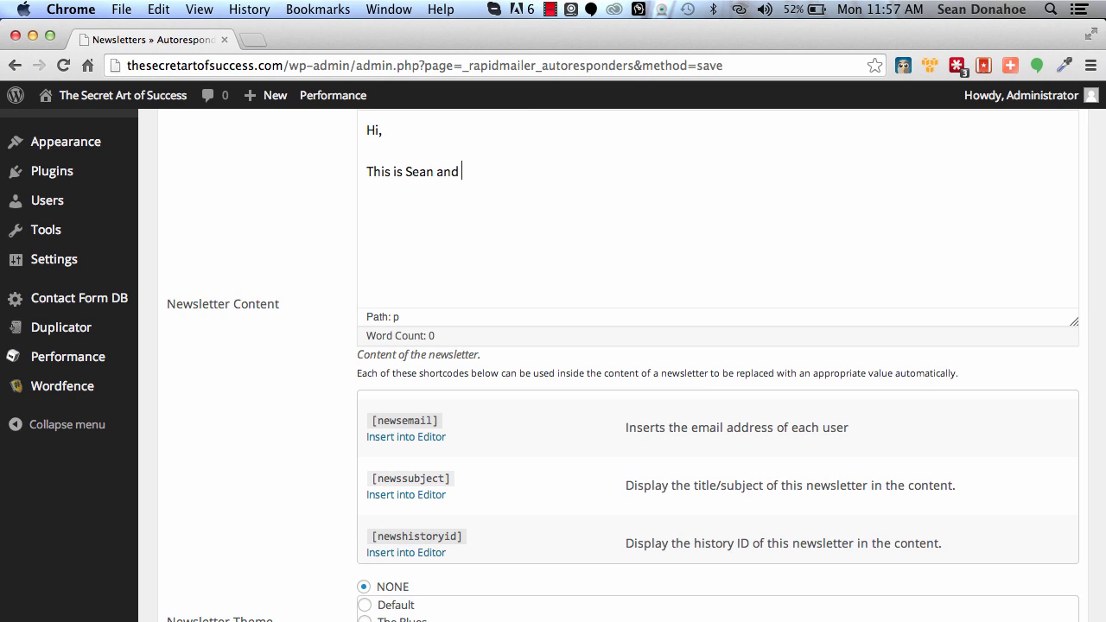
text(I wanted to welcome you to the)
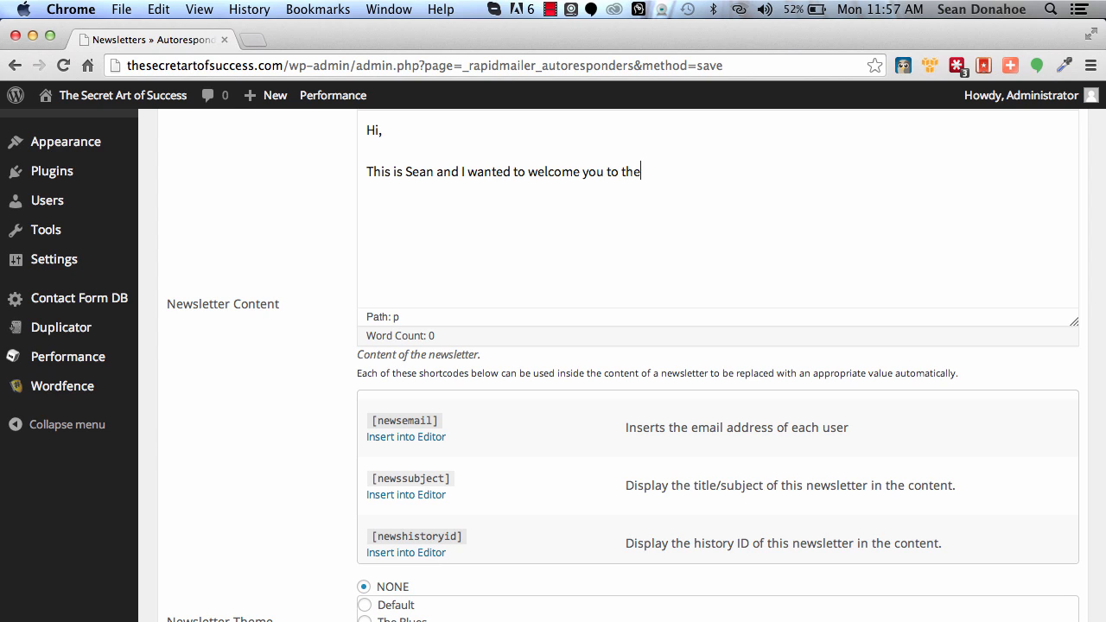
text(si)
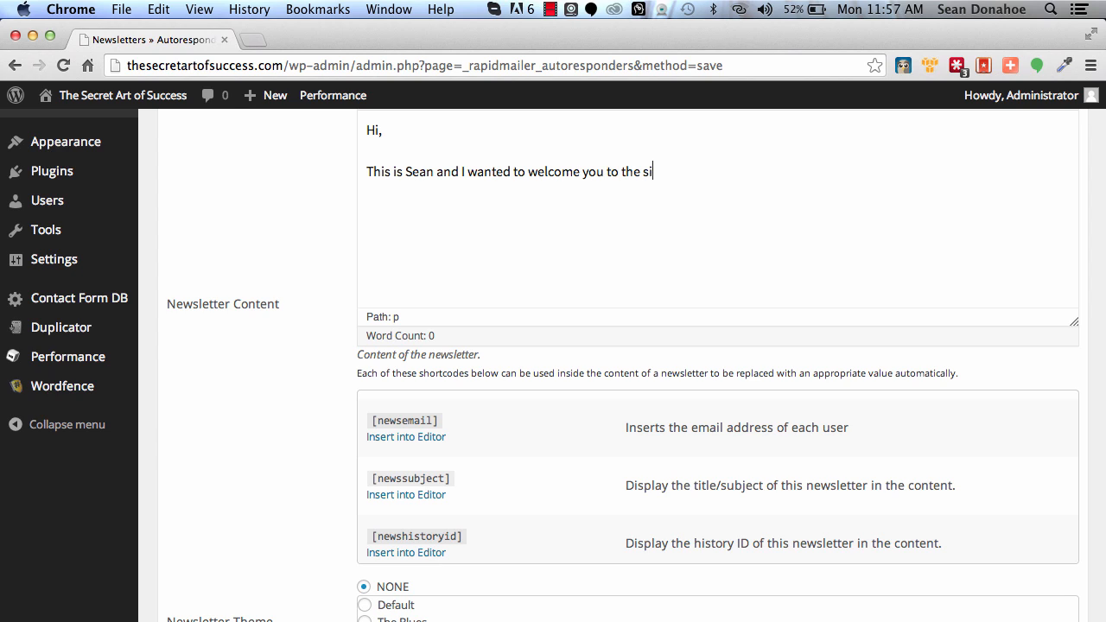
text(te...)
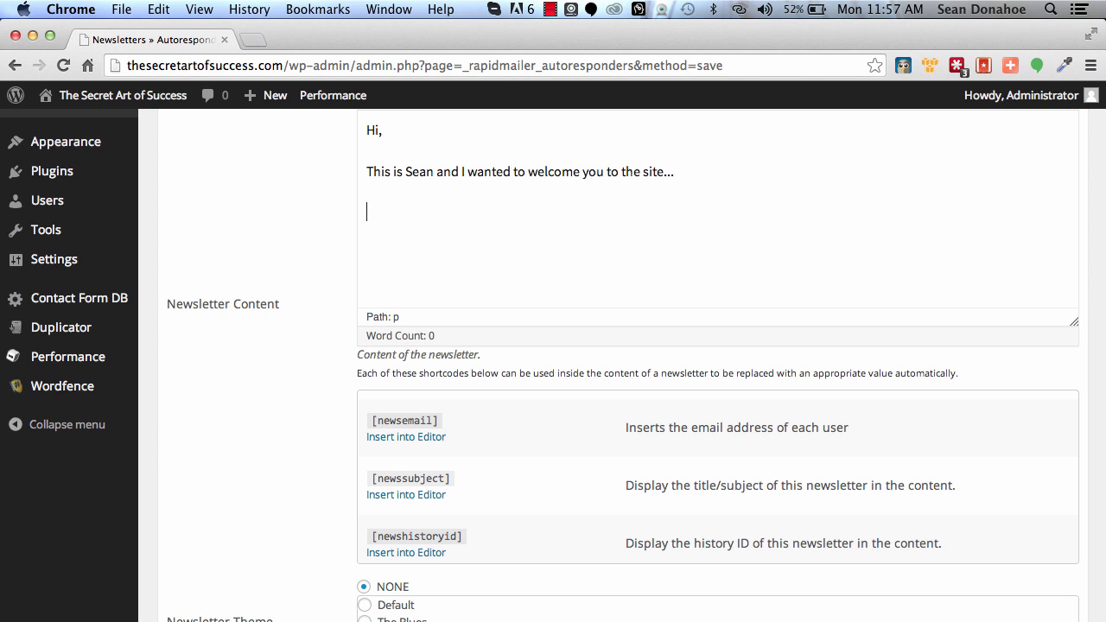
text(All the best,)
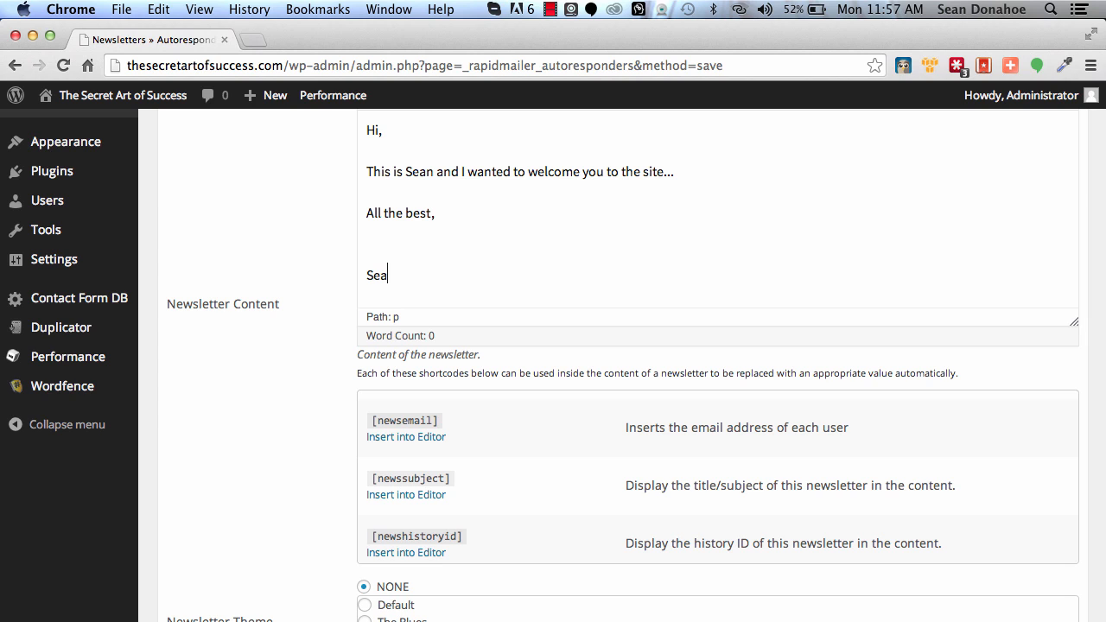
text(n)
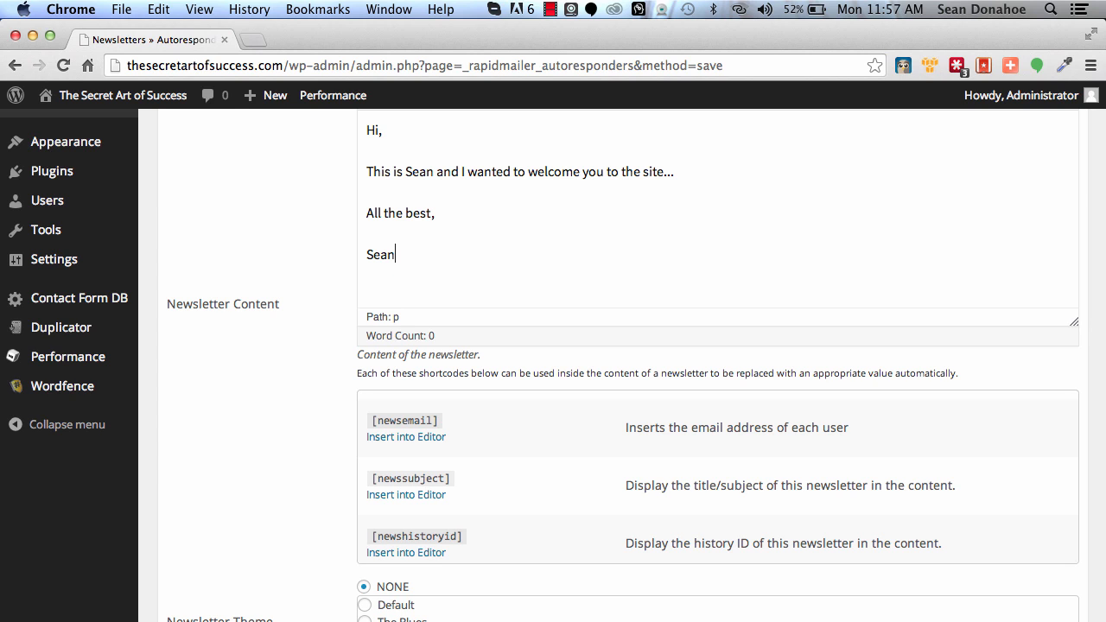
scroll(up, 3)
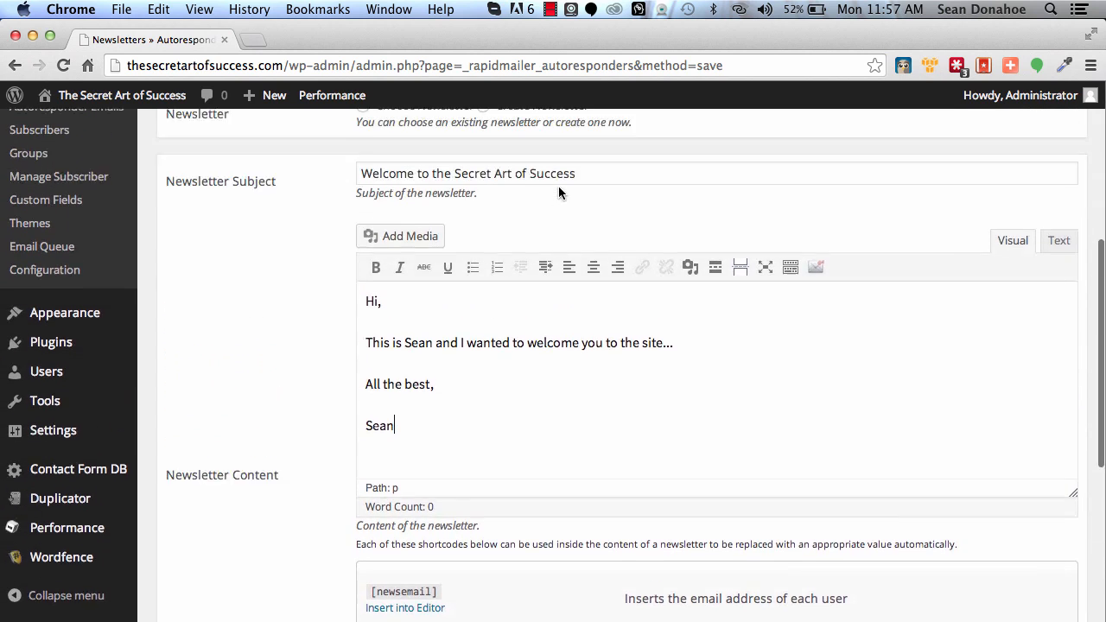
scroll(down, 3)
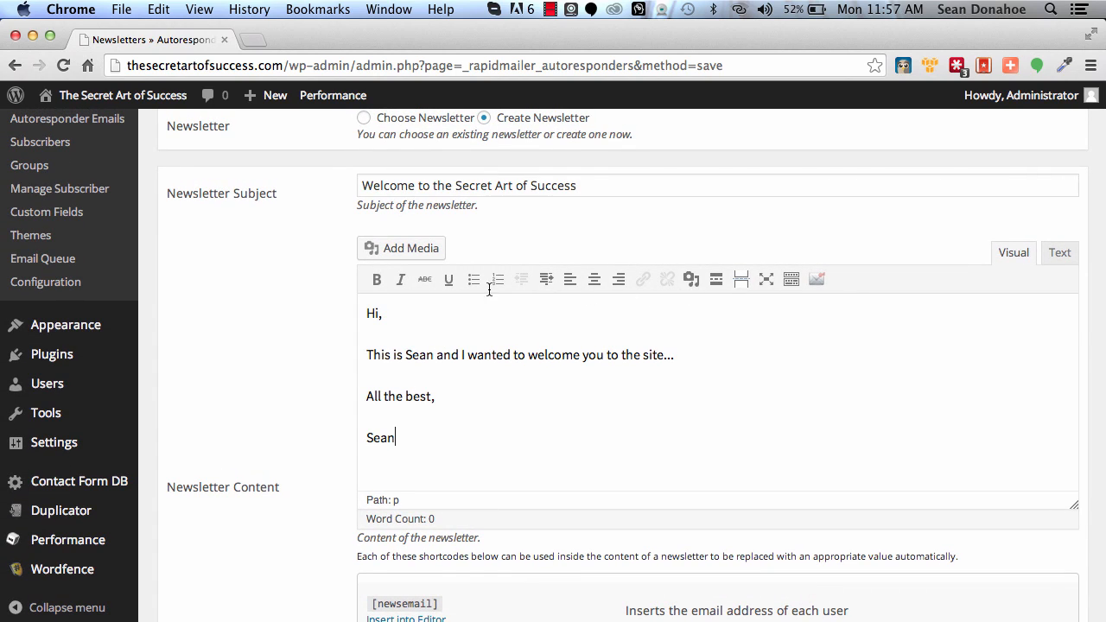
mouse_move(577, 302)
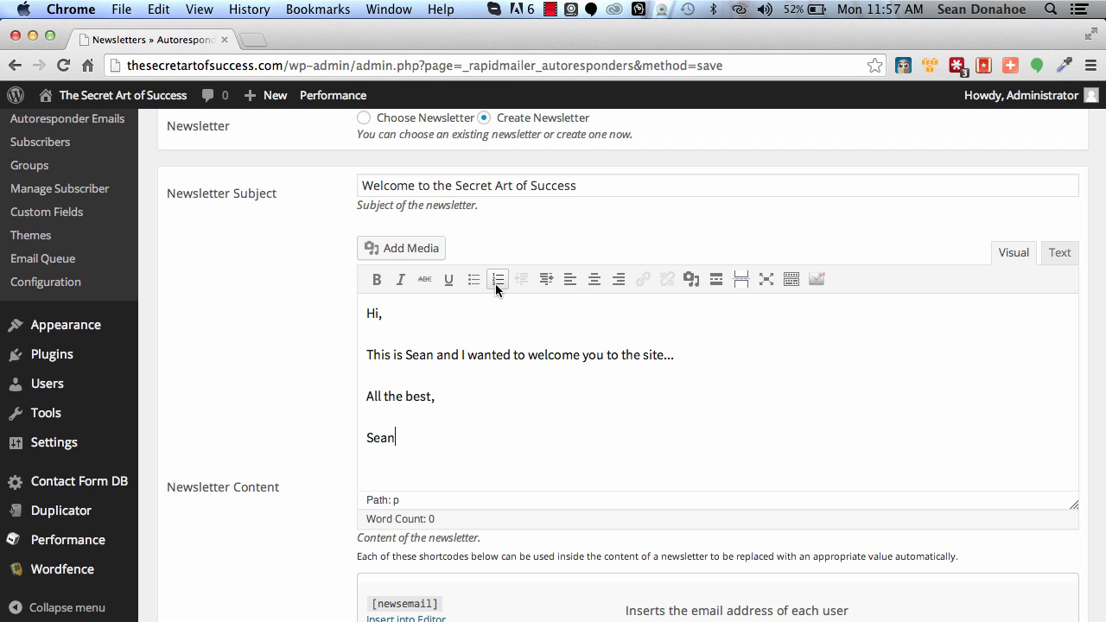
mouse_move(791, 278)
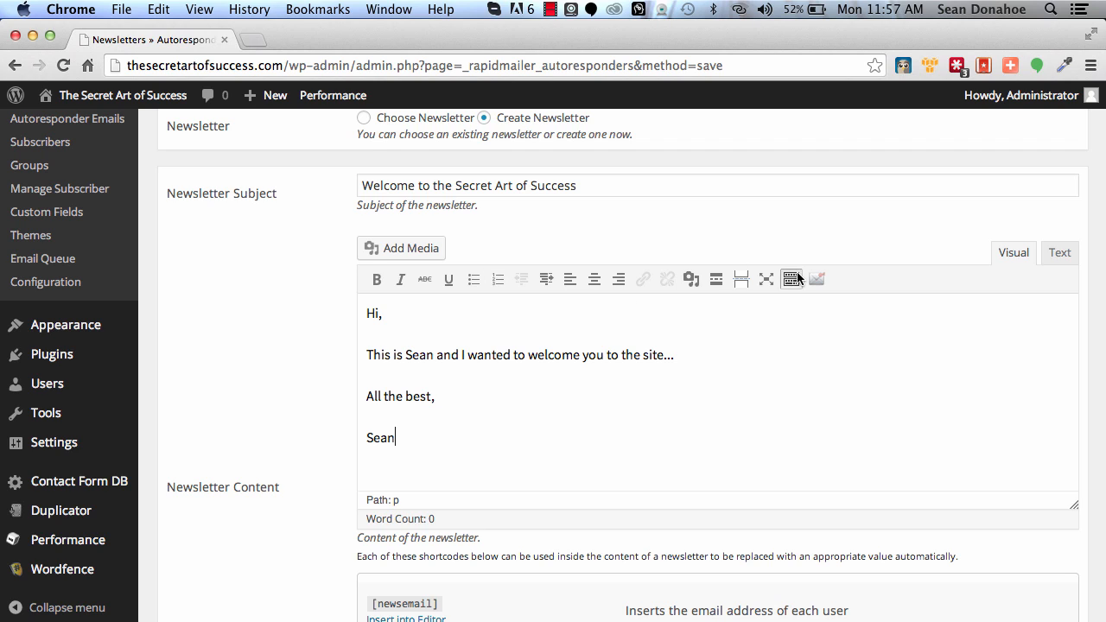
click(791, 279)
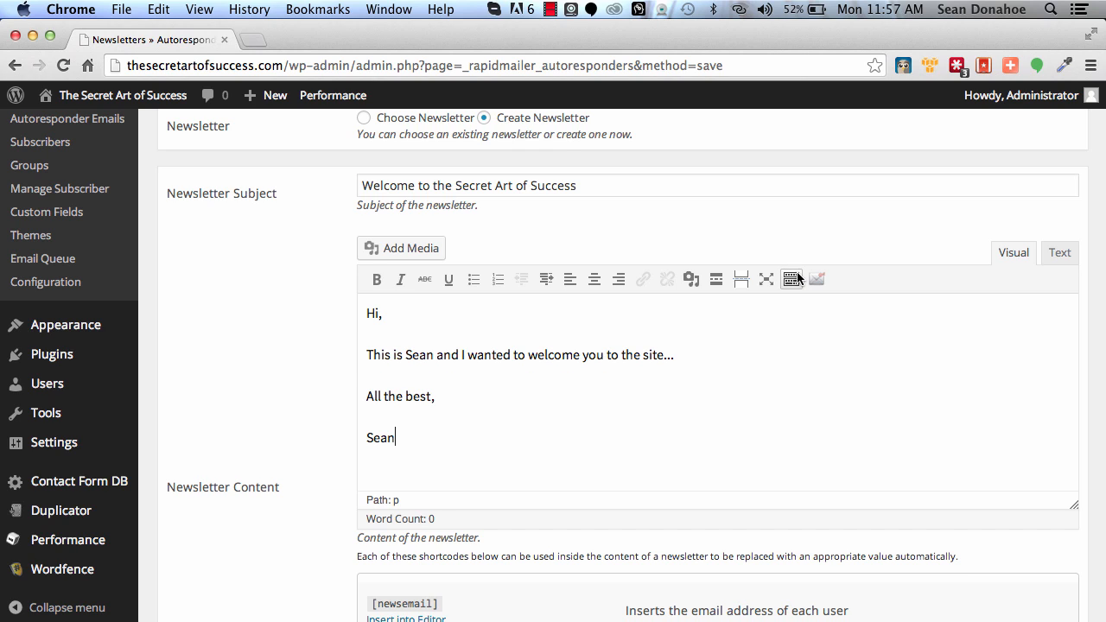
scroll(down, 3)
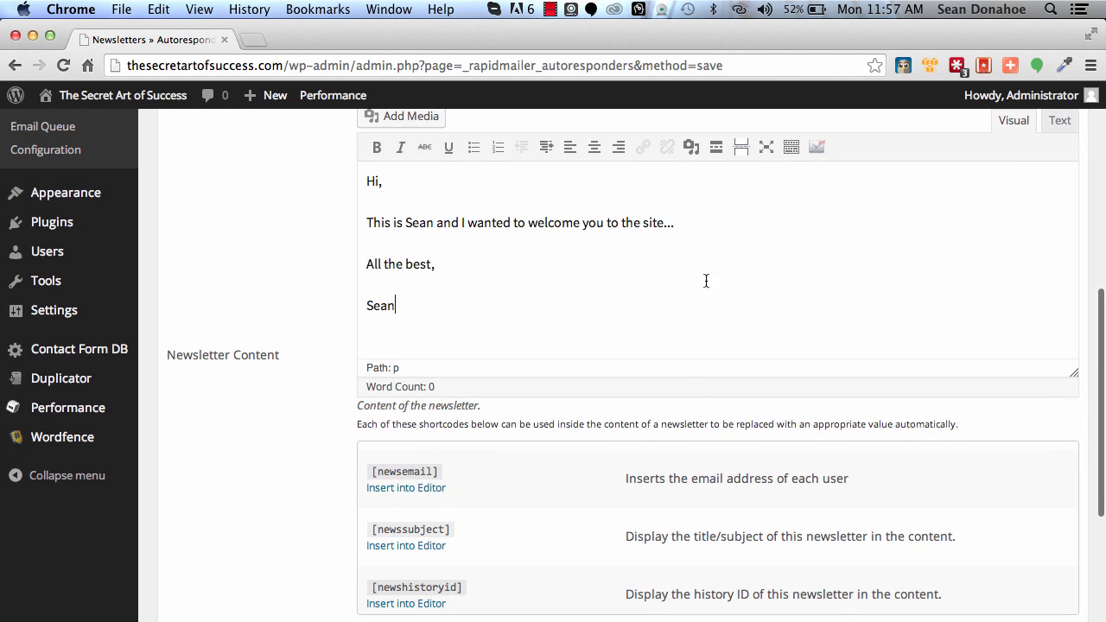
Choose The Mailer newsletter theme, set Send Delay to 0 days and save the autoresponder.
scroll(down, 3)
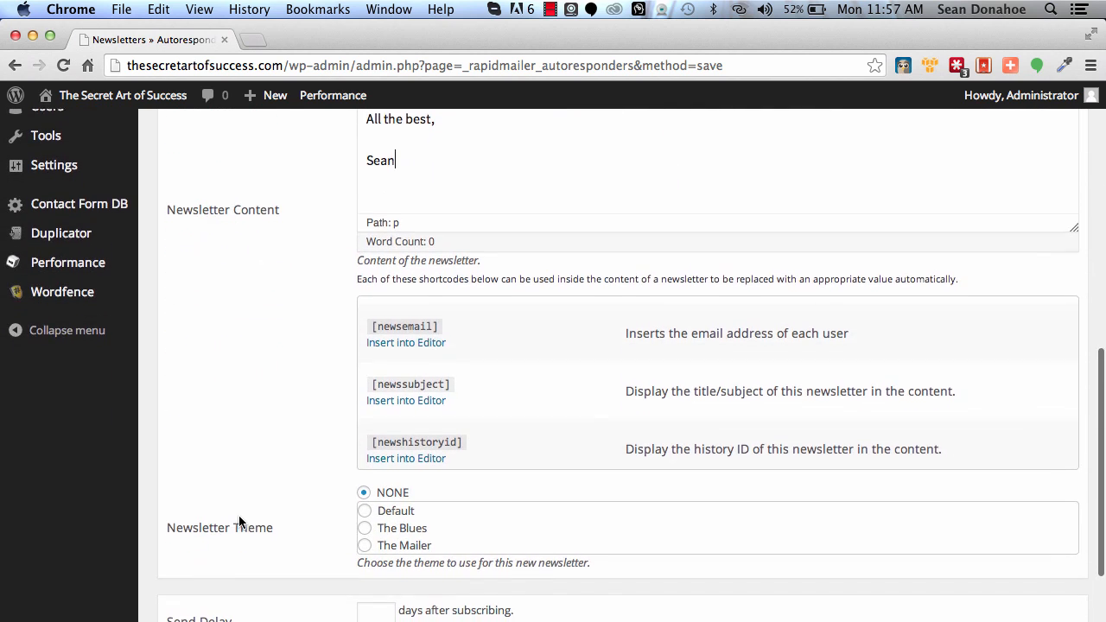
scroll(down, 3)
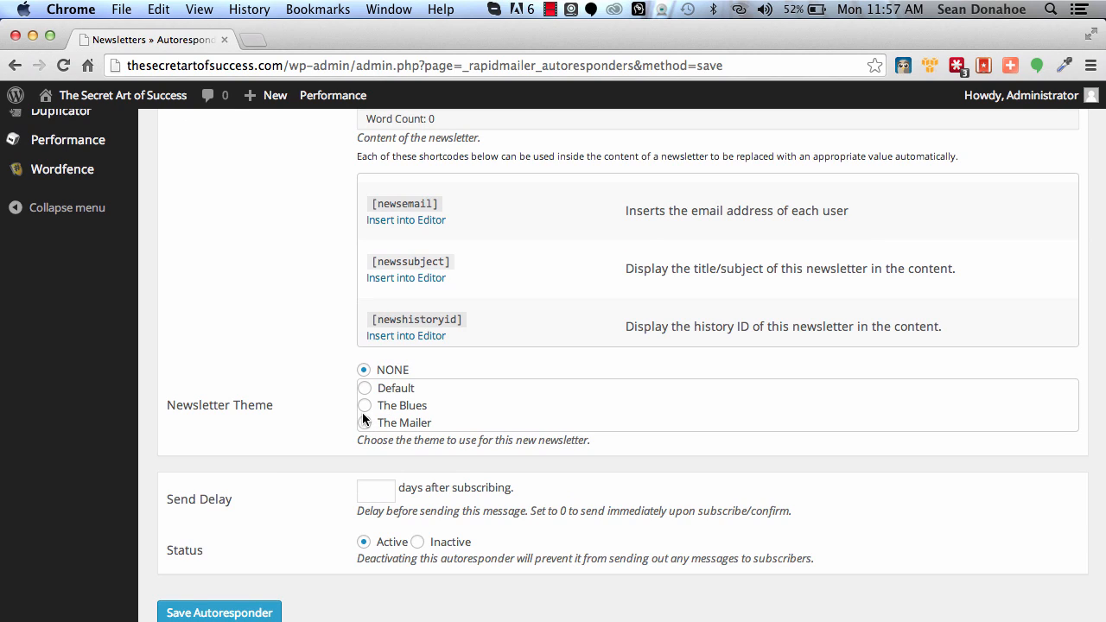
mouse_move(366, 410)
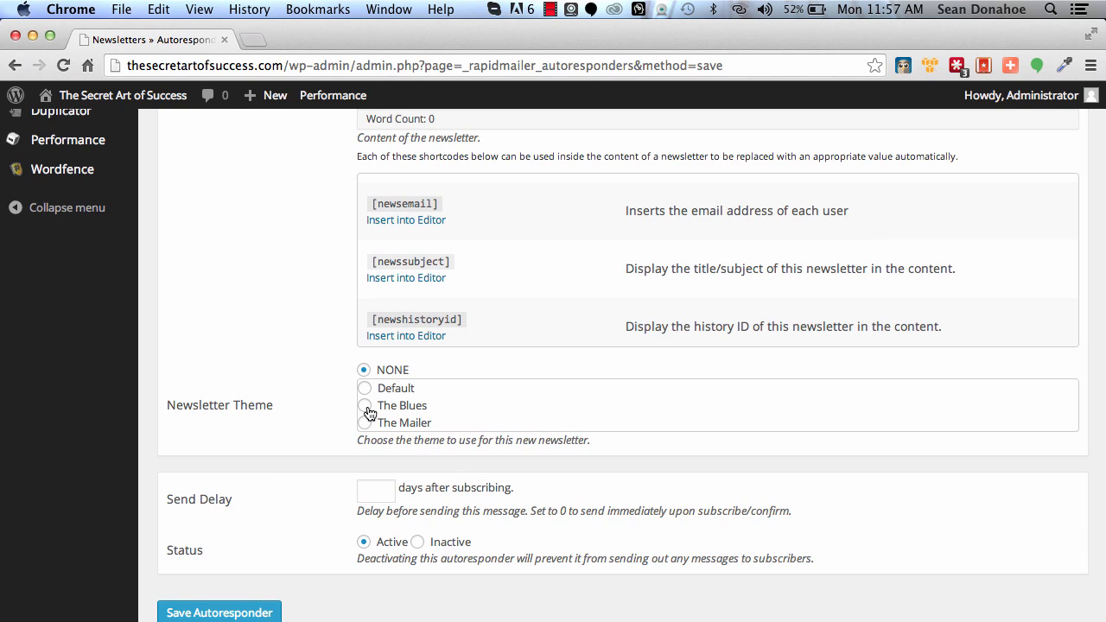
click(362, 387)
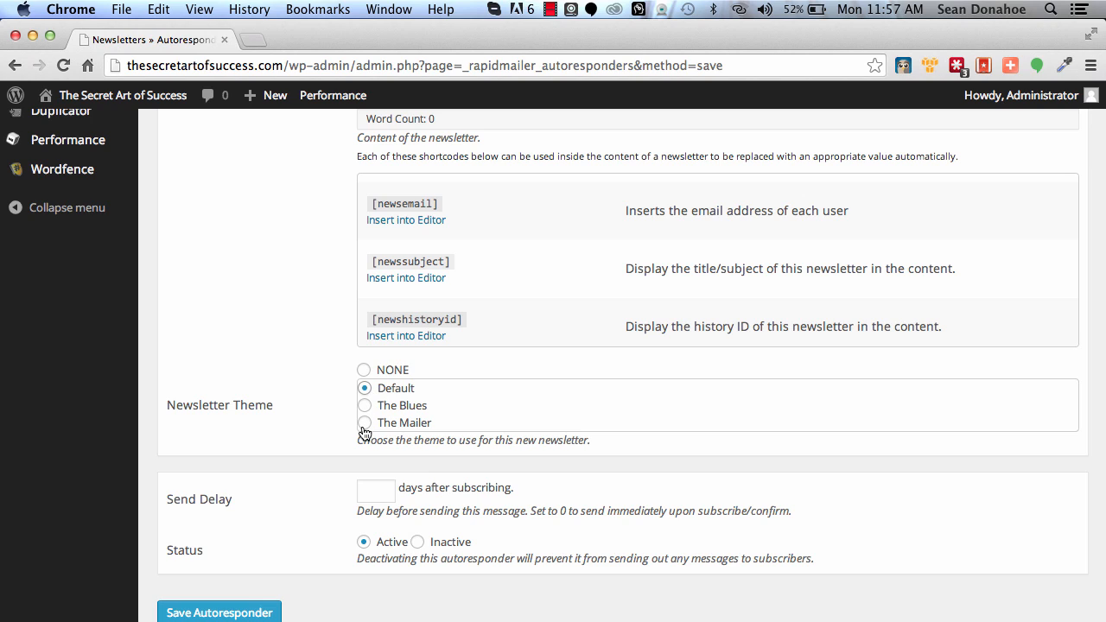
click(363, 421)
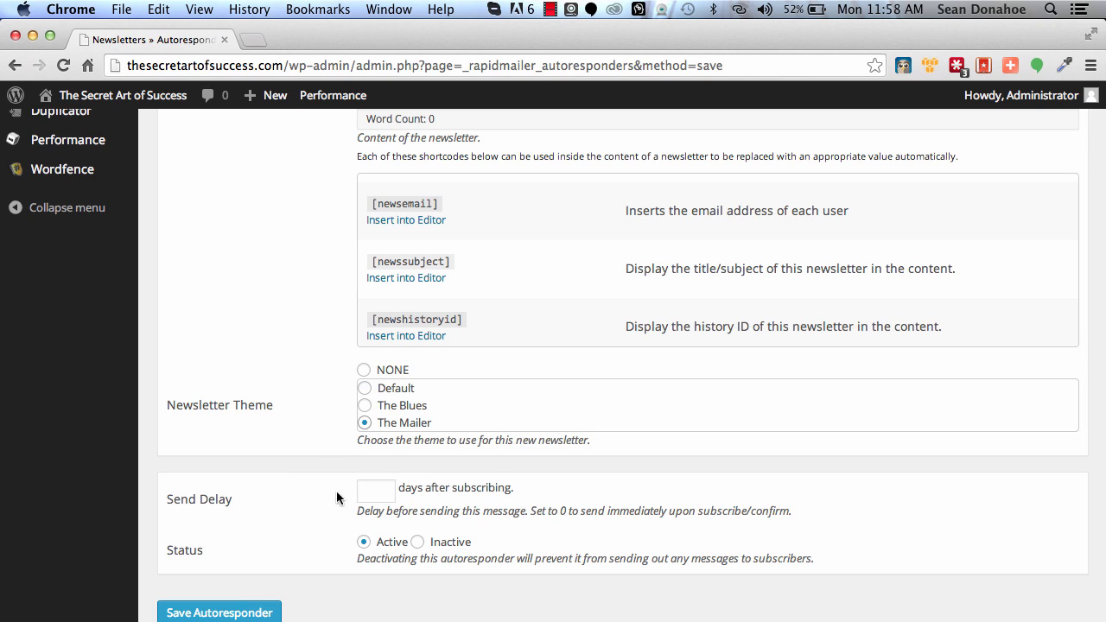
text(0)
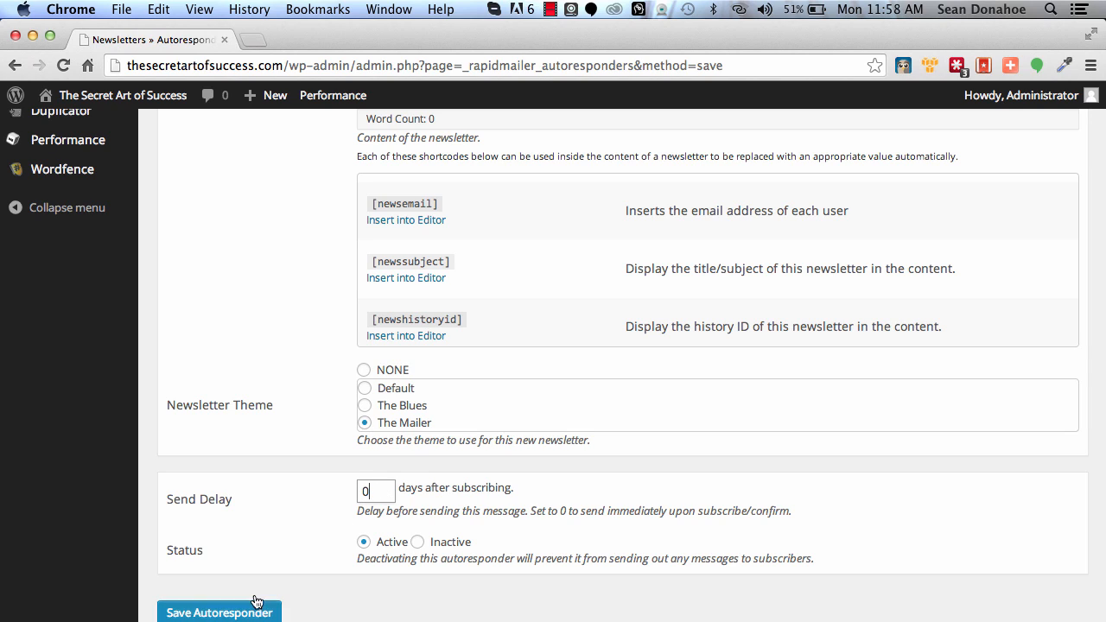
click(220, 611)
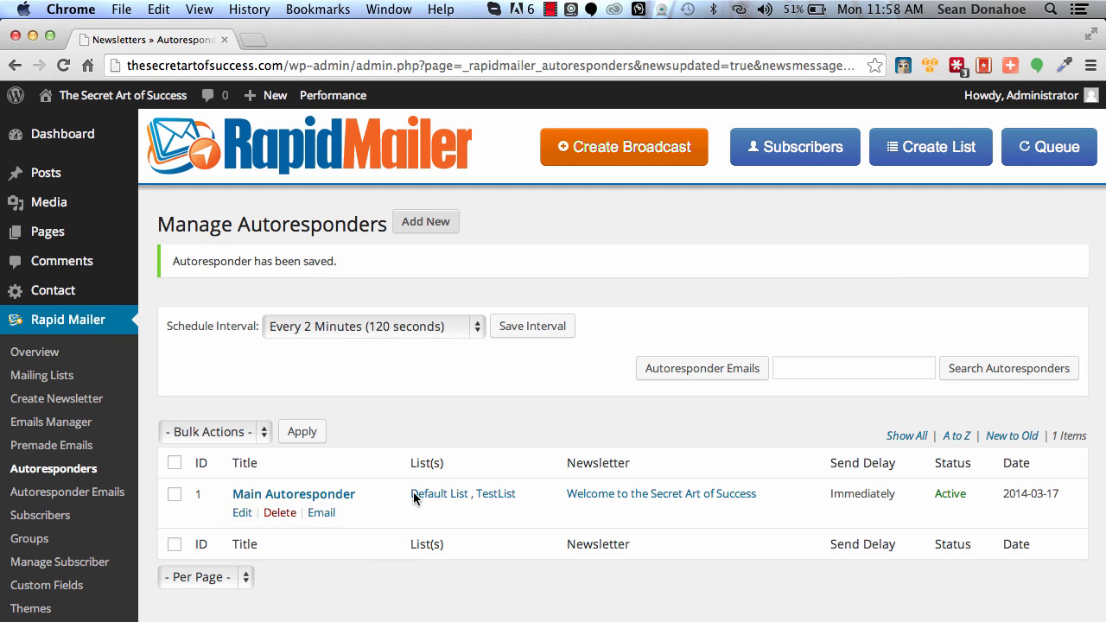
mouse_move(449, 527)
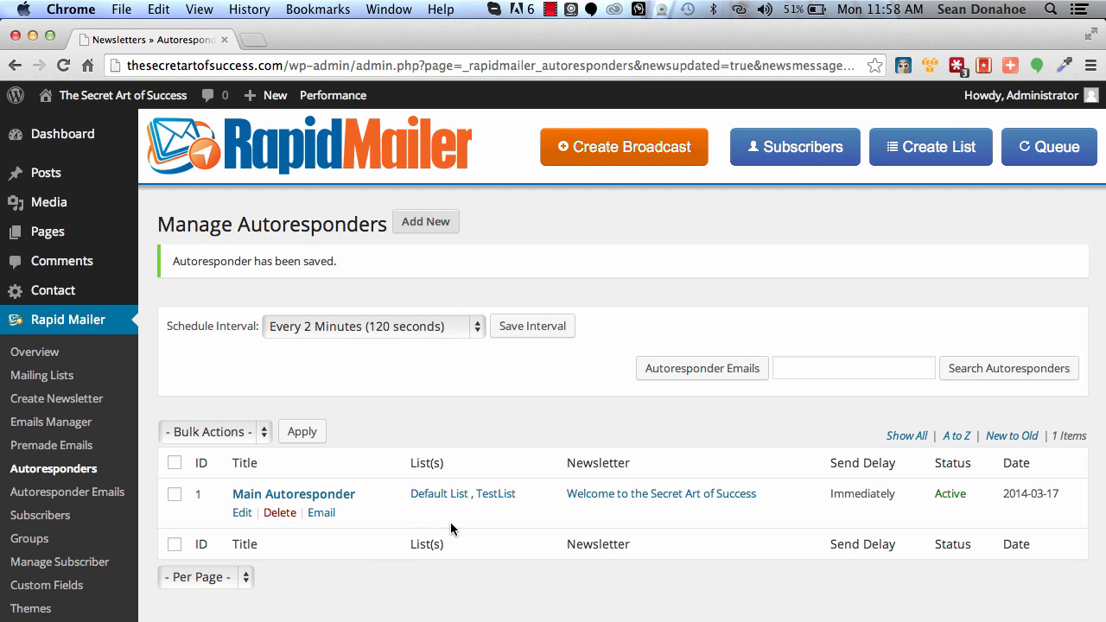
scroll(down, 3)
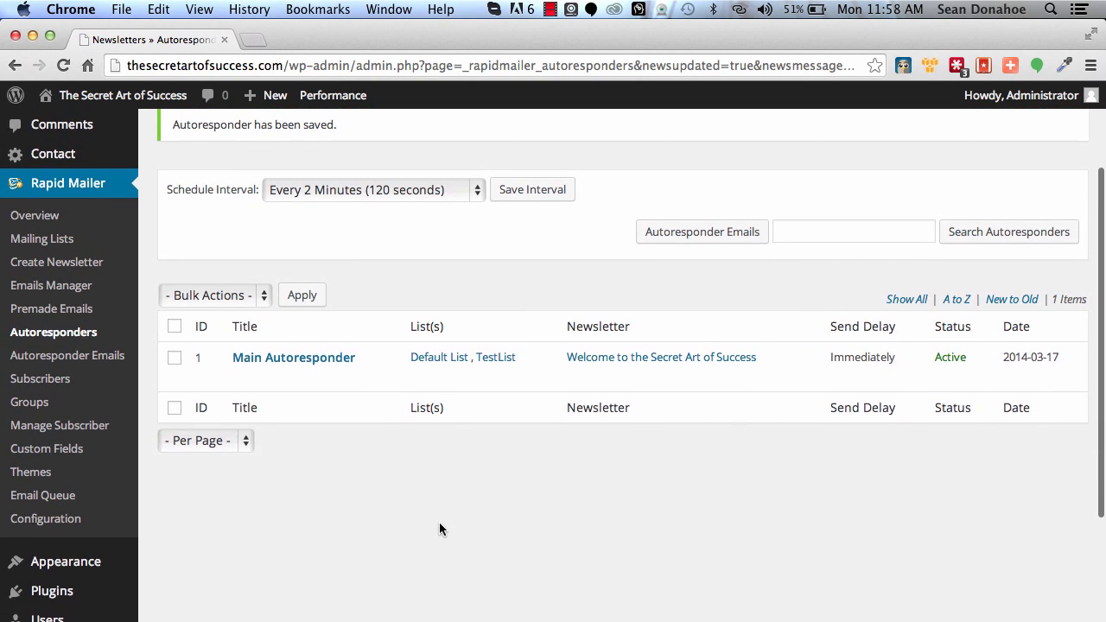
scroll(down, 3)
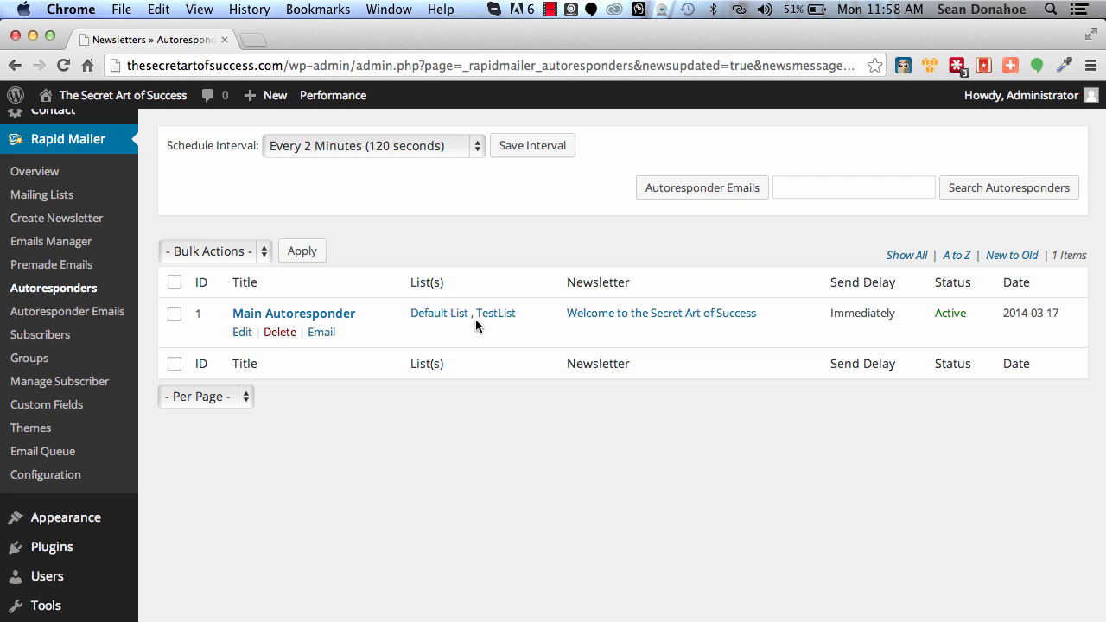
mouse_move(988, 332)
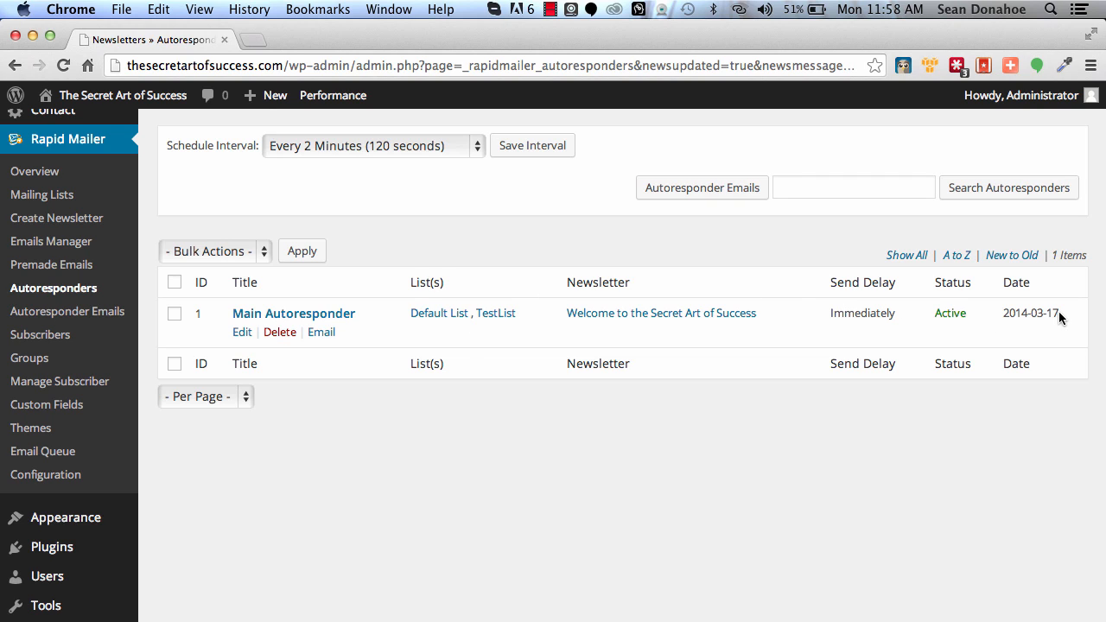
mouse_move(252, 308)
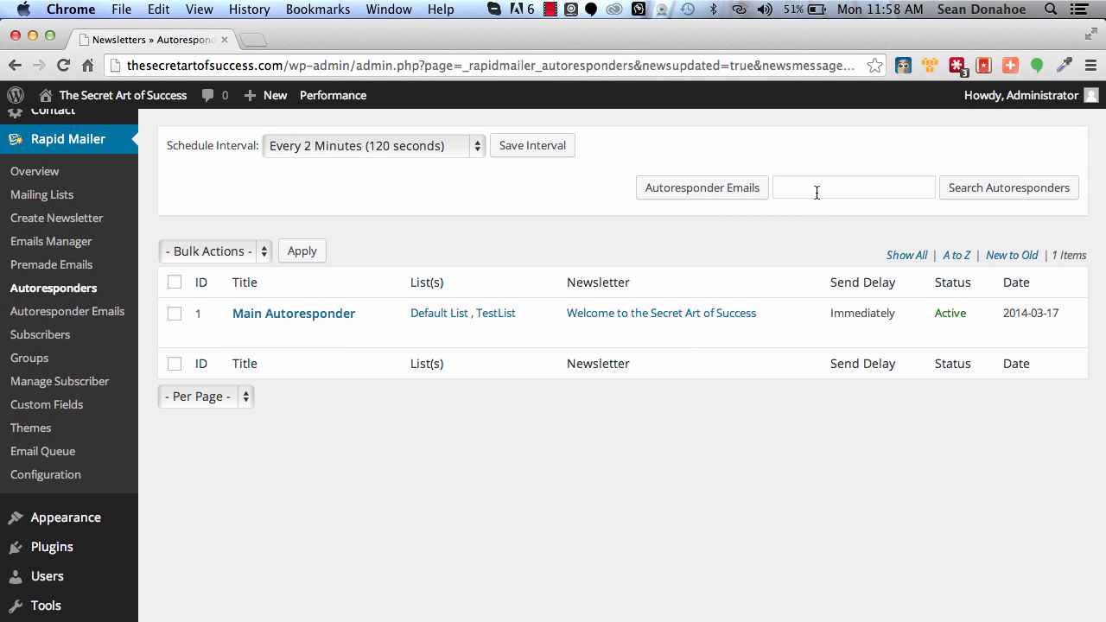
click(854, 186)
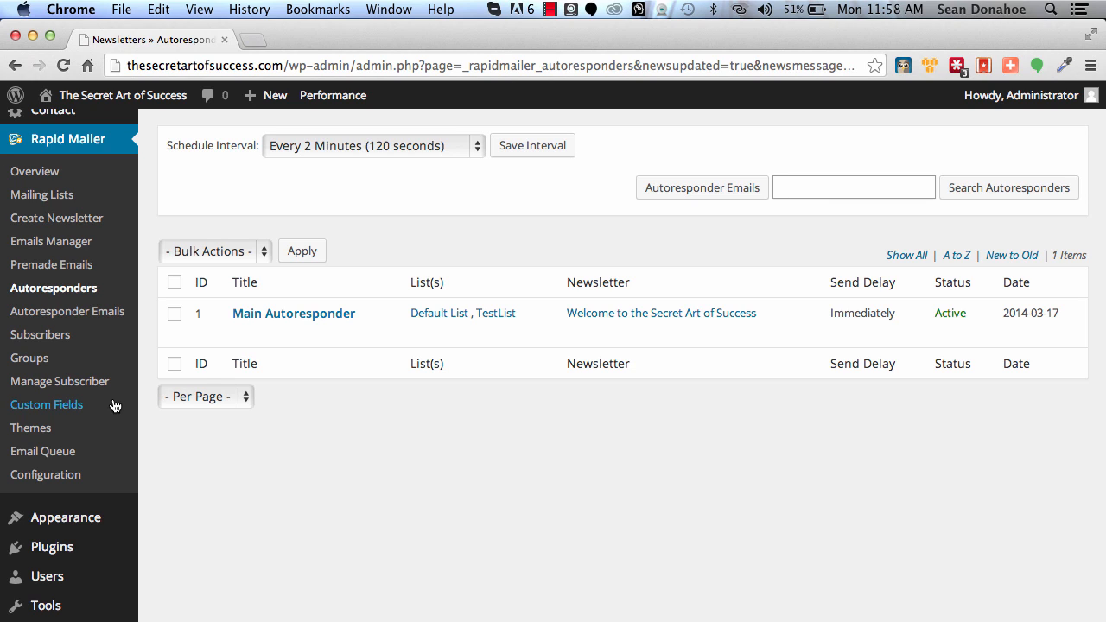
Show the Manage Custom Fields page (only Email Address) and start adding a new field.
click(45, 405)
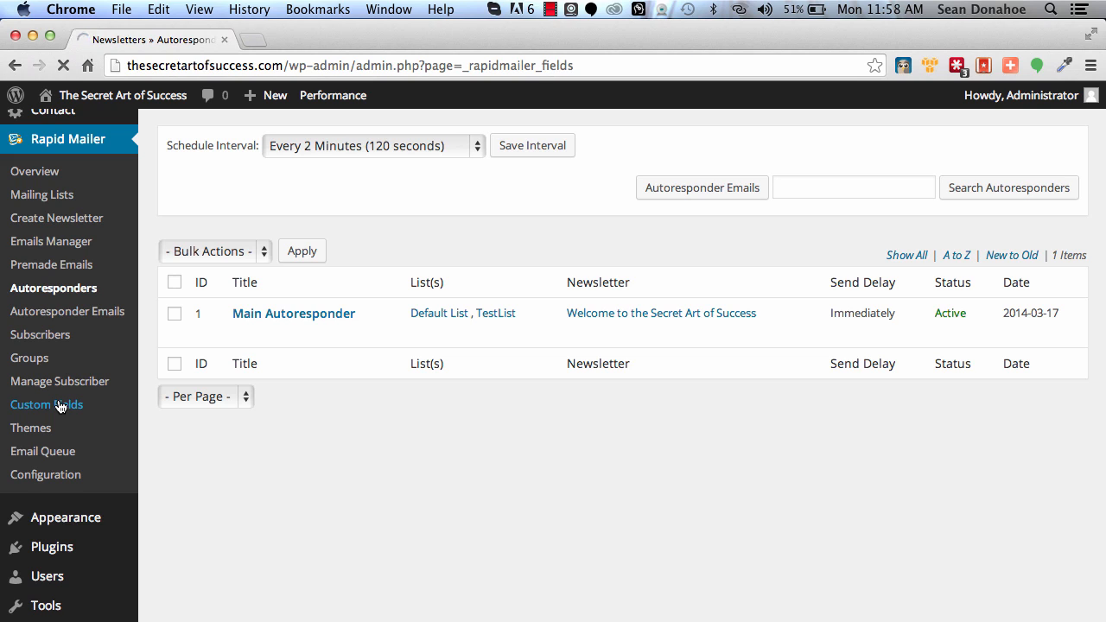
click(47, 405)
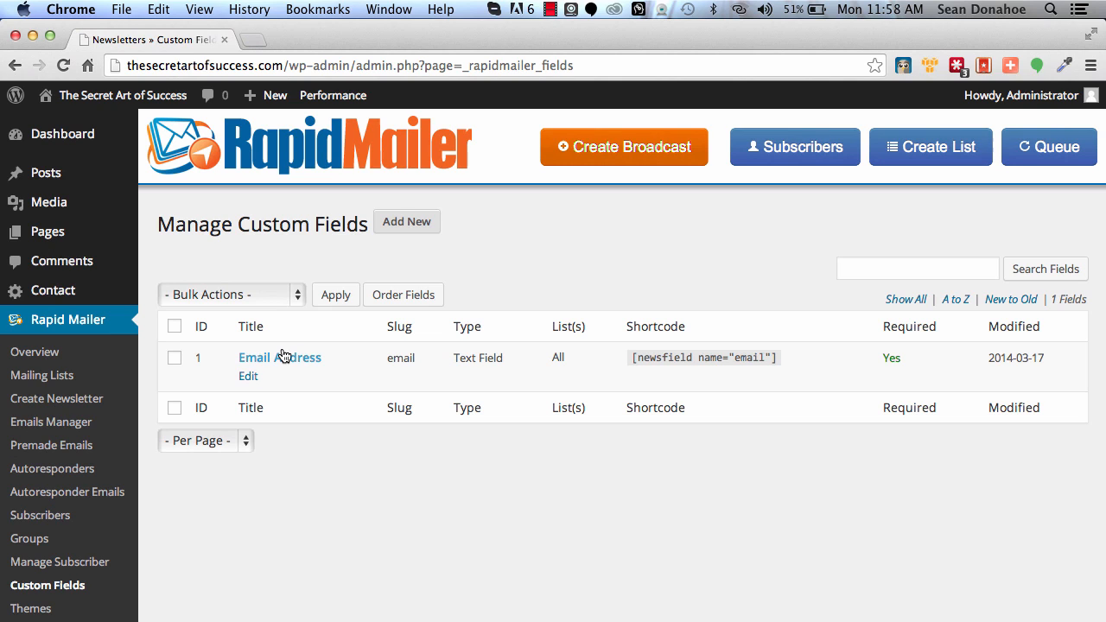
click(406, 221)
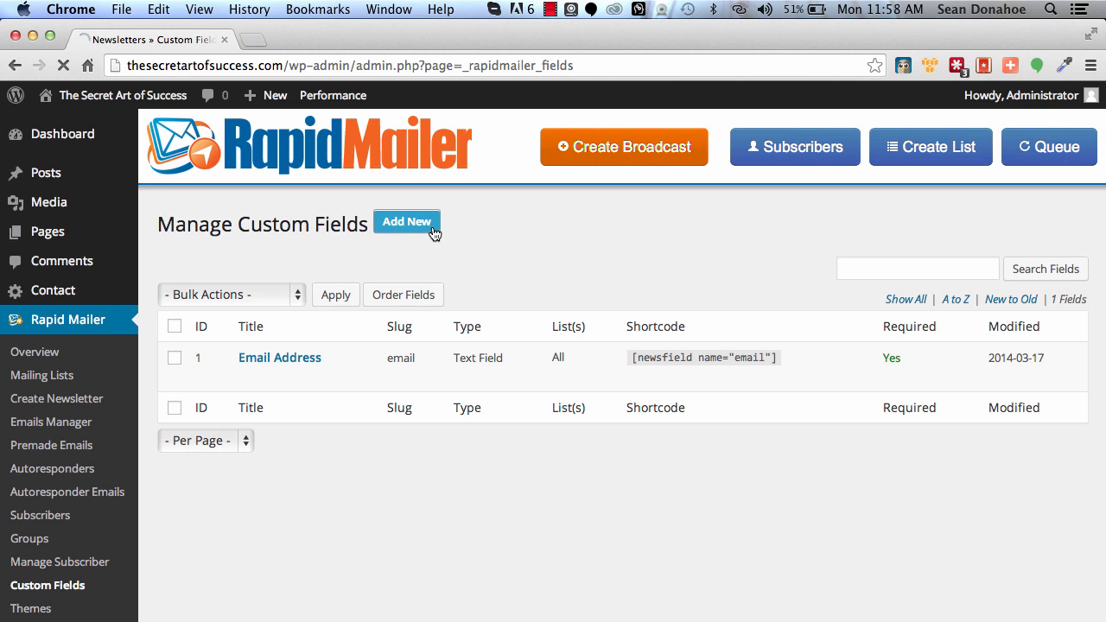
Enter title First Name, caption 'First name of subscriber' and watermark 'Enter your first name'.
click(406, 221)
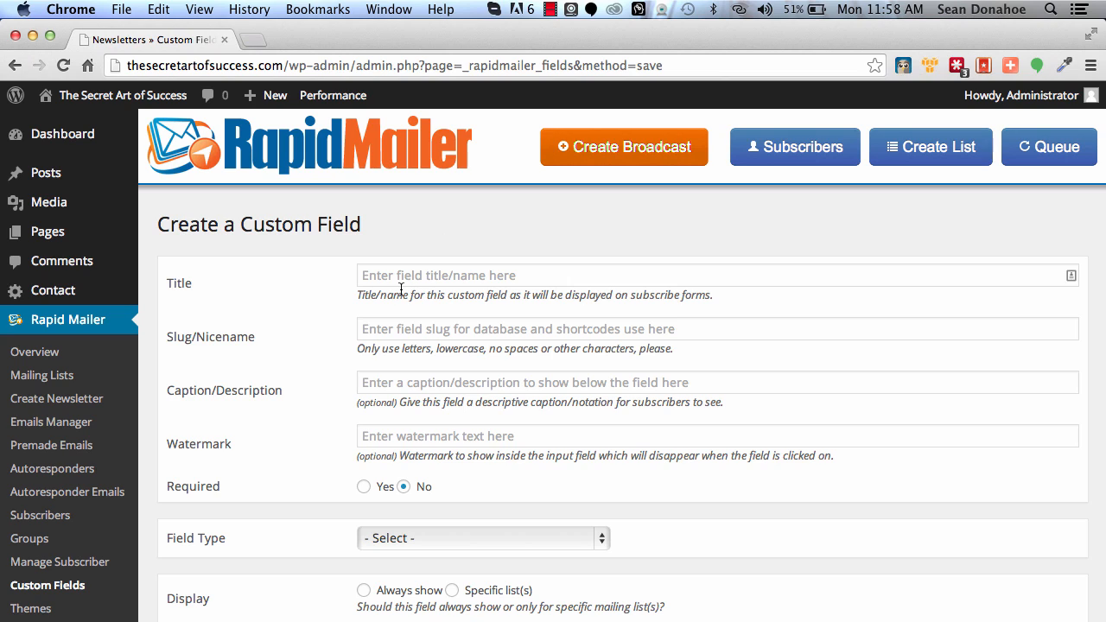
text(Fir)
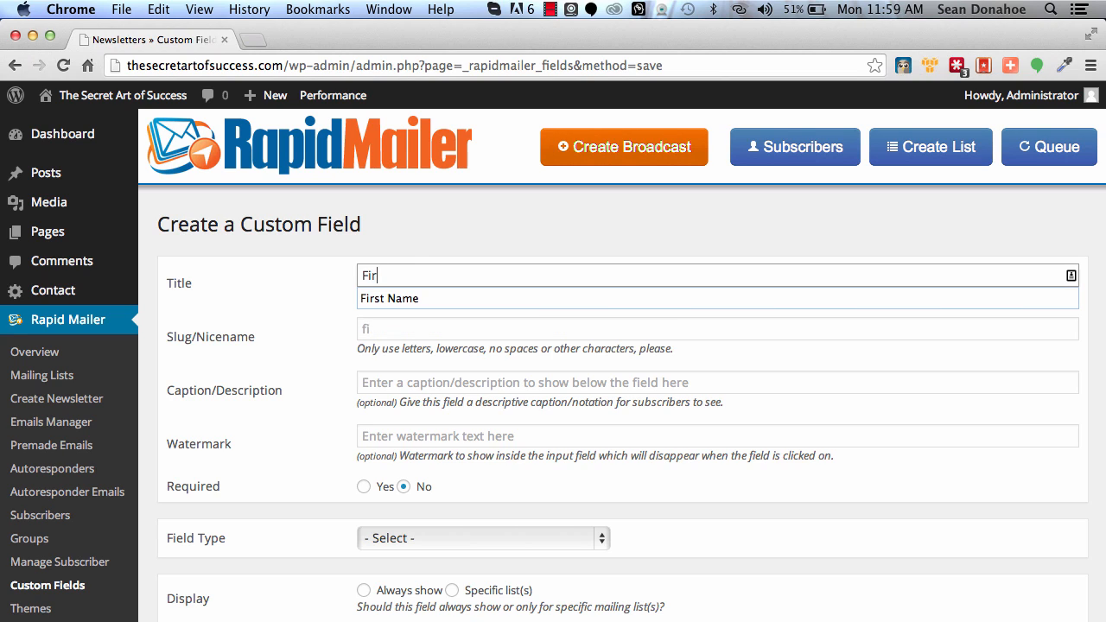
text(First Name)
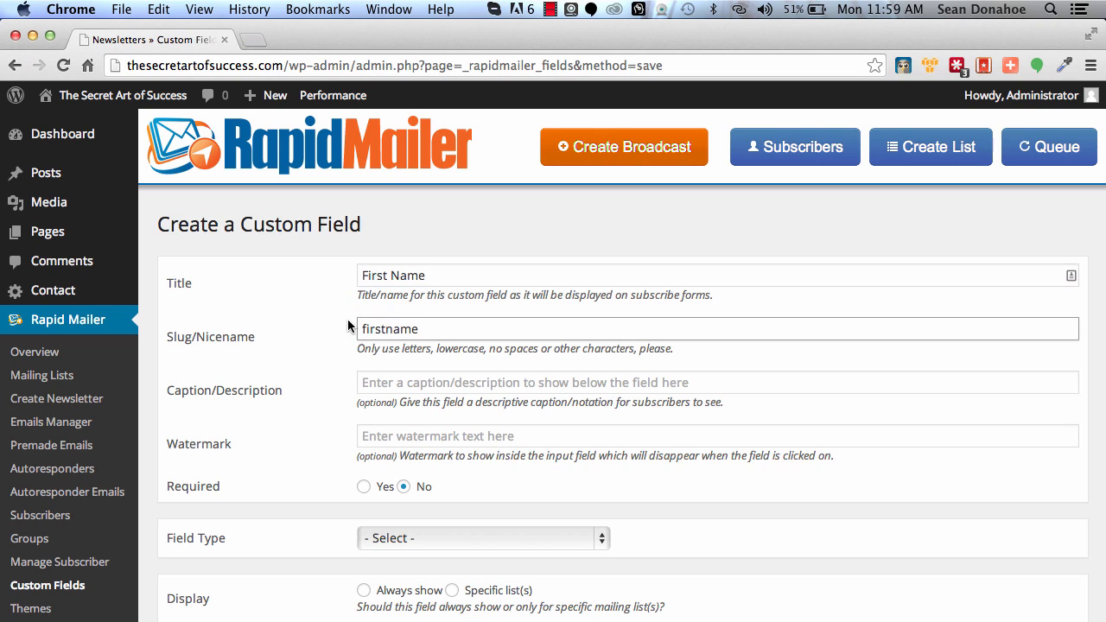
click(717, 382)
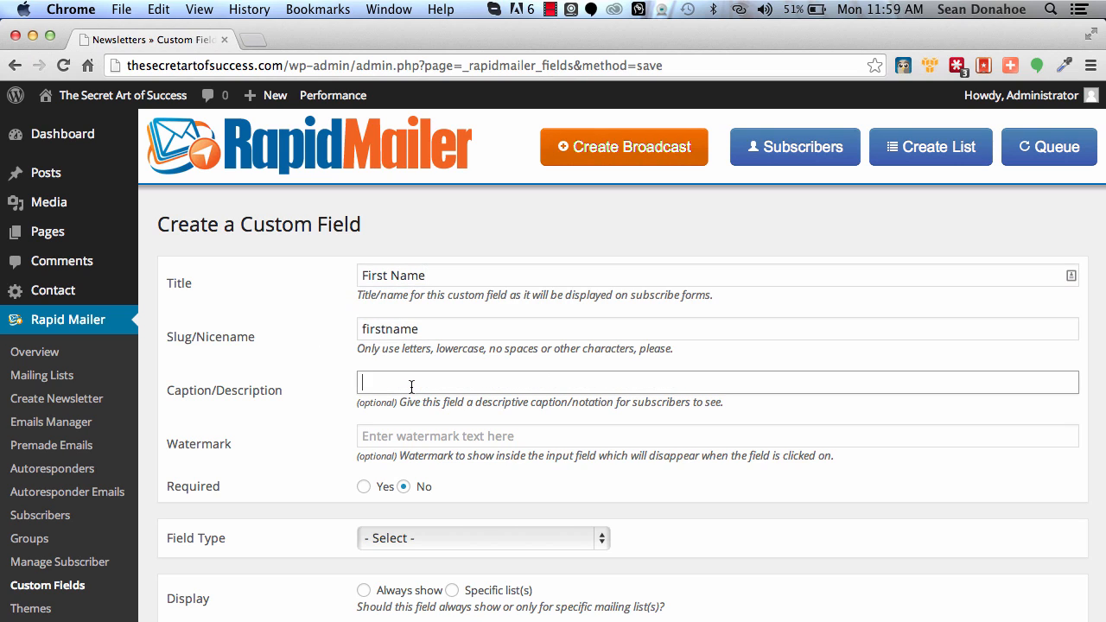
text(First name)
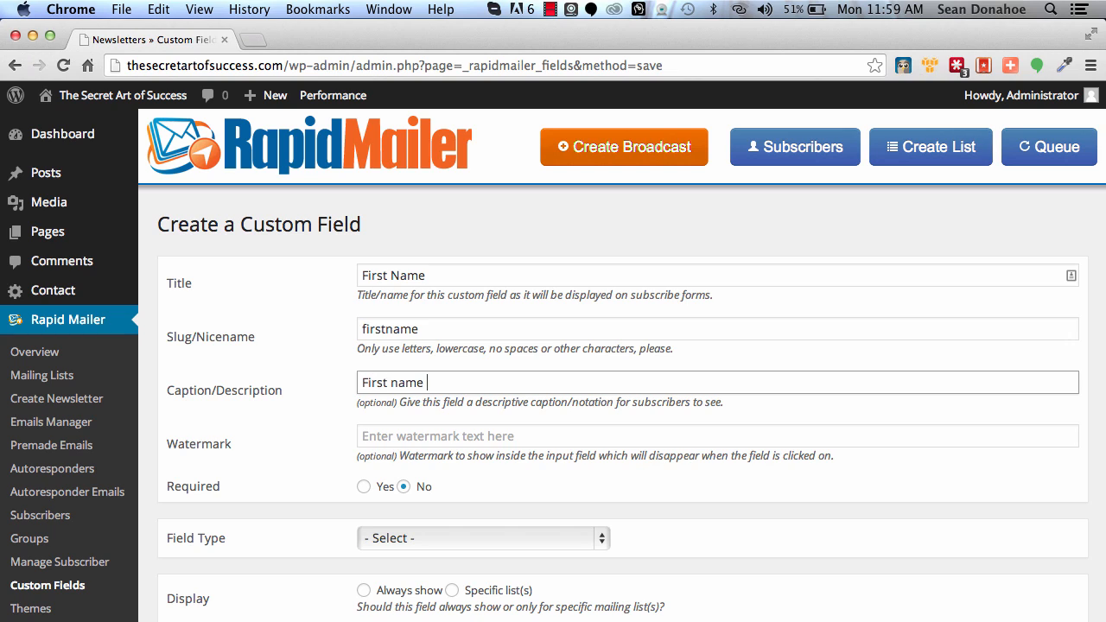
text(of subsc)
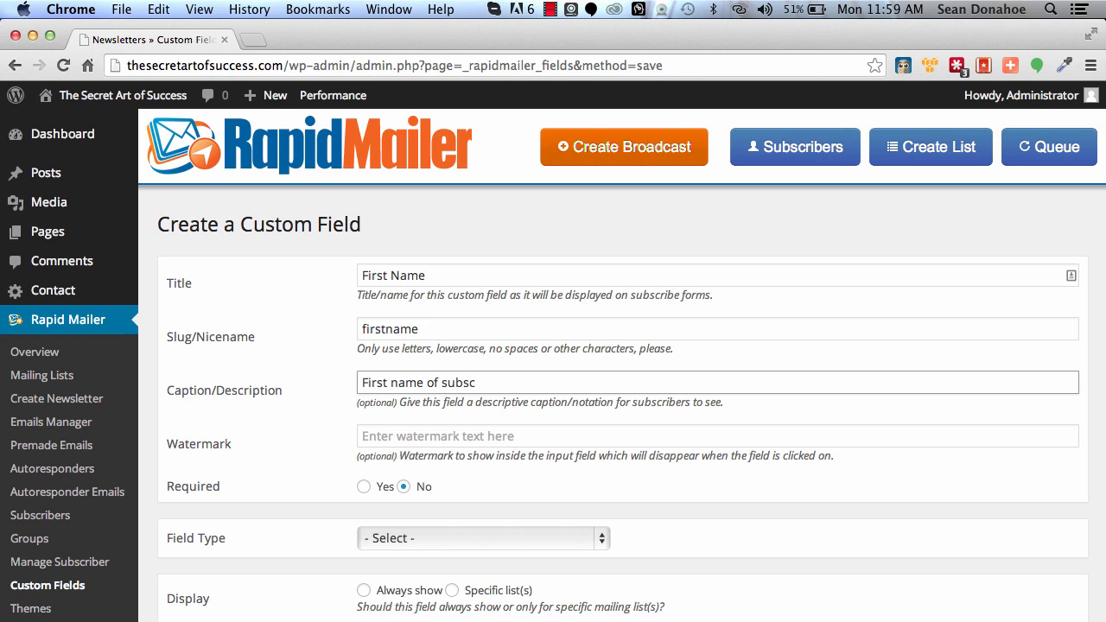
text(riber)
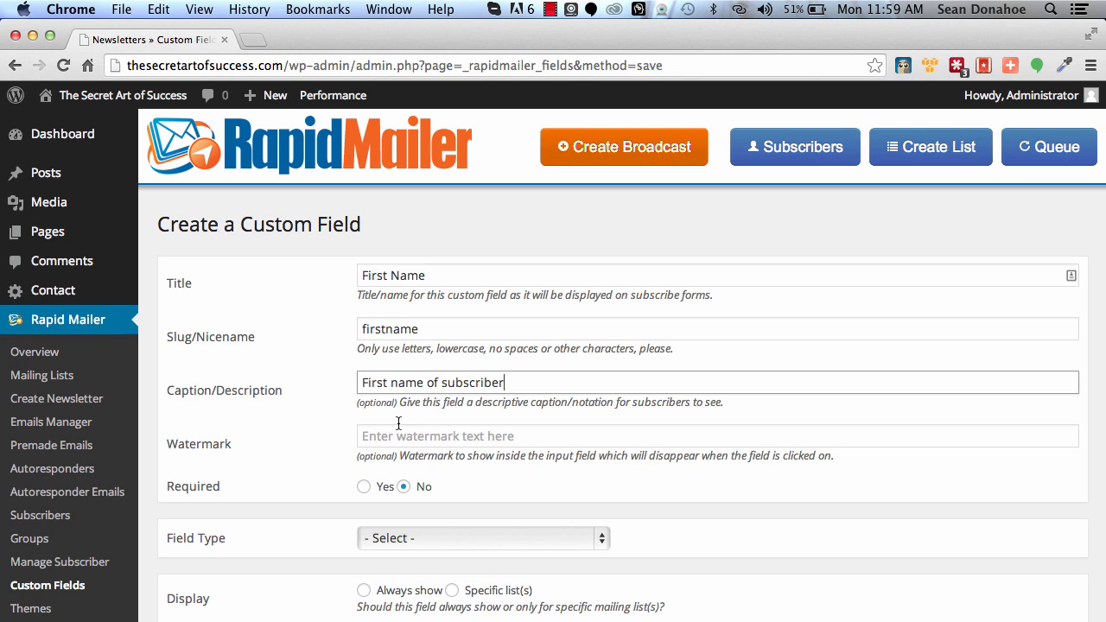
text(Enter)
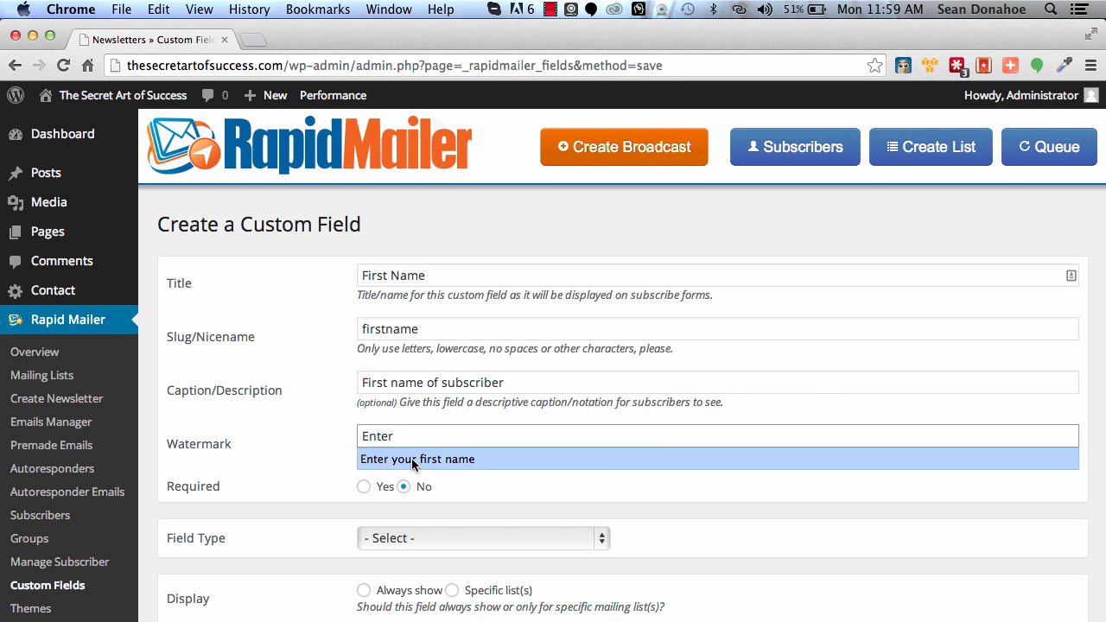
click(418, 460)
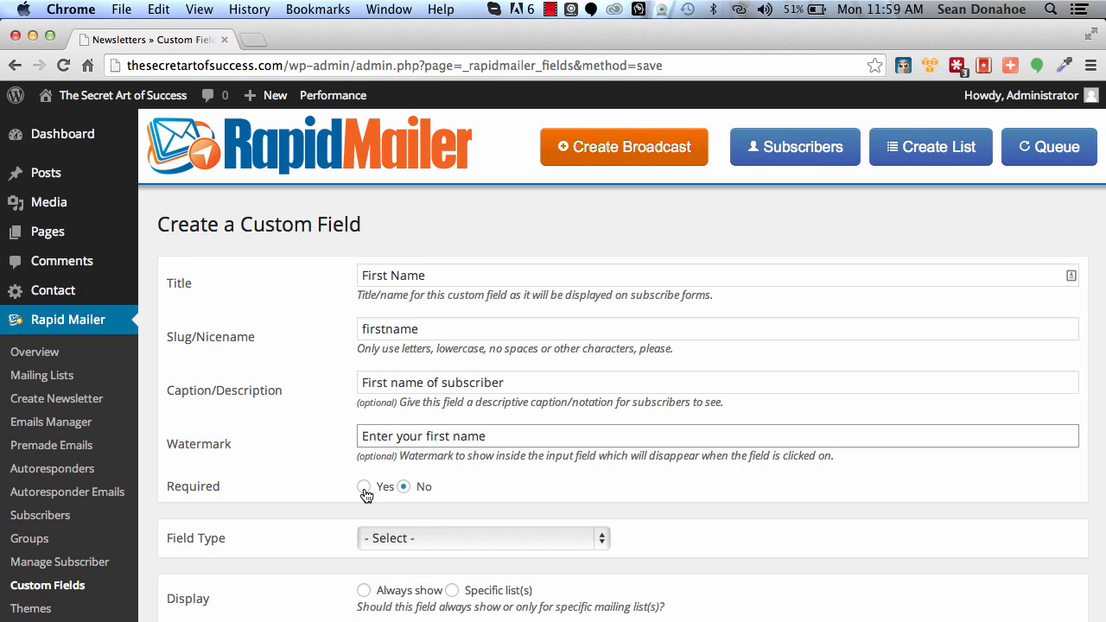
Keep the field as a text type, not required, and set Display back to Always show.
click(480, 537)
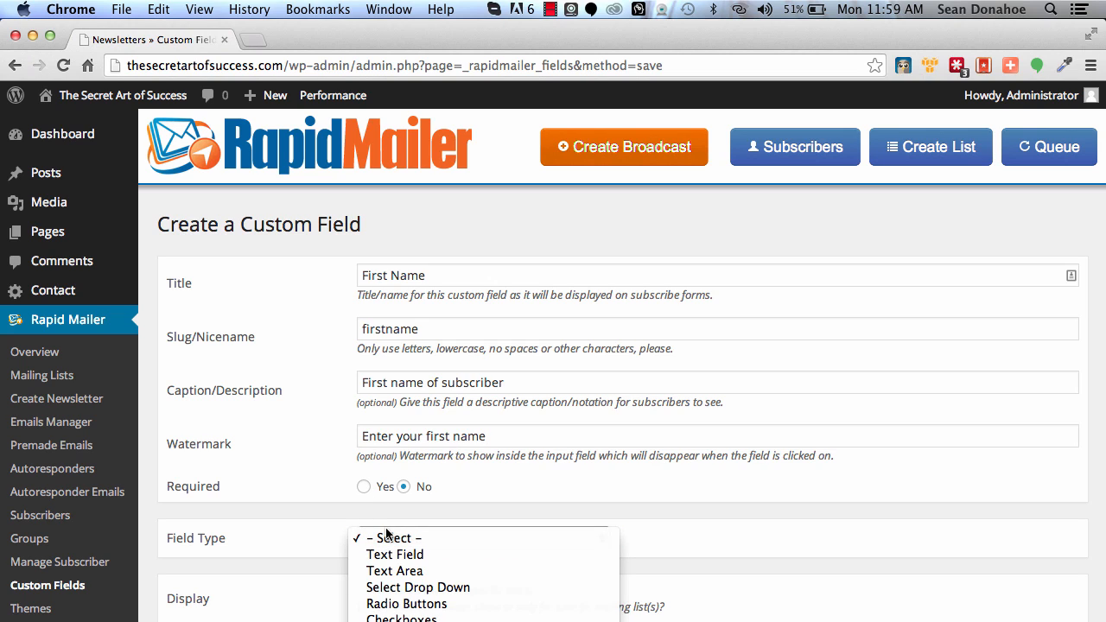
mouse_move(394, 570)
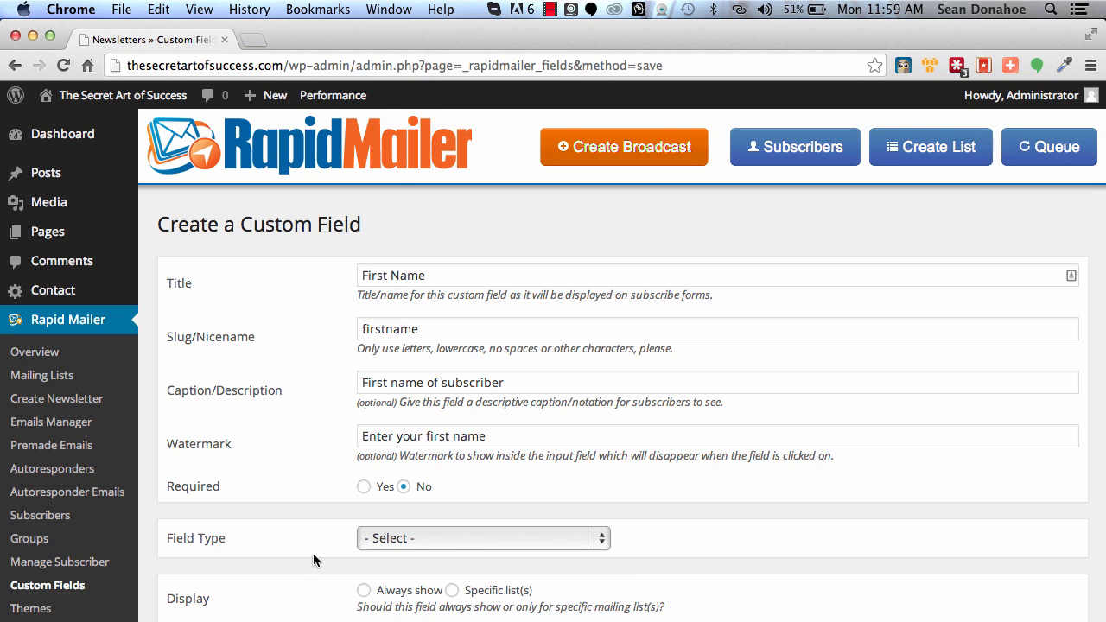
mouse_move(456, 263)
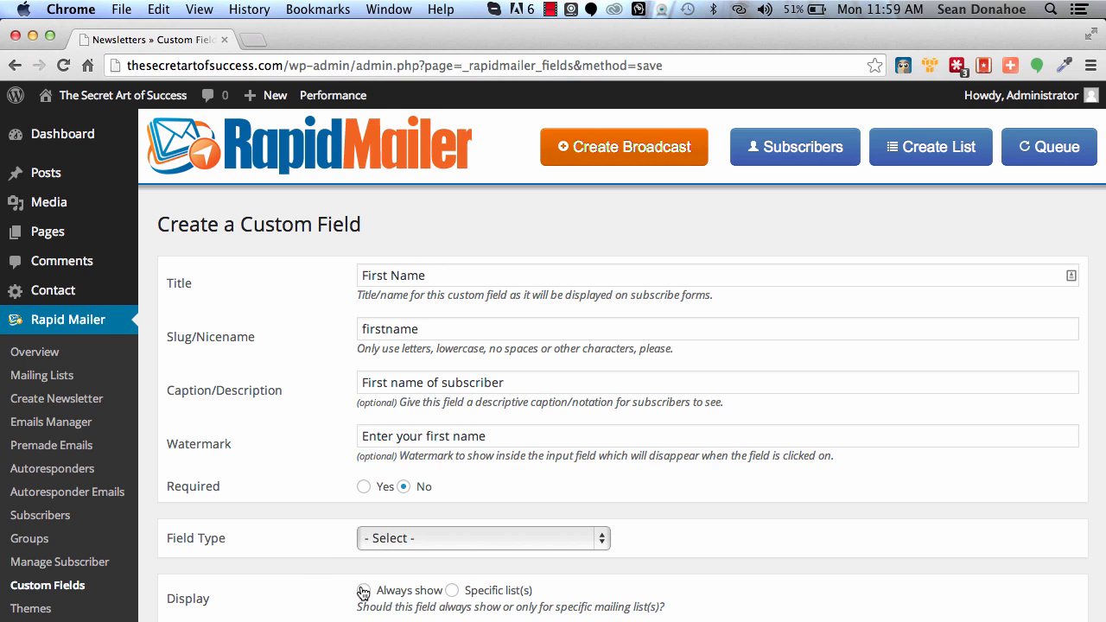
scroll(down, 3)
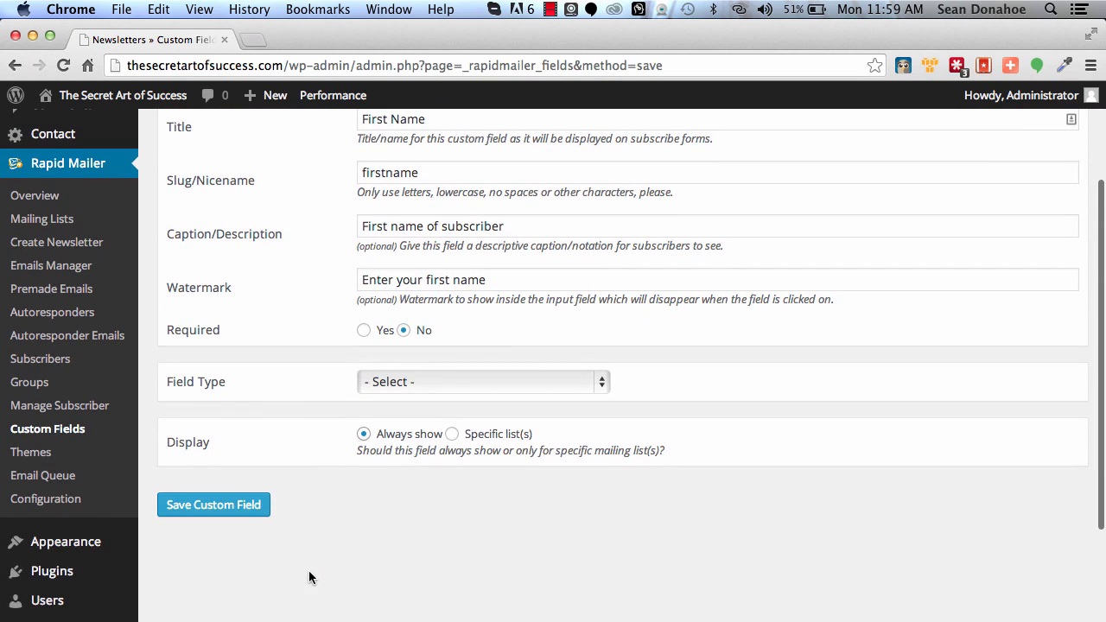
click(452, 433)
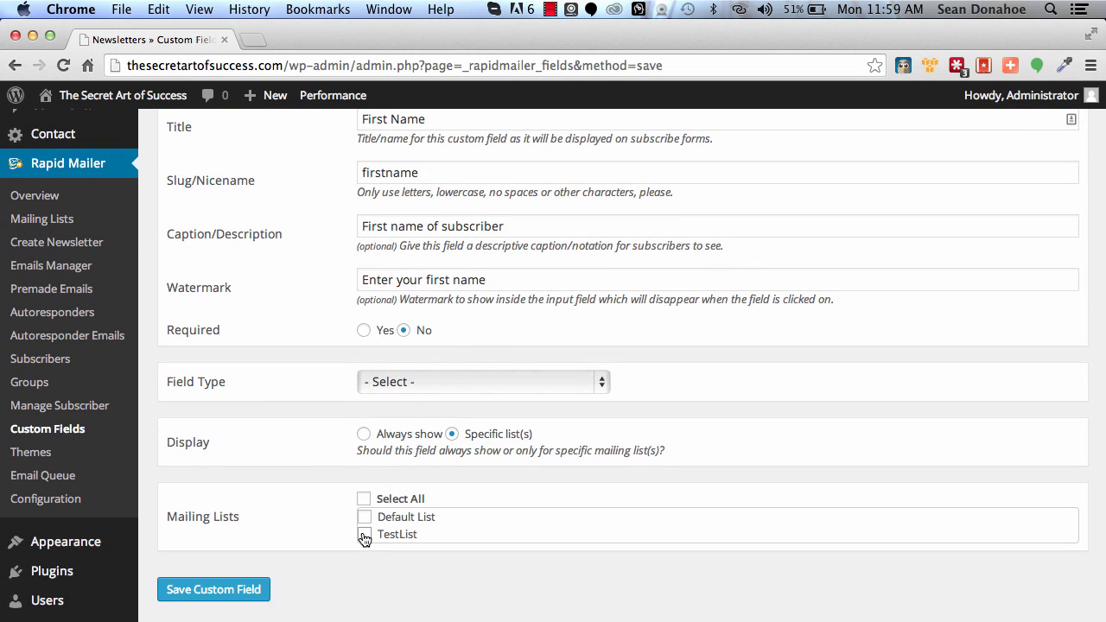
click(363, 434)
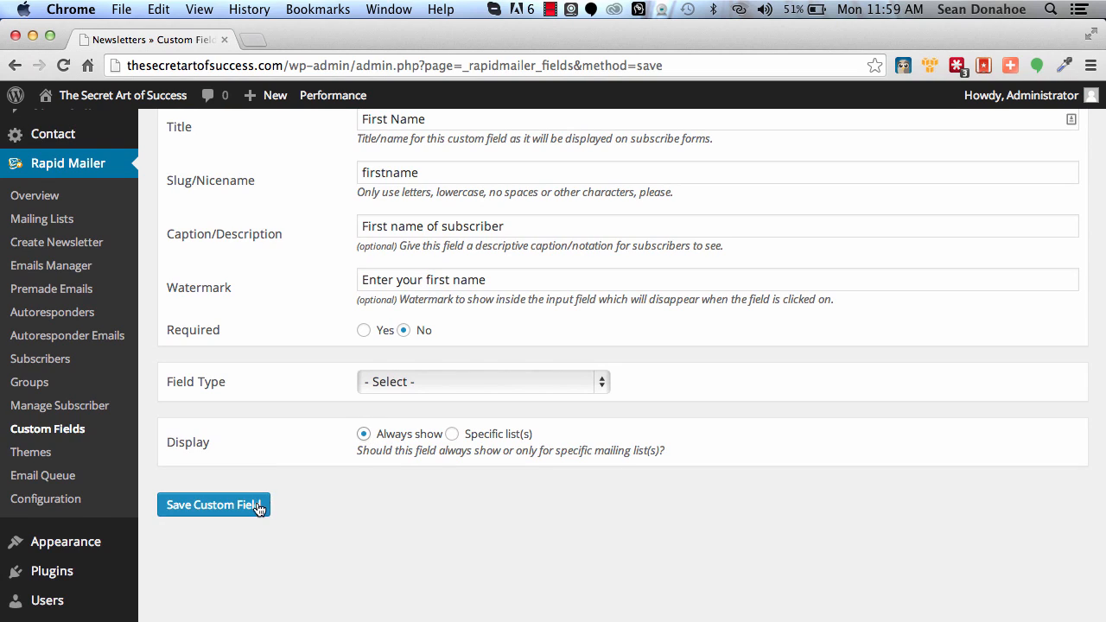
Retry saving First Name with Field Type set to Text Field so it saves successfully.
click(214, 504)
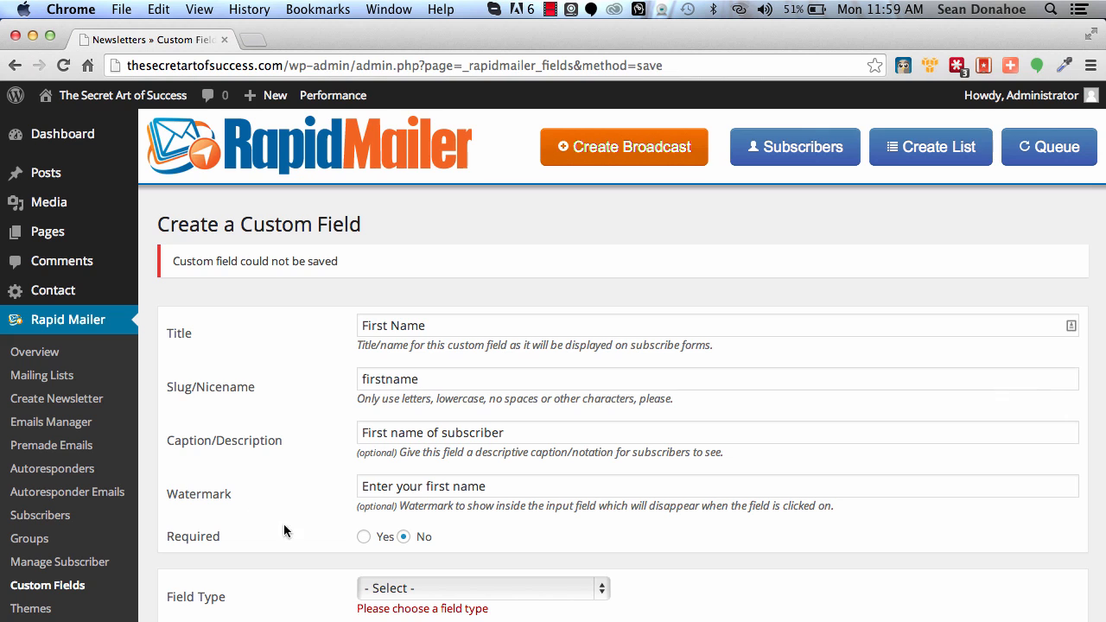
click(484, 588)
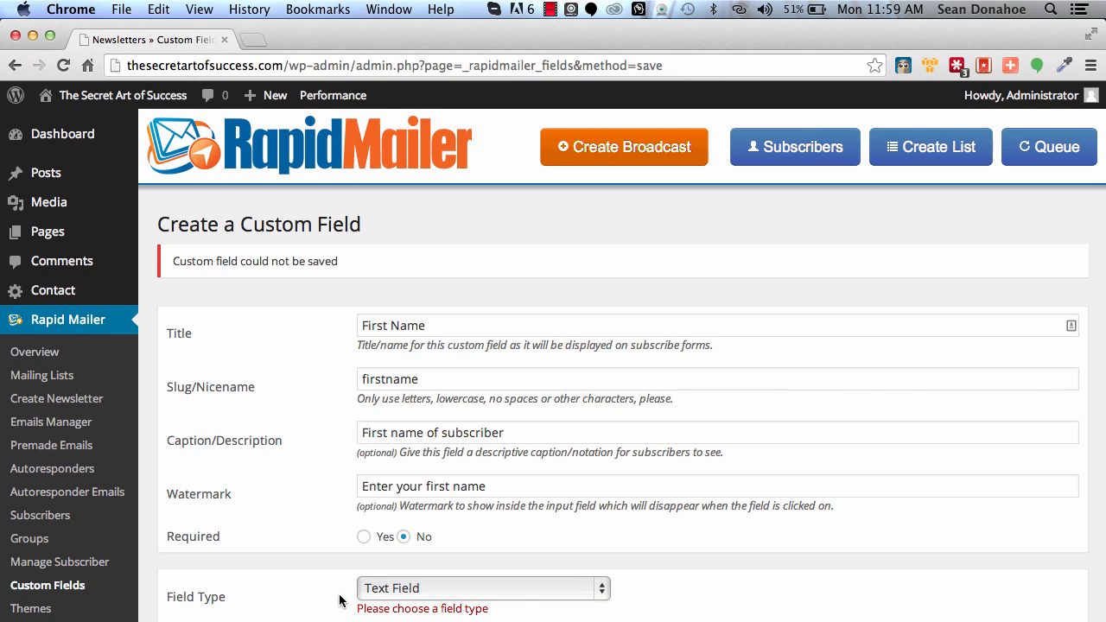
scroll(down, 3)
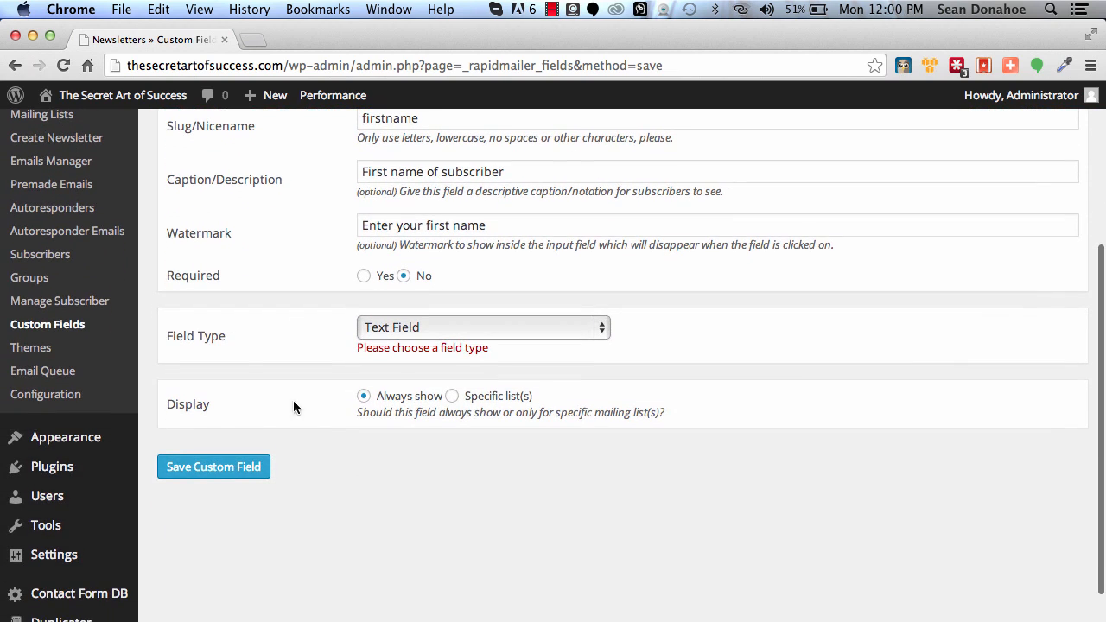
click(213, 467)
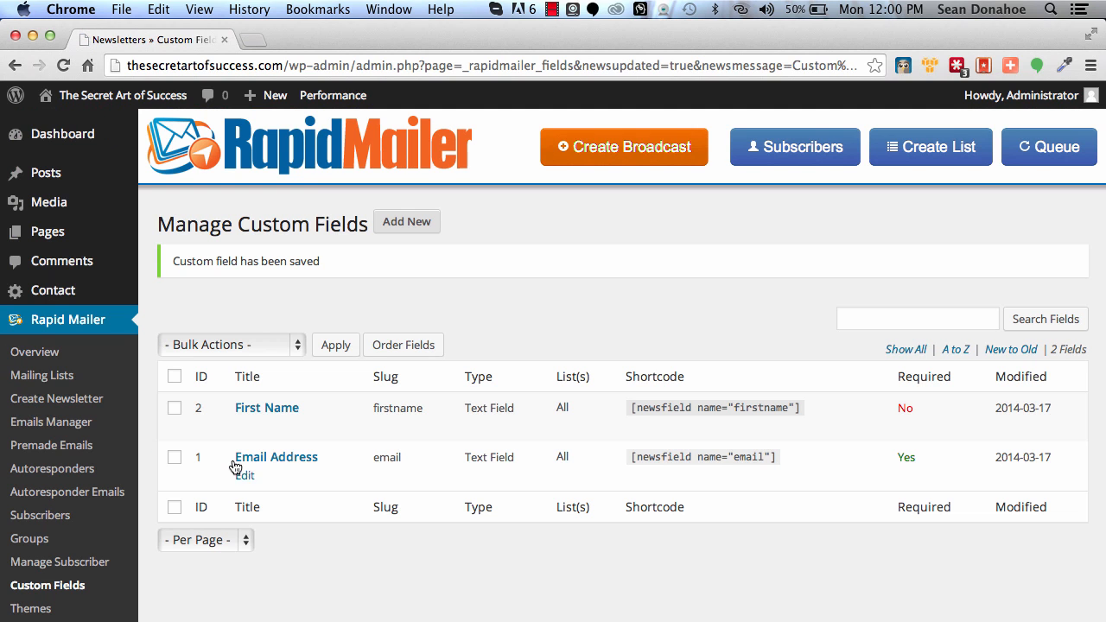
mouse_move(250, 420)
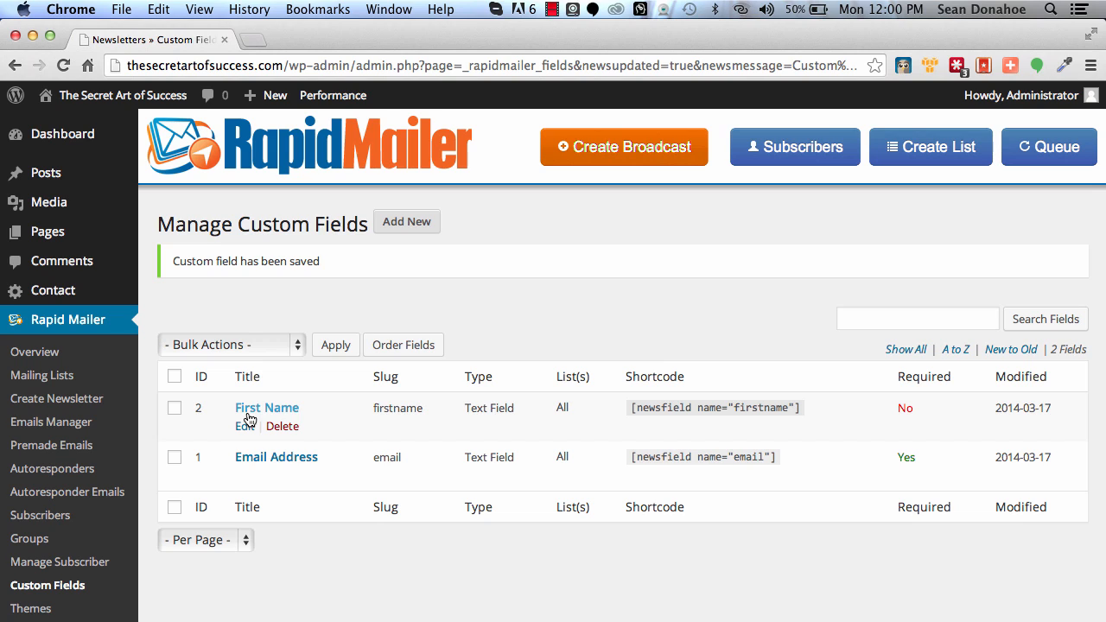
mouse_move(245, 425)
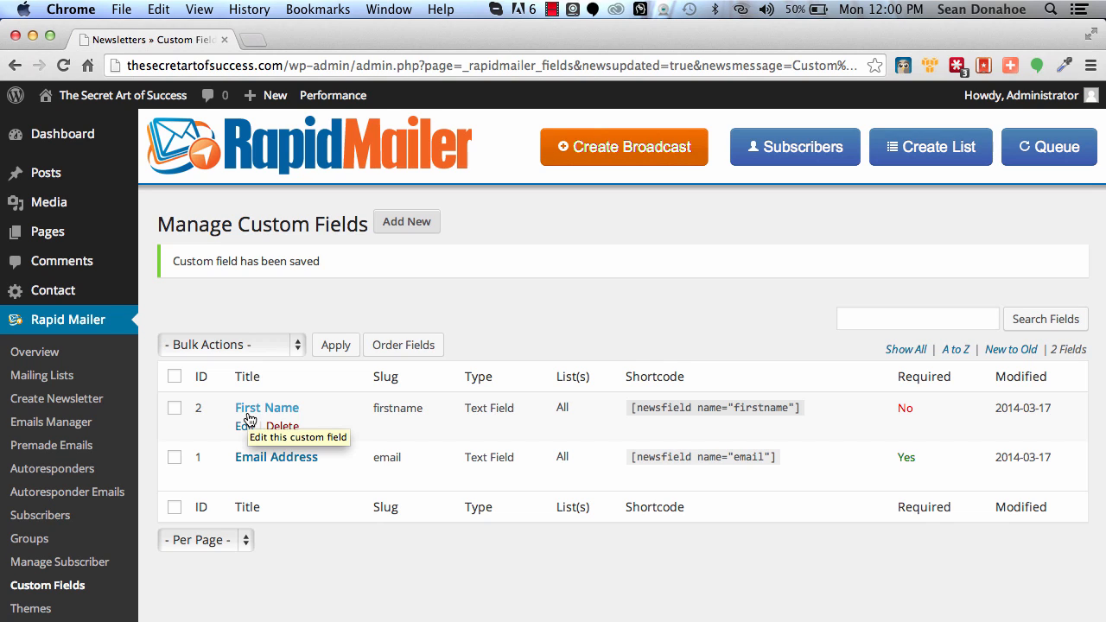
mouse_move(140, 342)
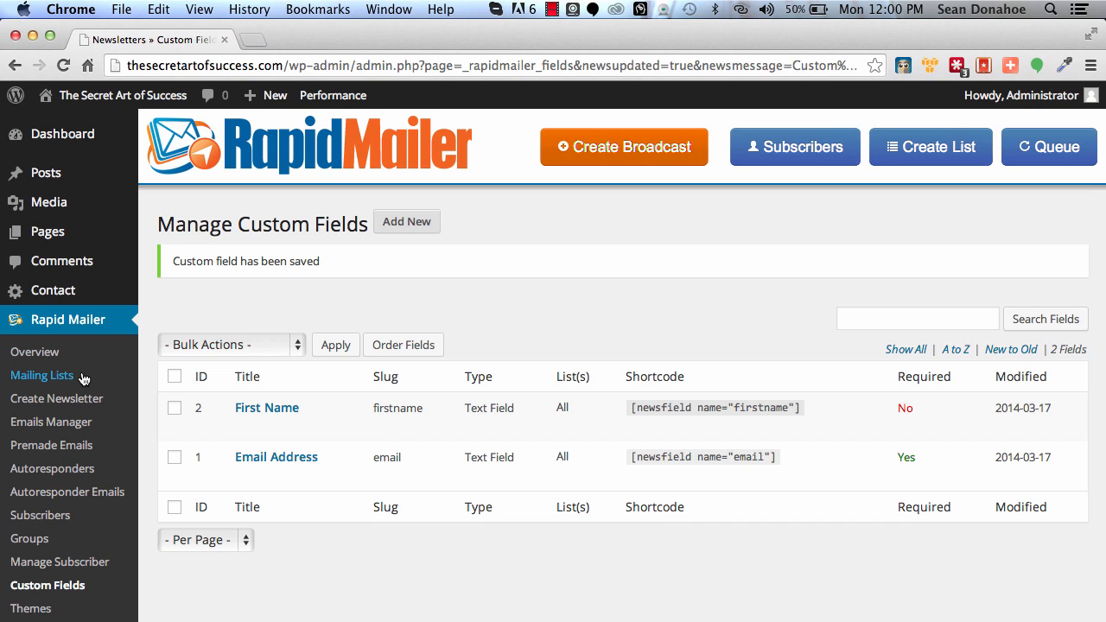
mouse_move(52, 468)
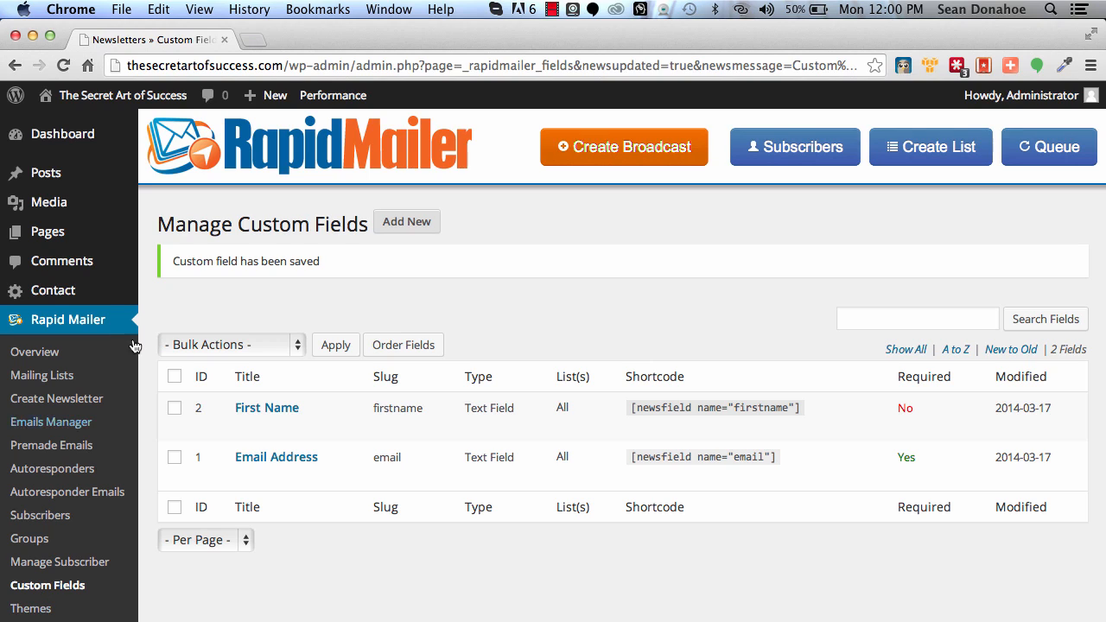
mouse_move(297, 249)
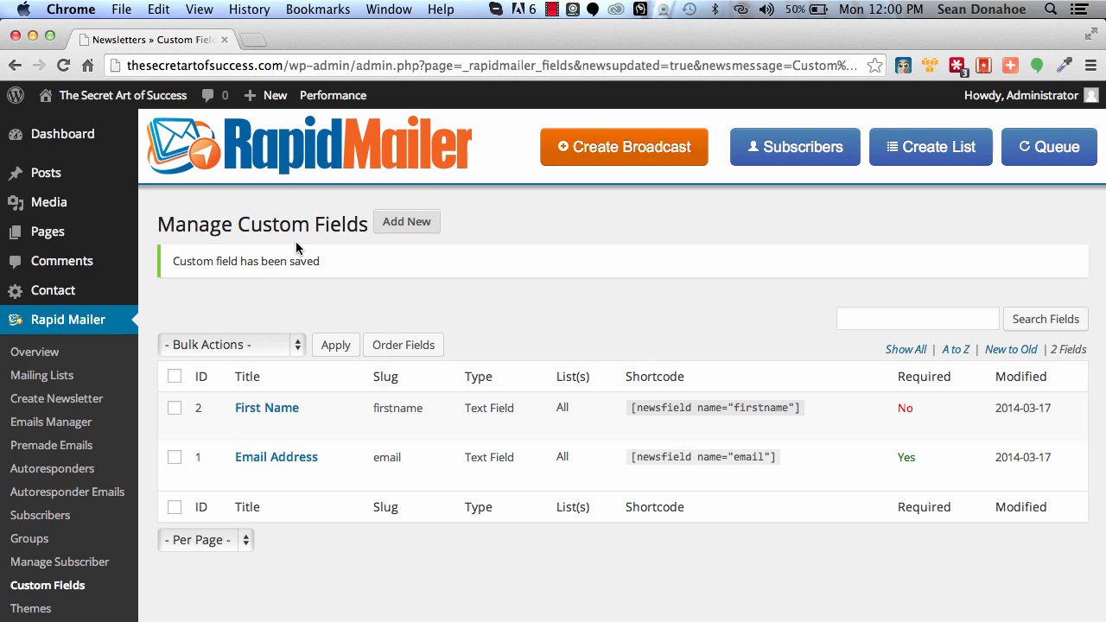